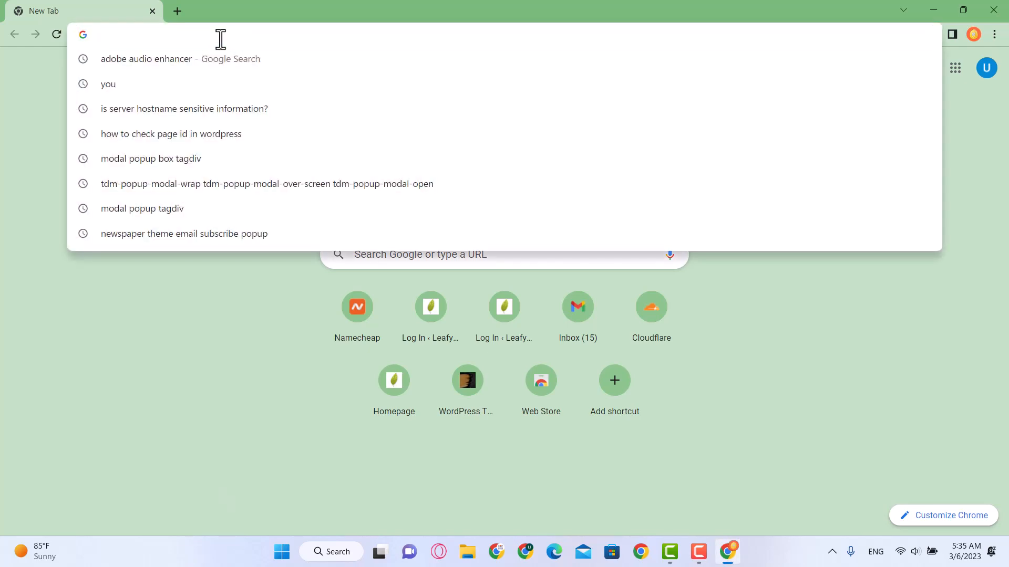
Visit leafyst.com and wait for the subscription popup's email field
type("leafyst.com")
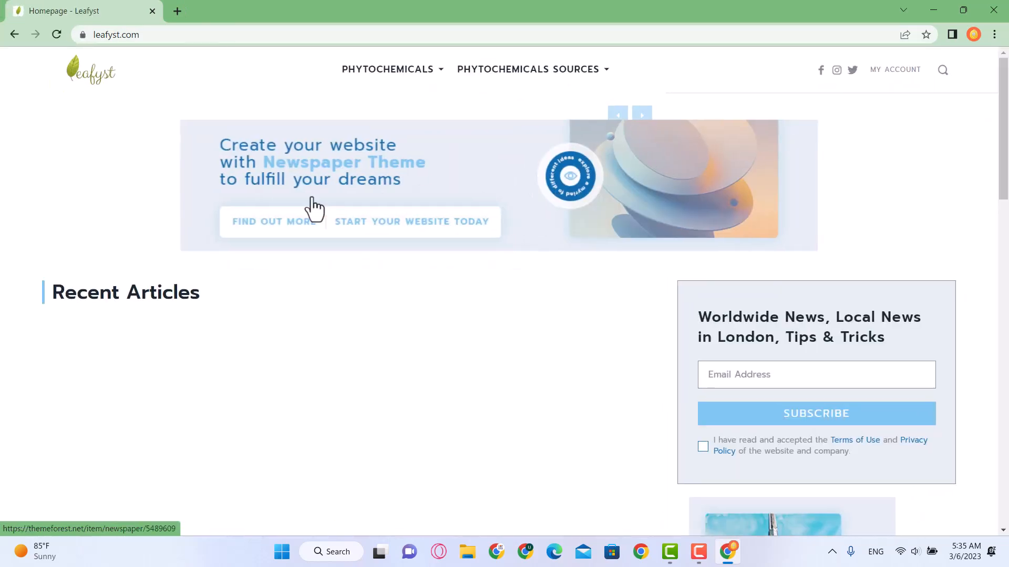
scroll("down", 3)
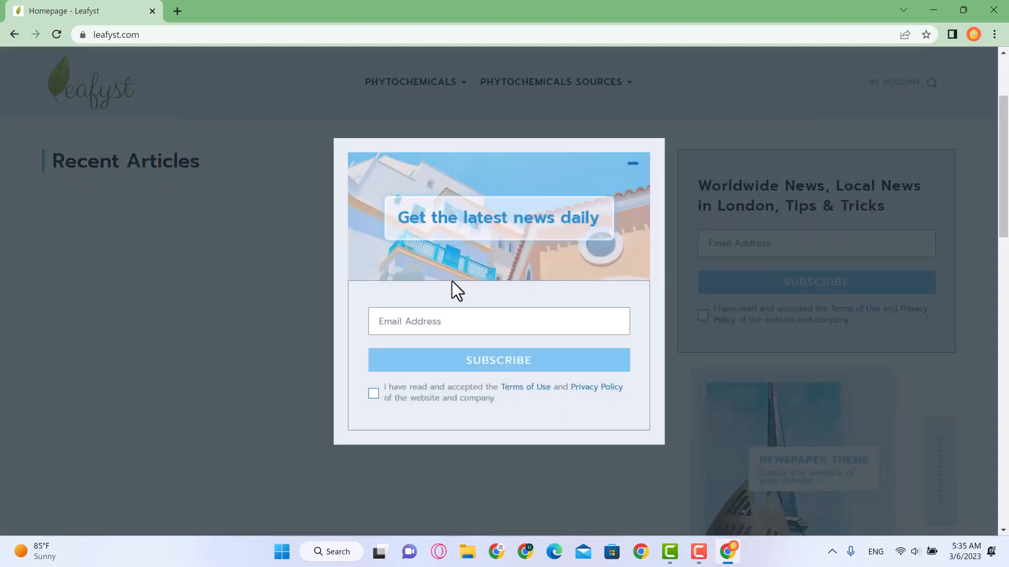
left_click(498, 321)
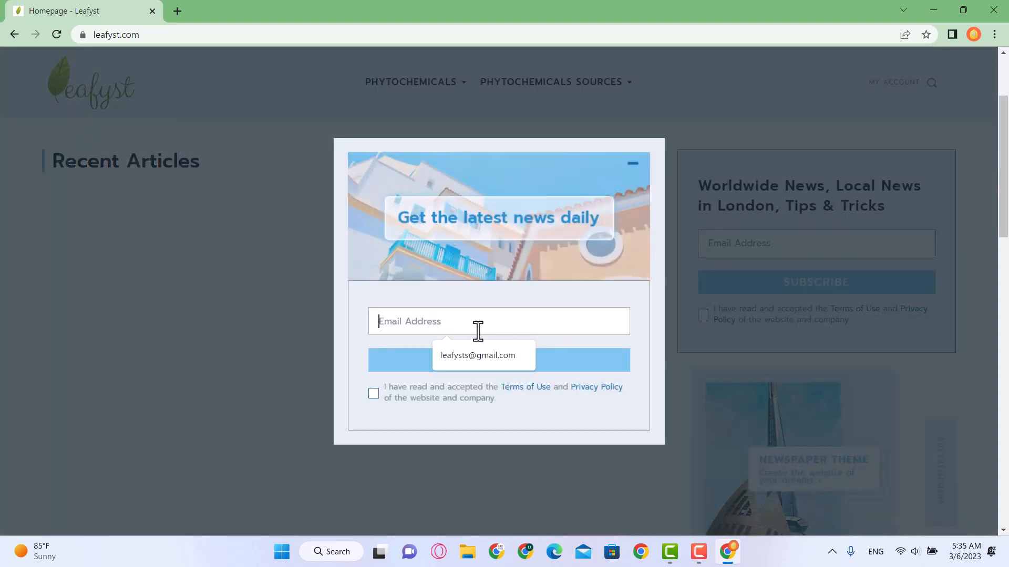
mouse_move(308, 324)
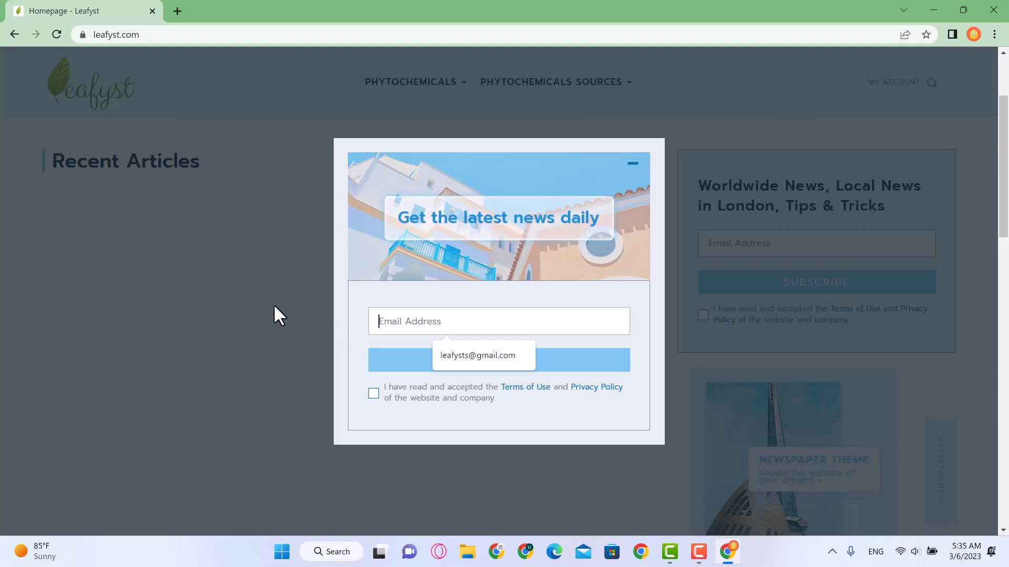
mouse_move(463, 452)
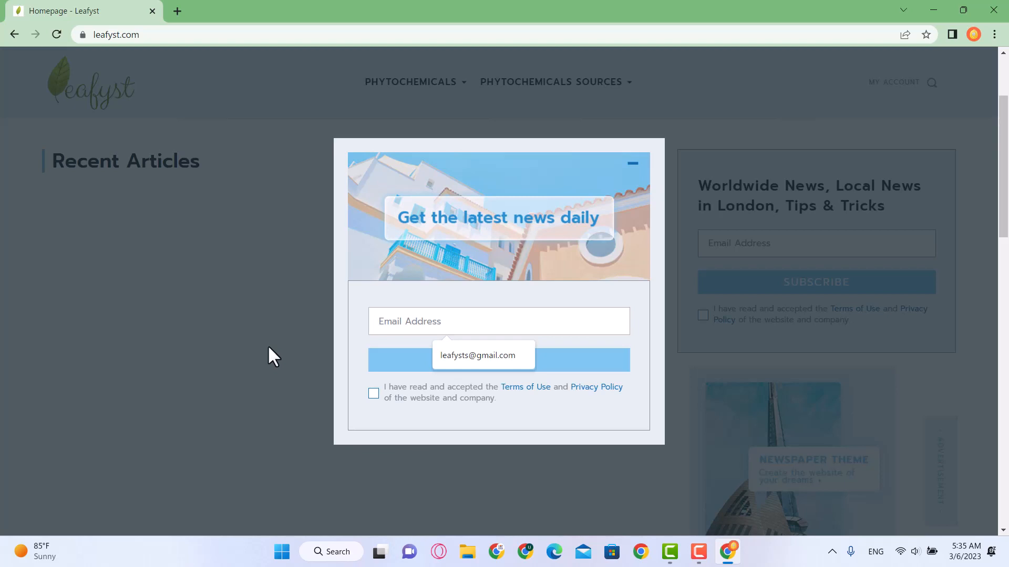
left_click(498, 321)
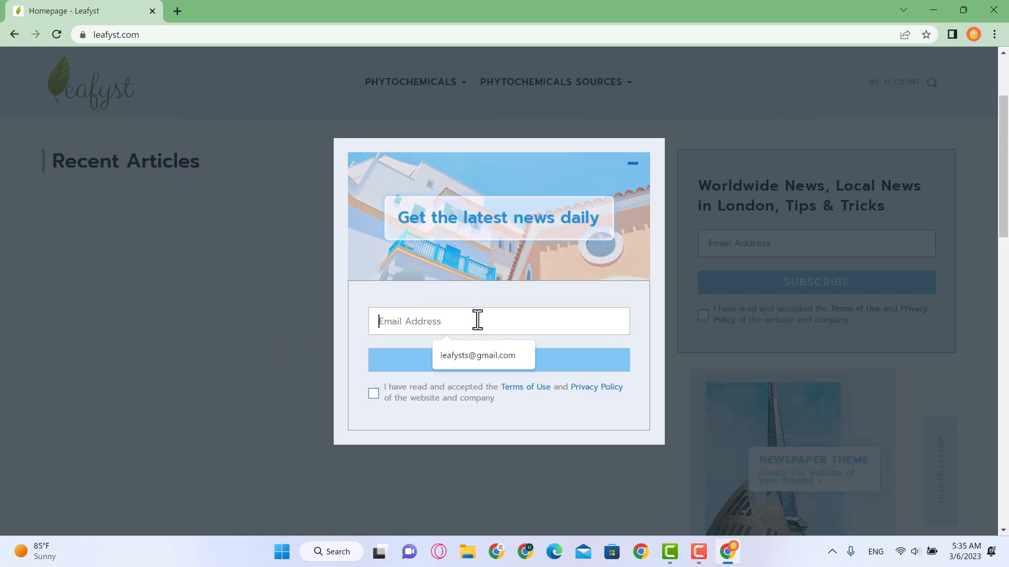
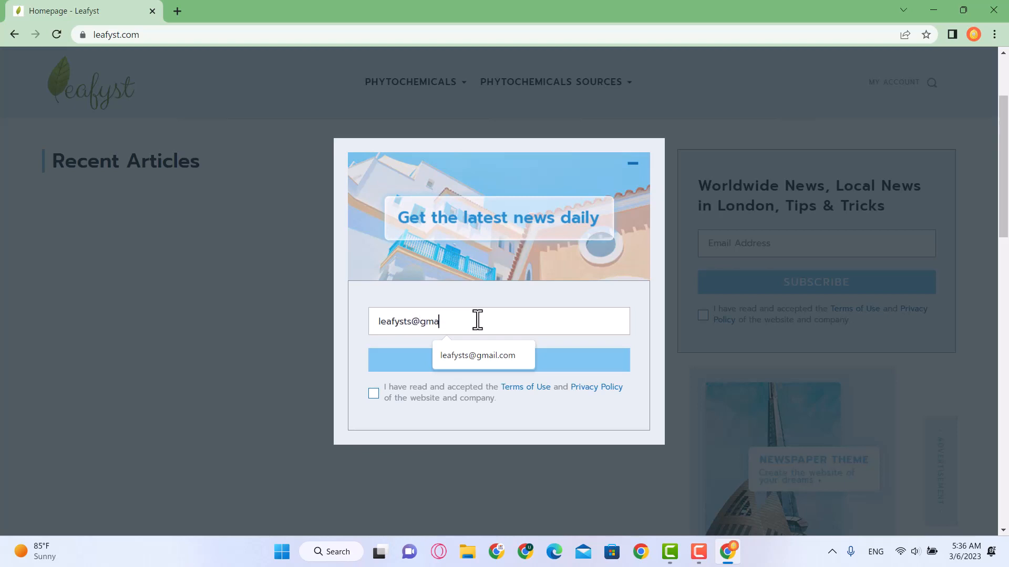
left_click(498, 349)
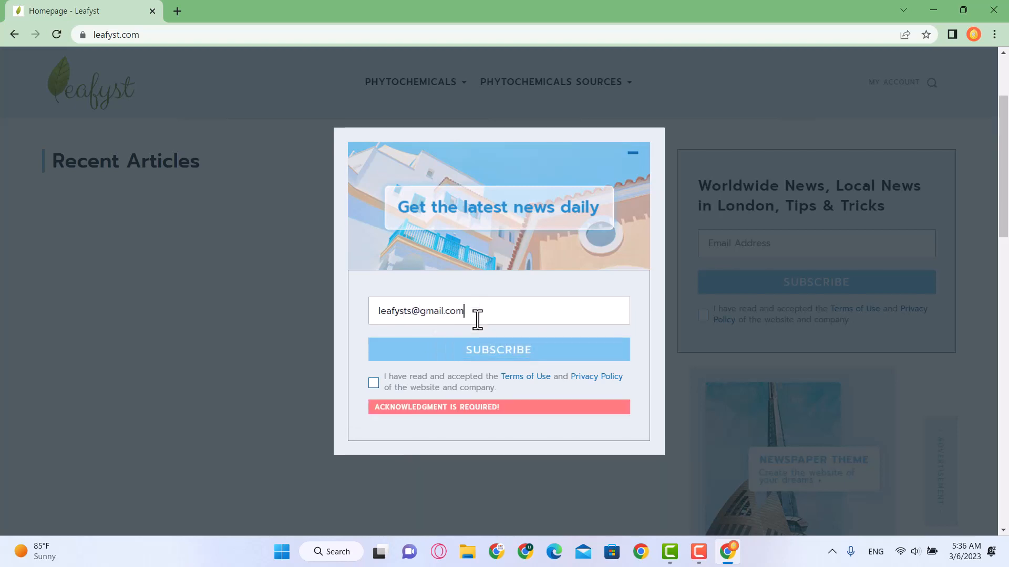
left_click(373, 382)
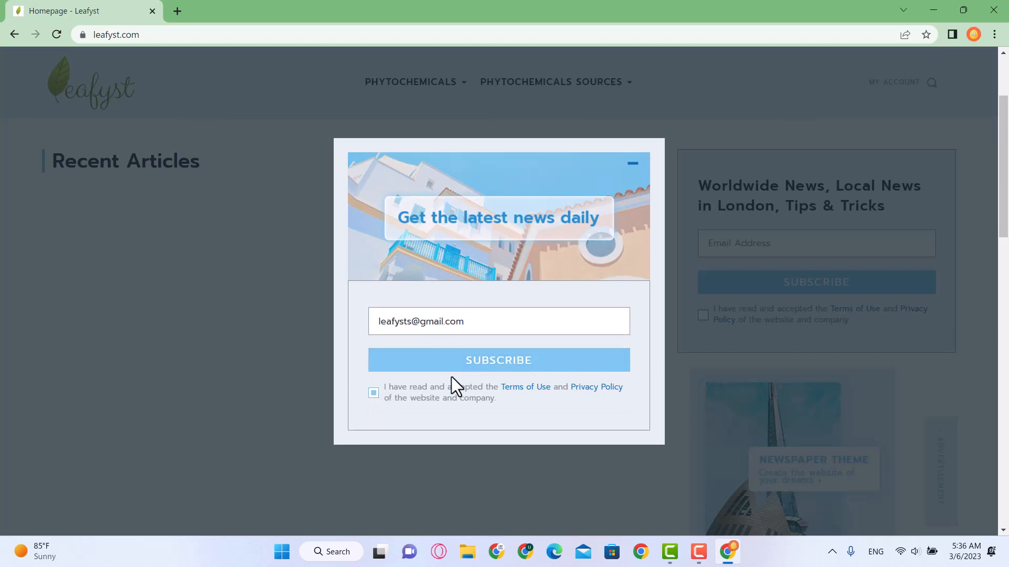
left_click(498, 360)
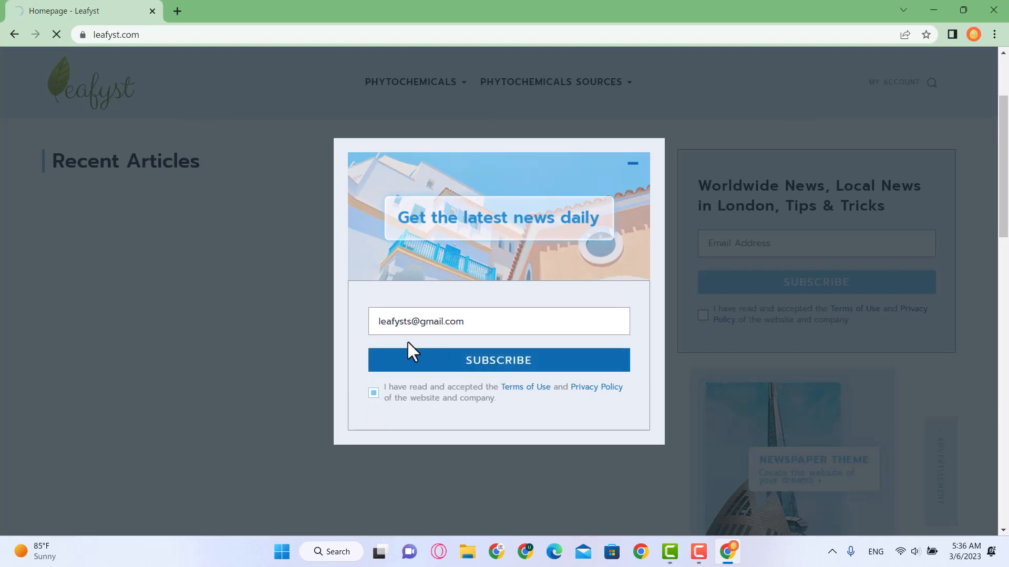
left_click(498, 360)
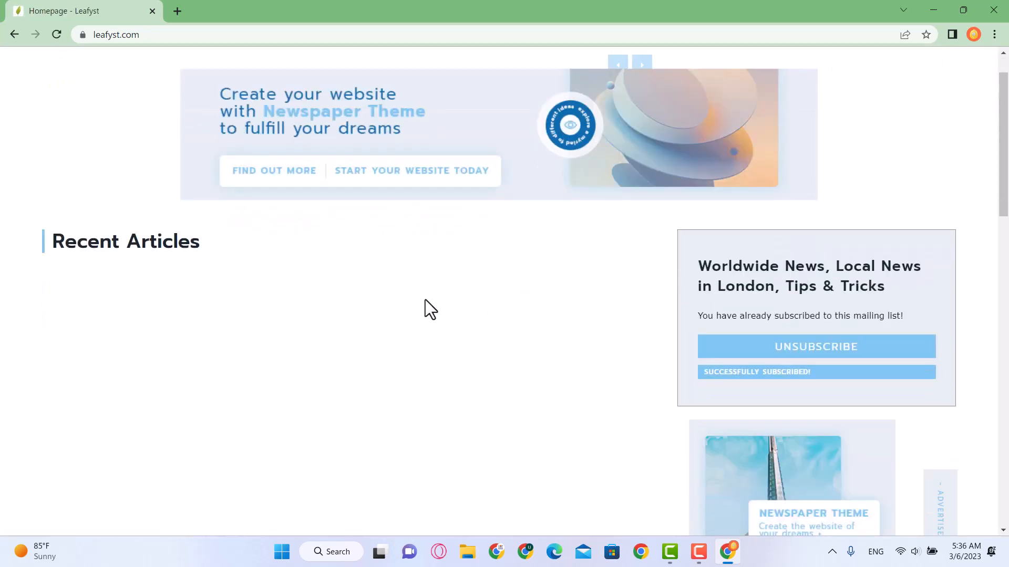
scroll("down", 3)
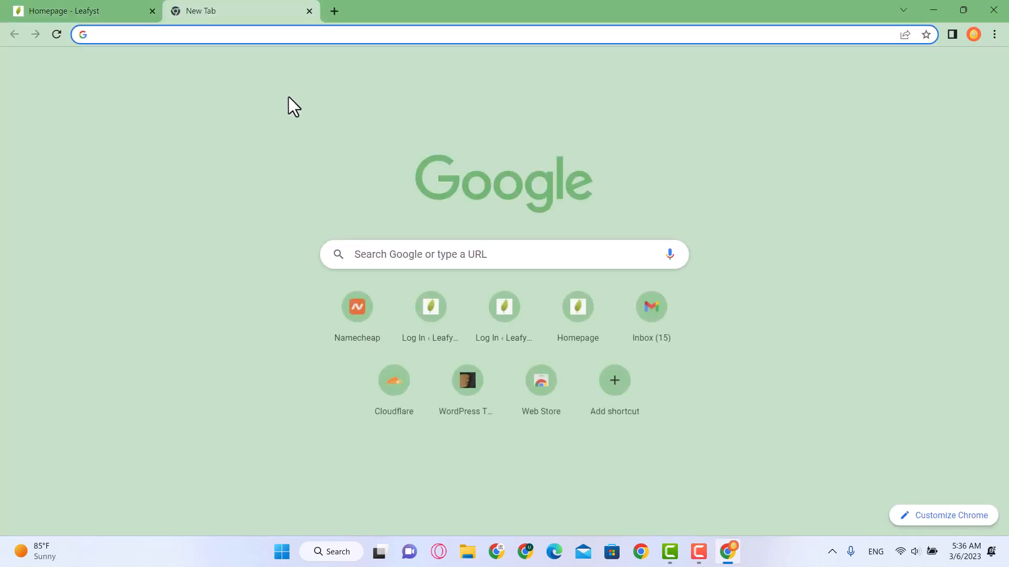
Log into leafyst.com/wp-admin and open Opt-In Builder > Leads – Emails
type("leafyst.com/wp-admin")
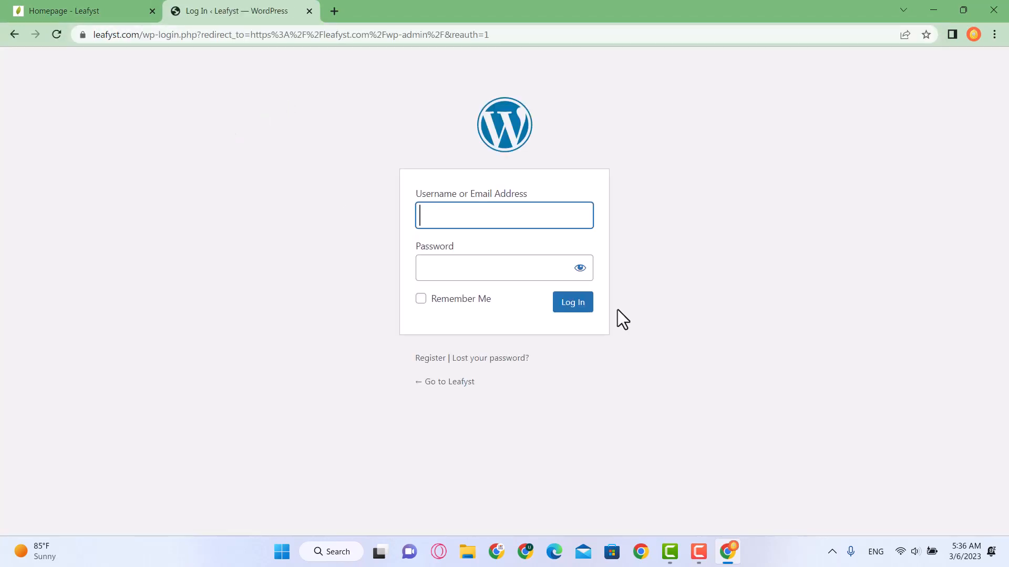
left_click(571, 302)
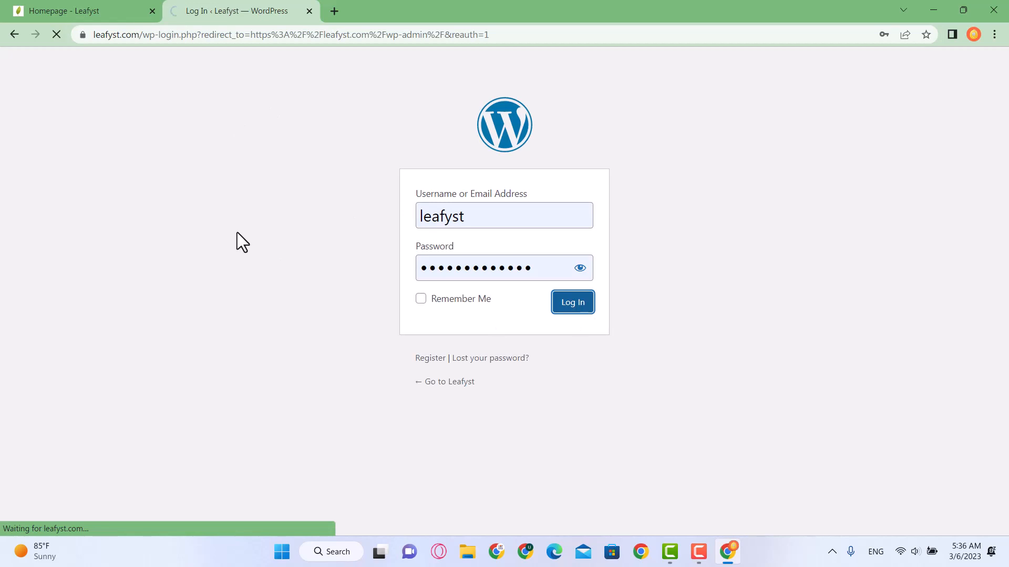
left_click(571, 302)
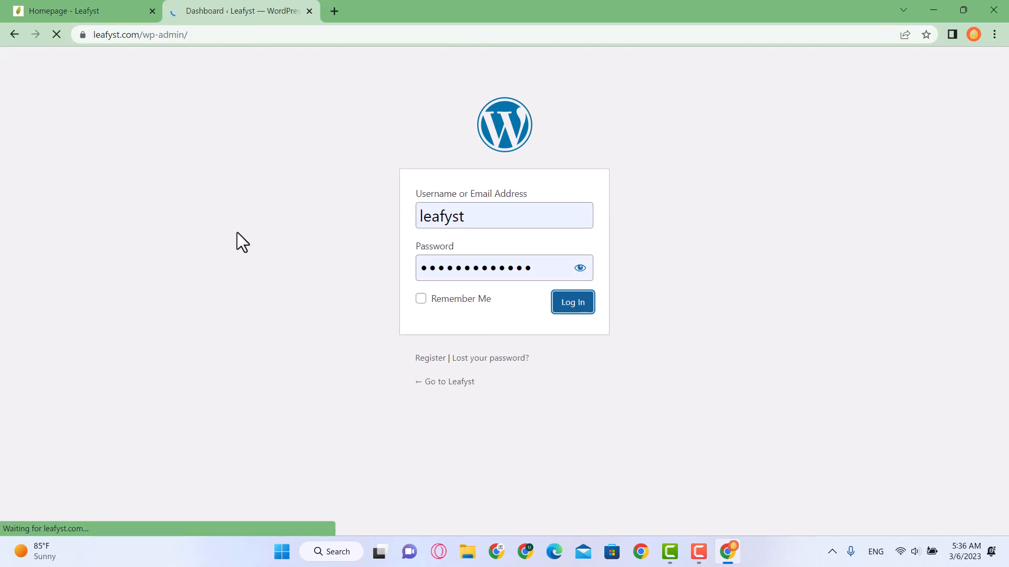
left_click(571, 303)
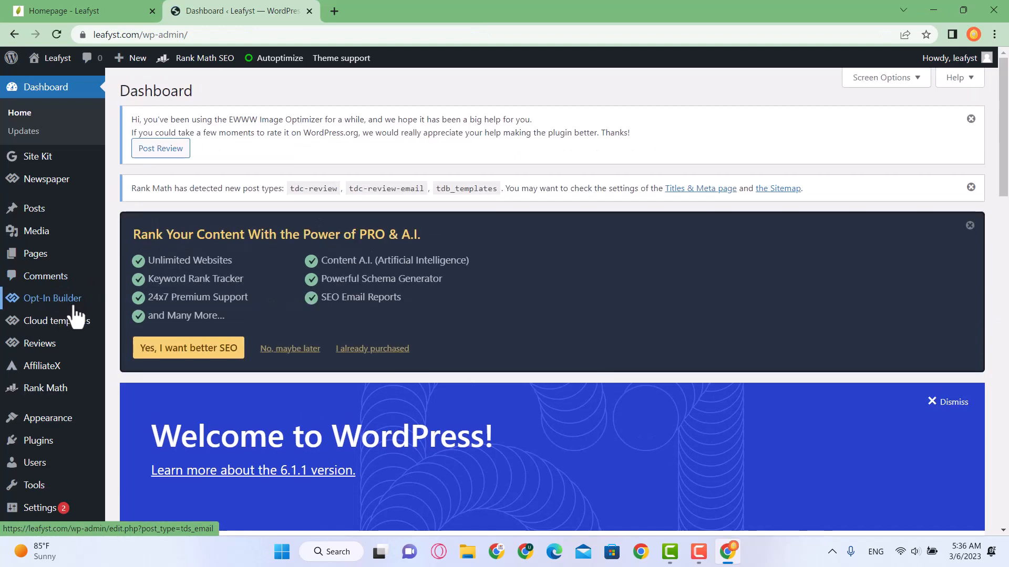
left_click(52, 297)
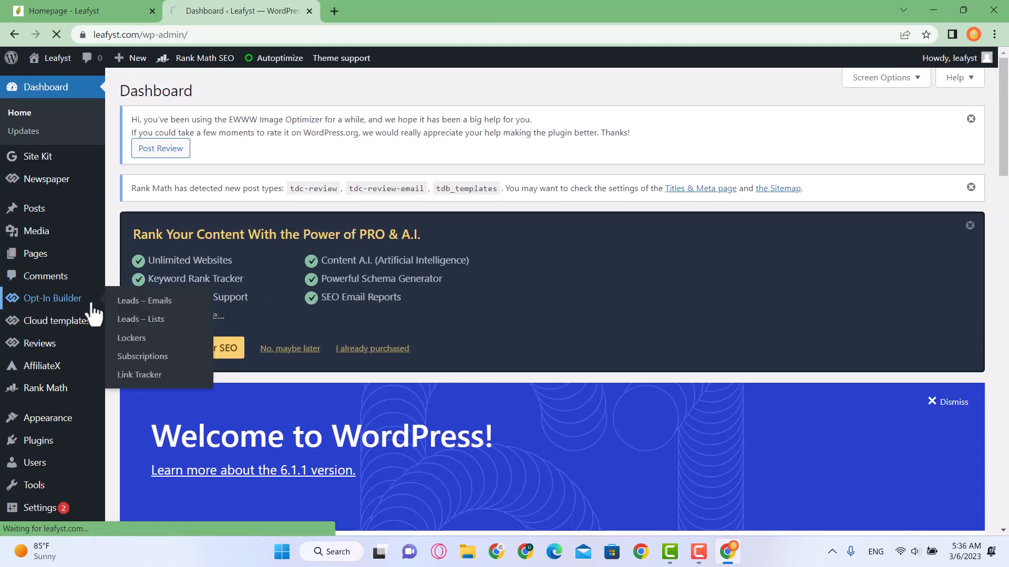
left_click(144, 300)
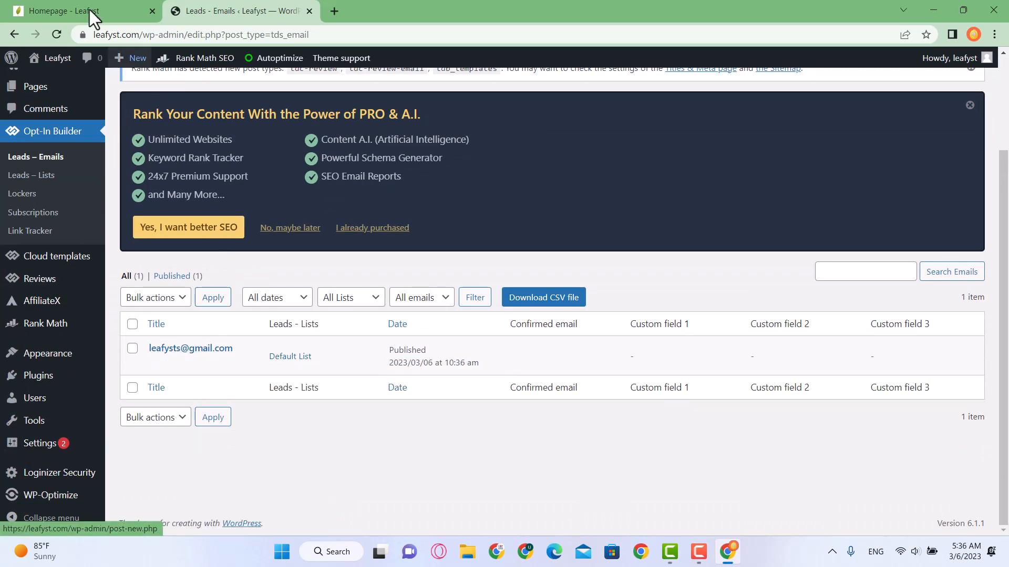
Compare the homepage tab's popup with the Leads – Emails admin page
left_click(61, 11)
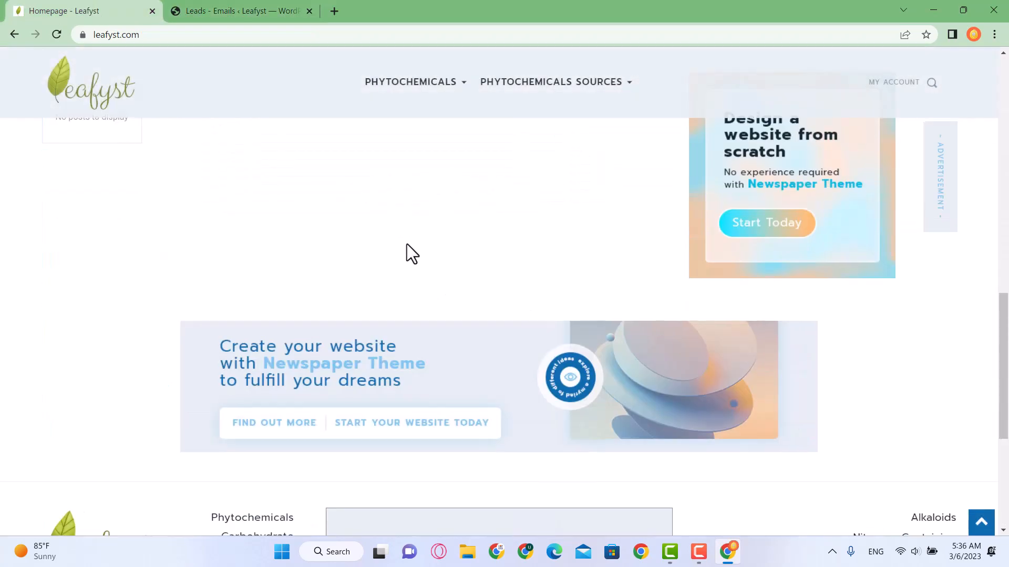
scroll("down", 3)
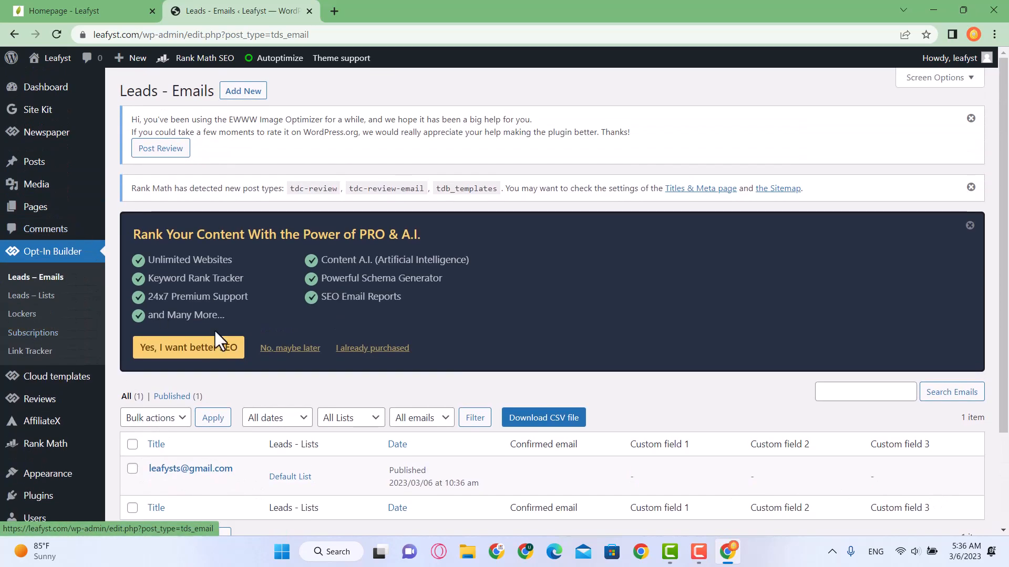
scroll("down", 3)
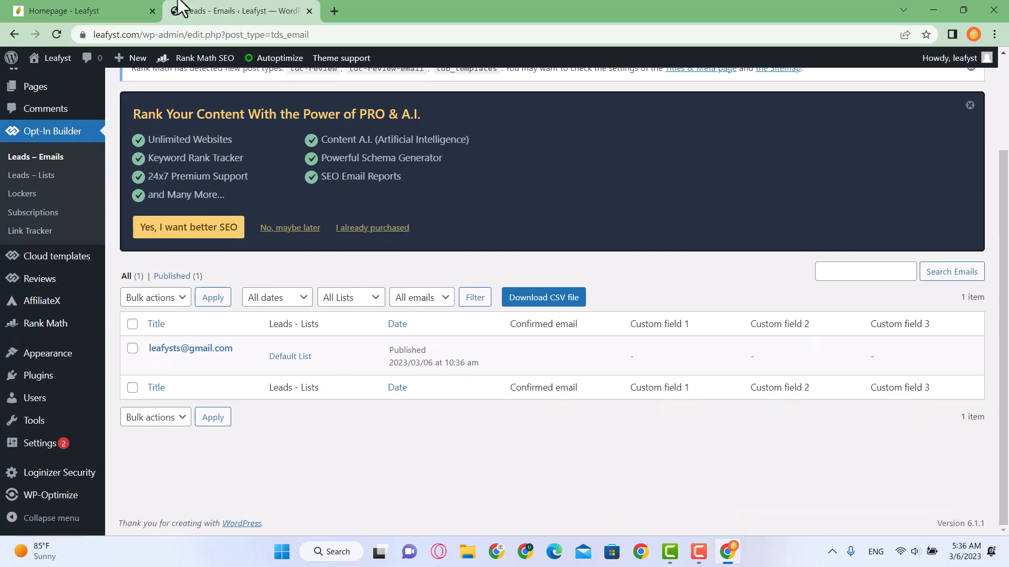
left_click(77, 11)
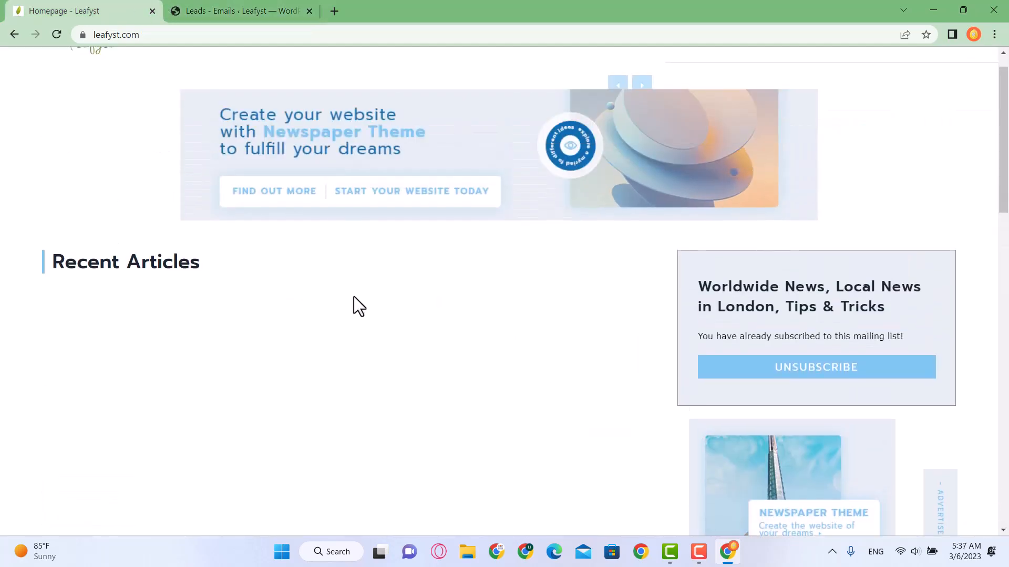
left_click(238, 11)
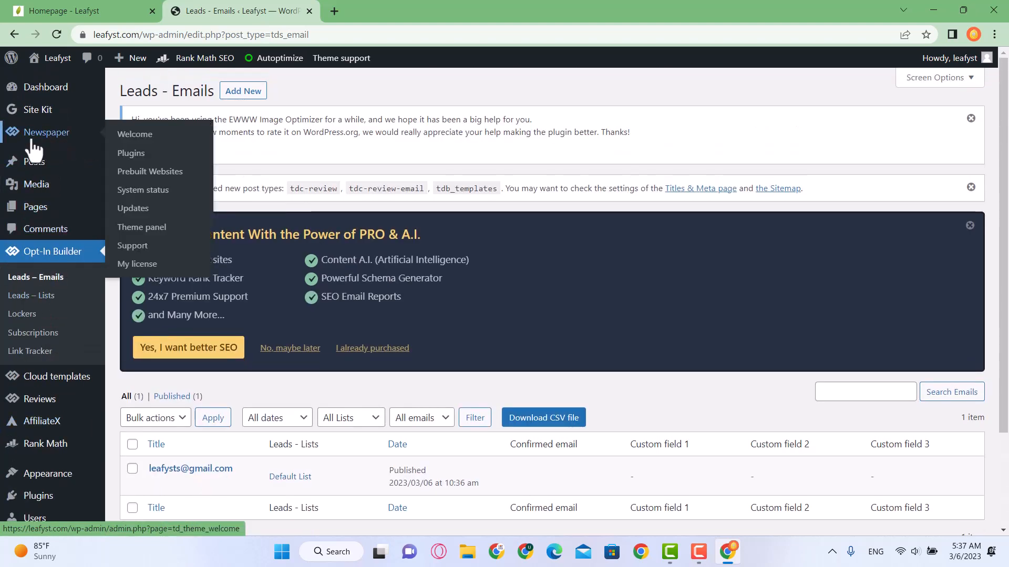
mouse_move(150, 171)
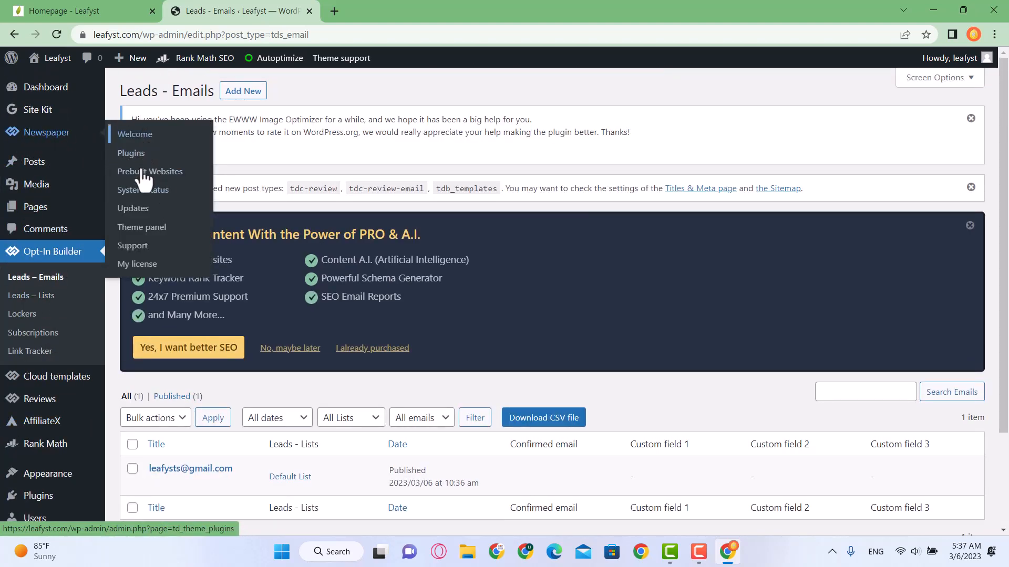
mouse_move(141, 227)
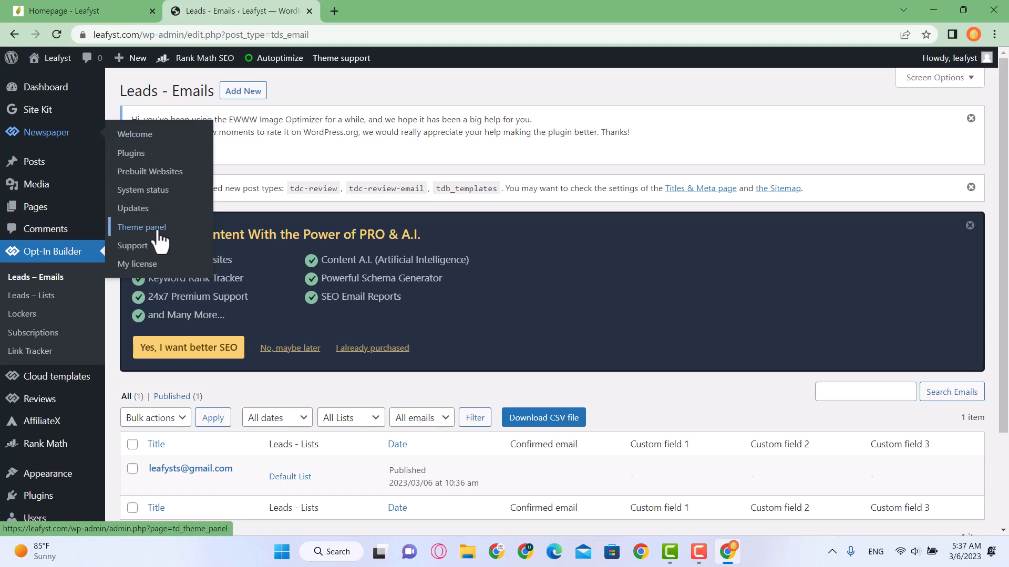
Confirm tagDiv Opt-In Builder is active on Newspaper's plugins page, then reopen Leads – Emails
left_click(141, 227)
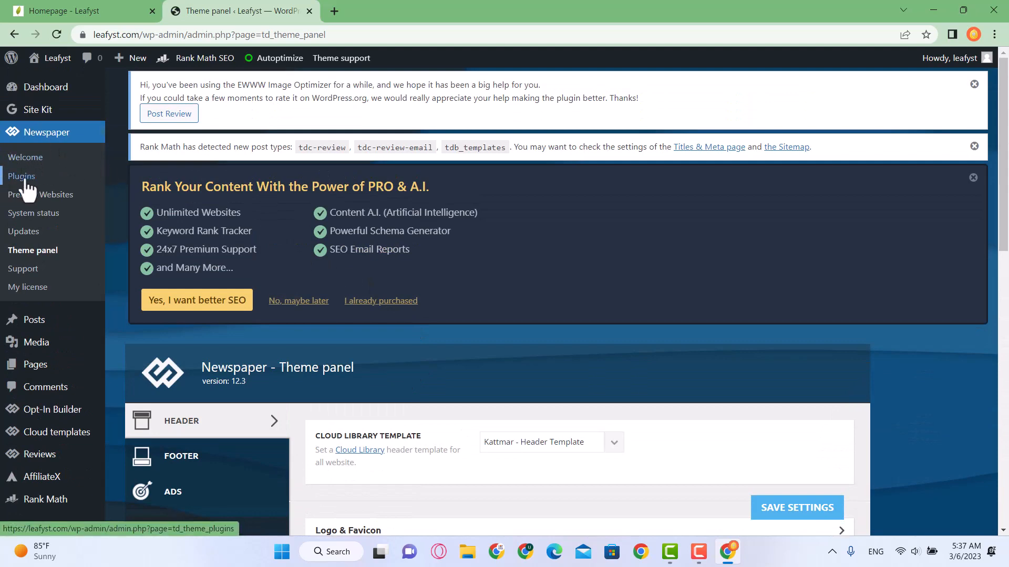
left_click(21, 176)
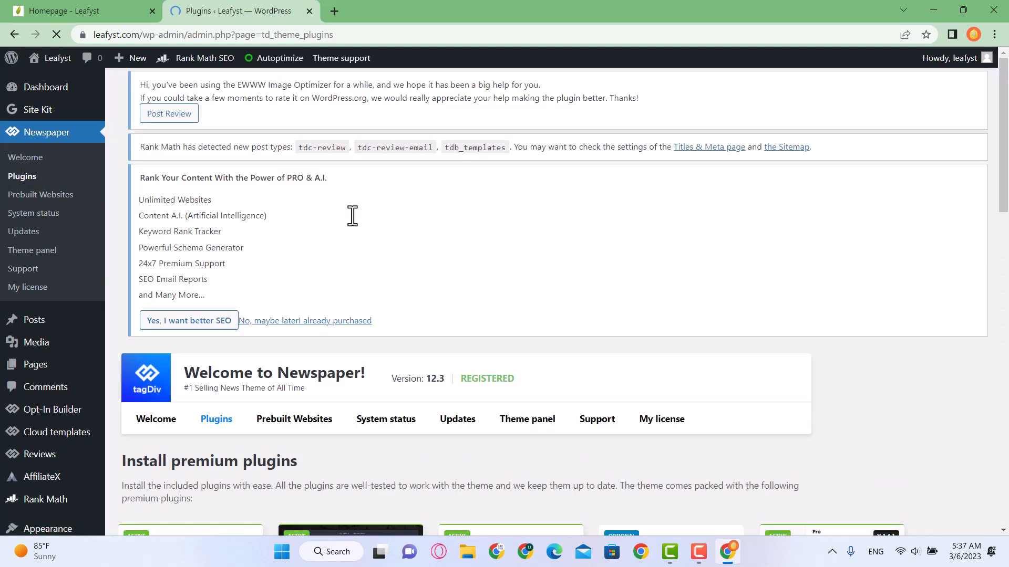
scroll("down", 3)
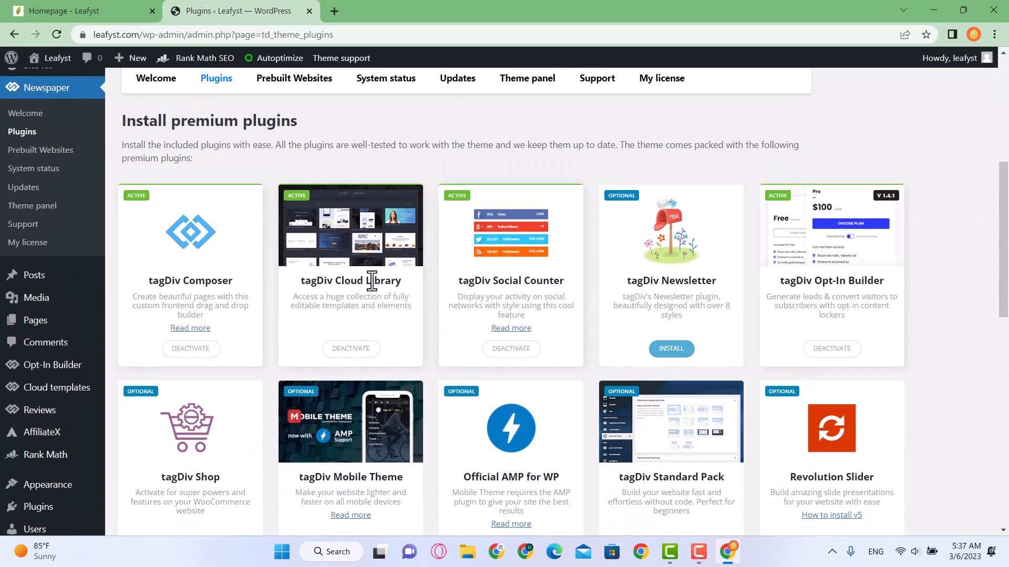
scroll("down", 3)
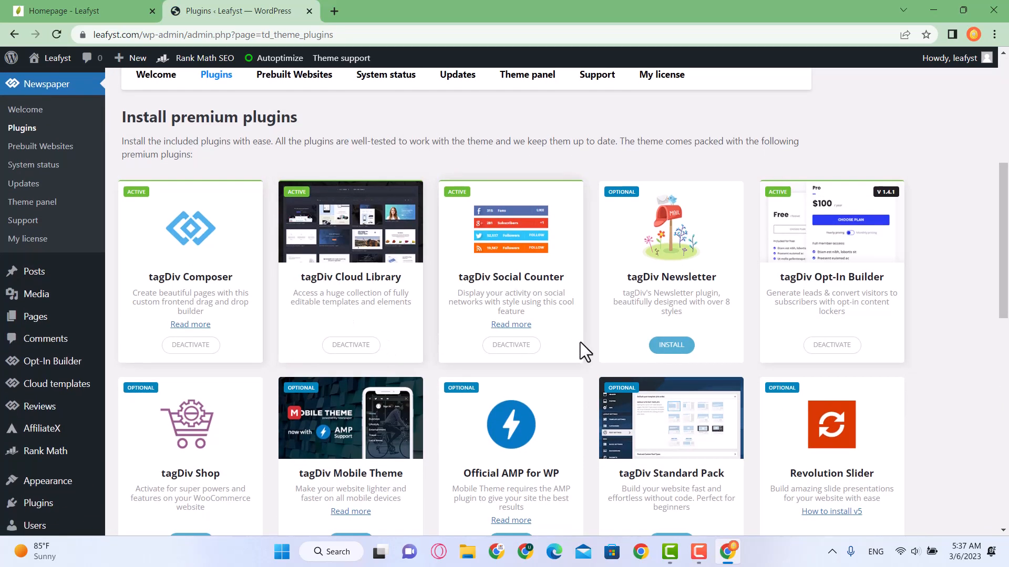
scroll("down", 3)
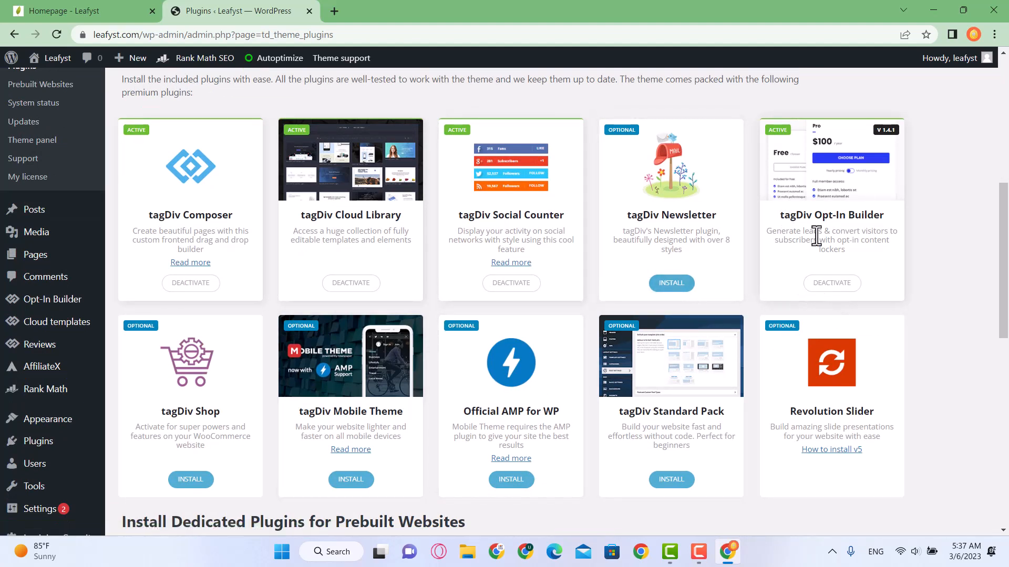
double_click(832, 215)
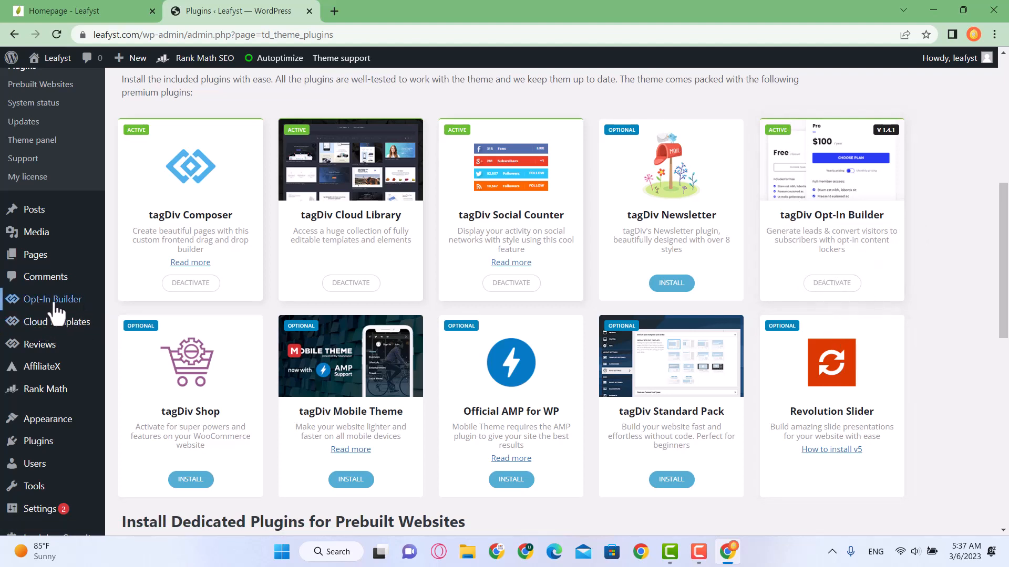
left_click(52, 299)
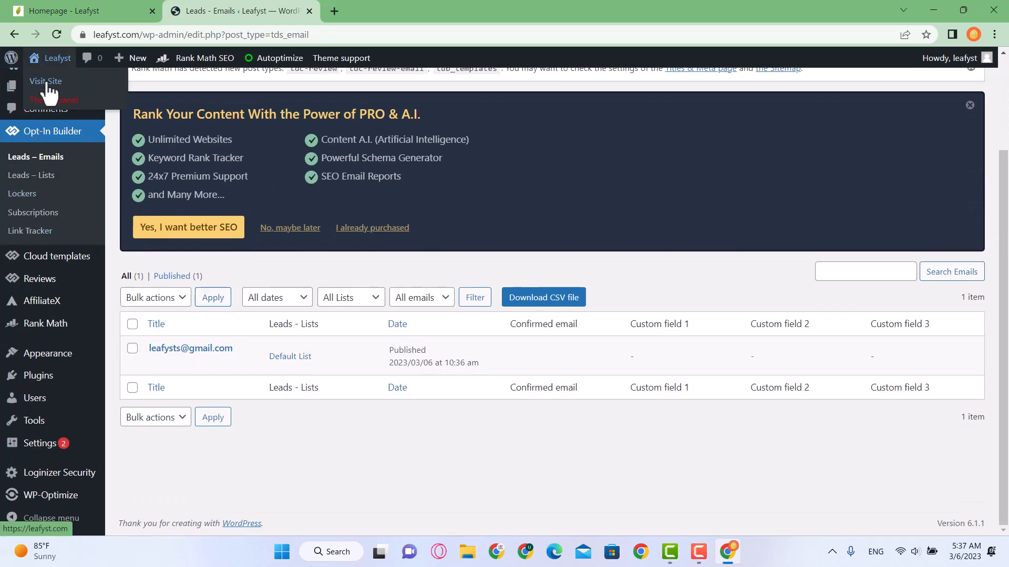
Open the Homepage cloud template with Edit with TD Composer
left_click(46, 81)
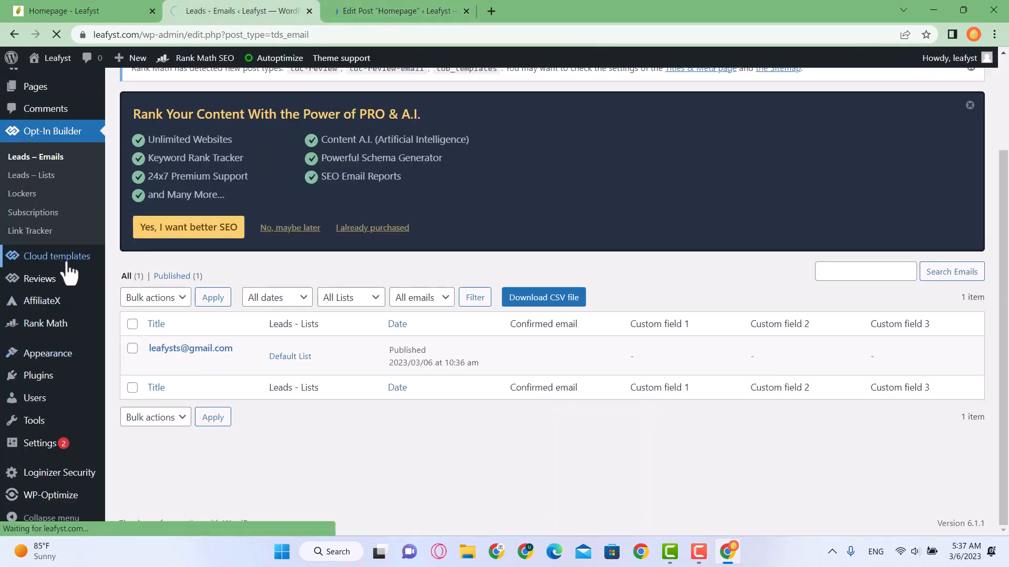
left_click(54, 256)
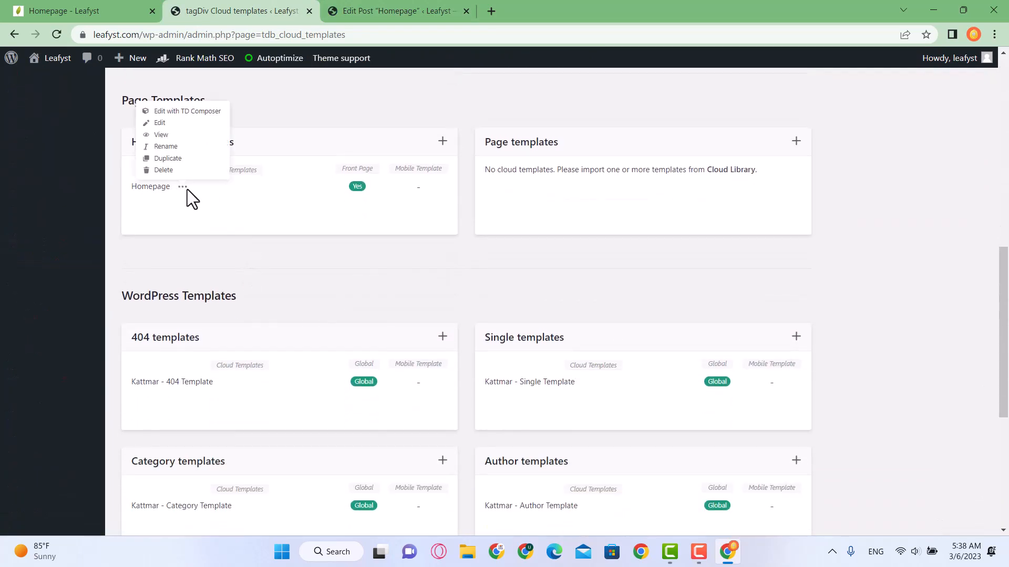
mouse_move(187, 111)
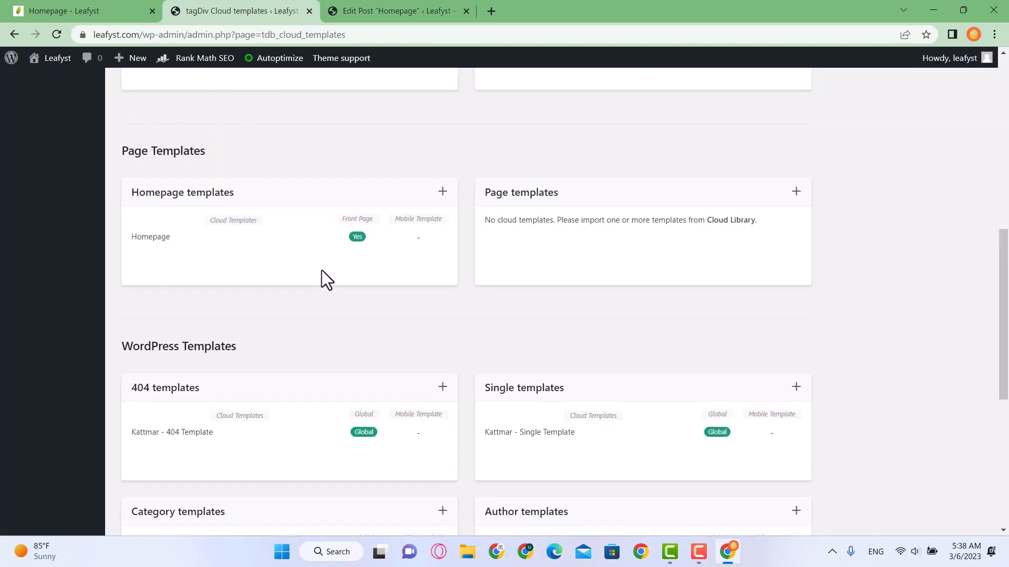
left_click(397, 11)
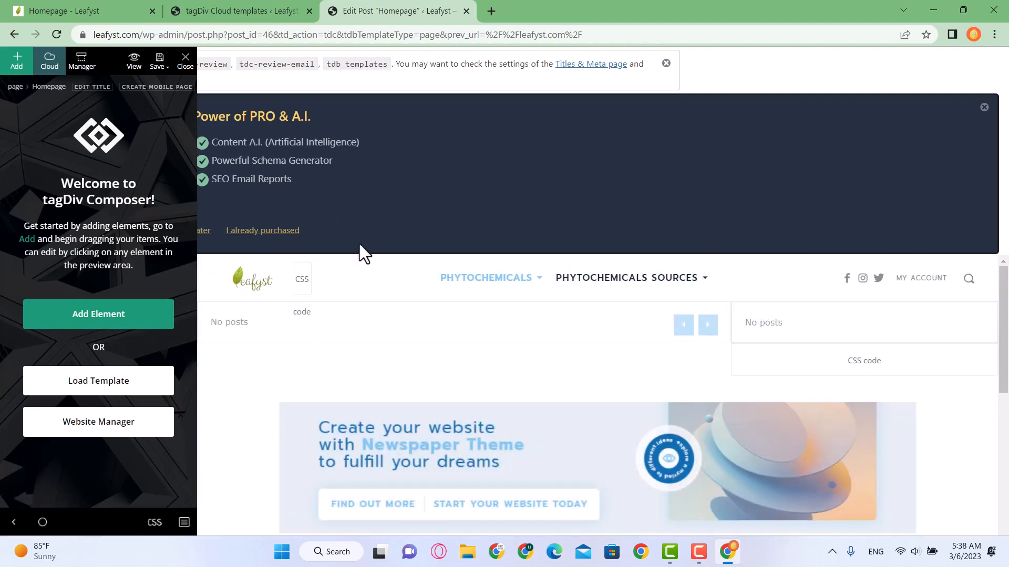
Delete the sidebar Advertisement ad box from the homepage layout
scroll("down", 3)
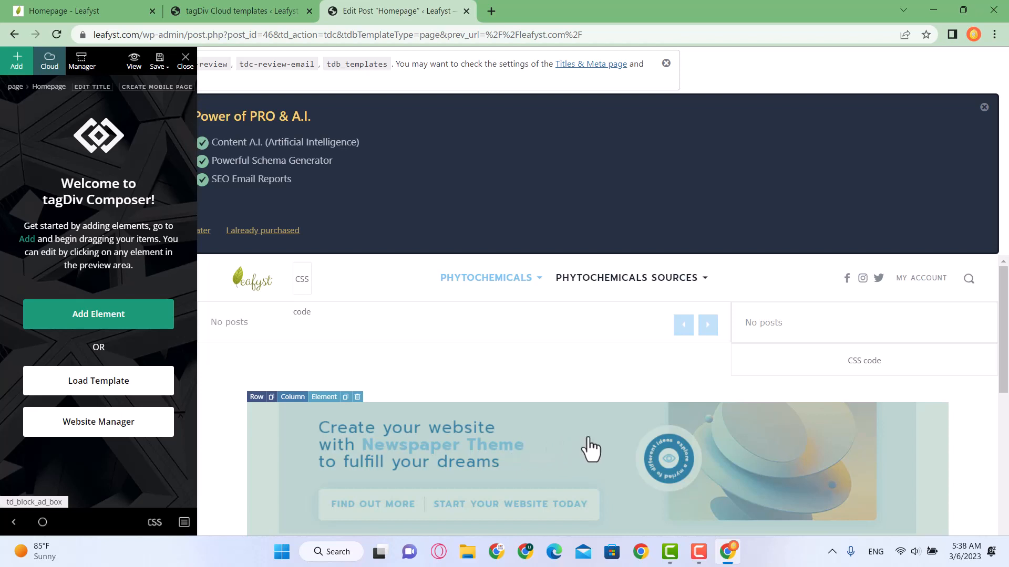
left_click(345, 397)
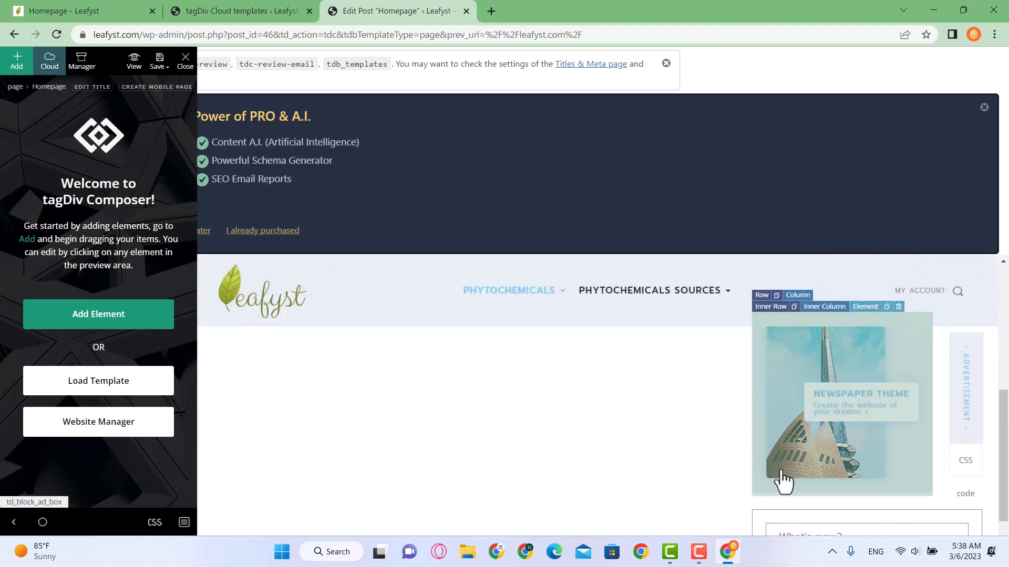
left_click(840, 403)
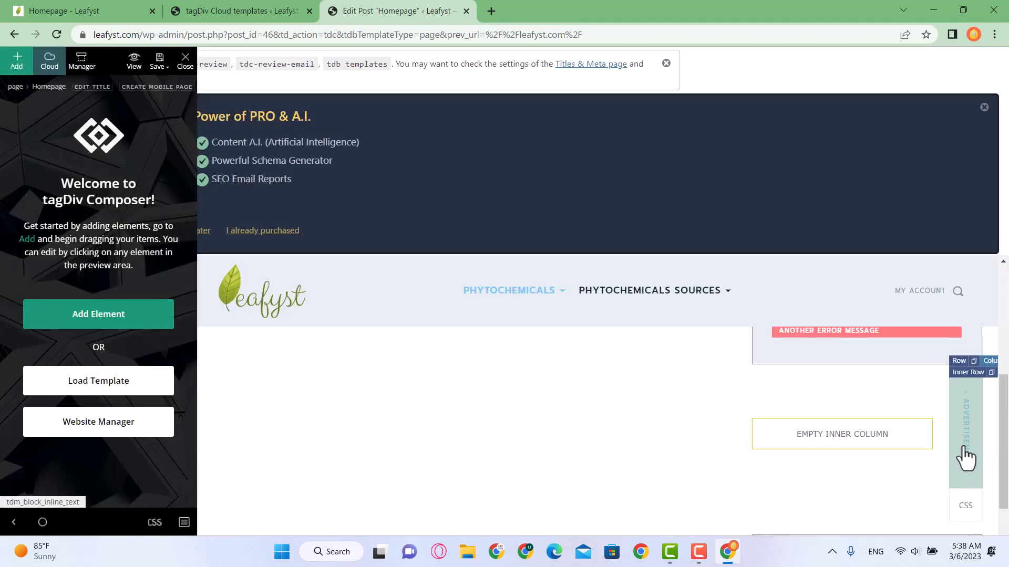
left_click(965, 424)
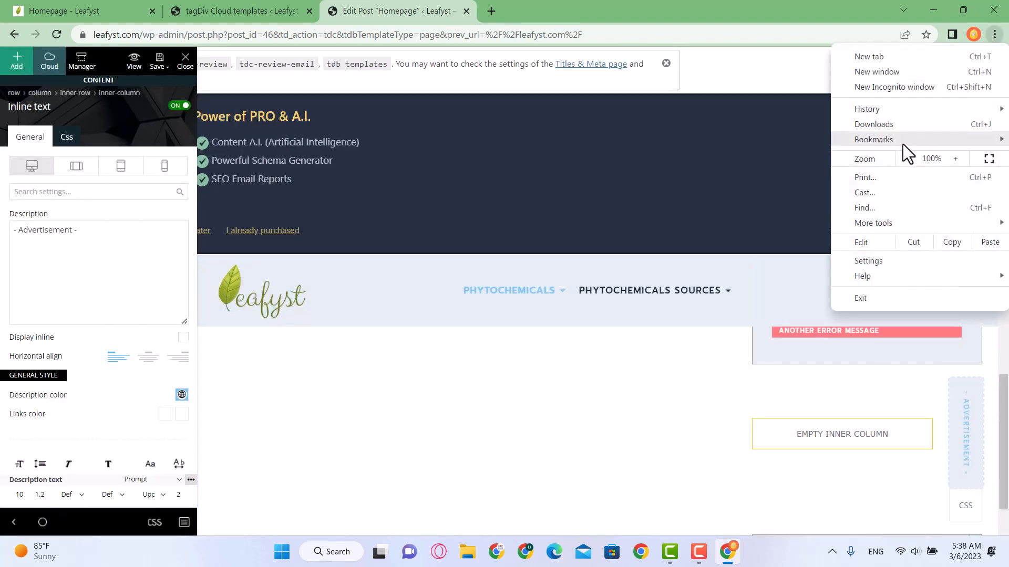
left_click(907, 158)
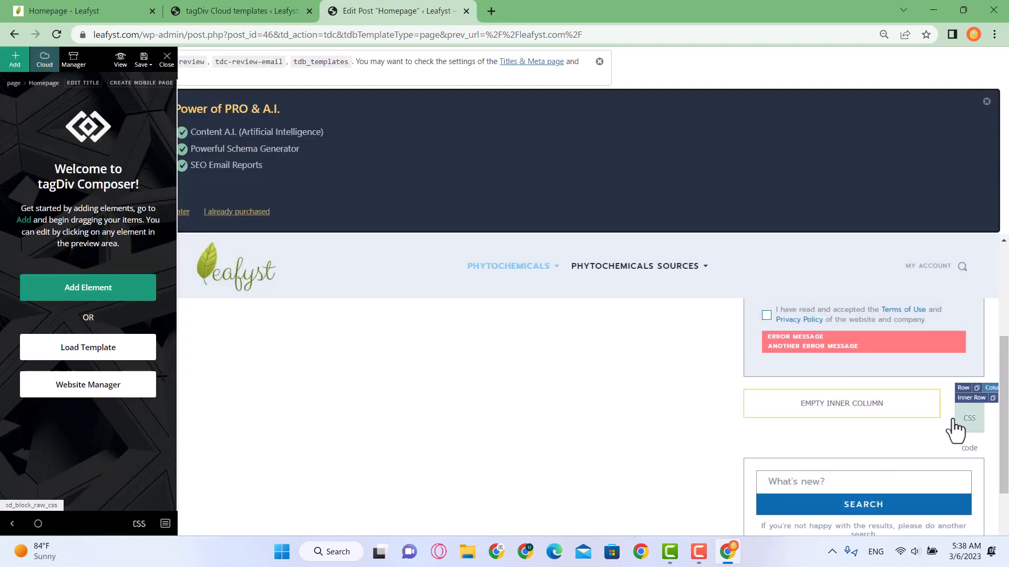
left_click(969, 418)
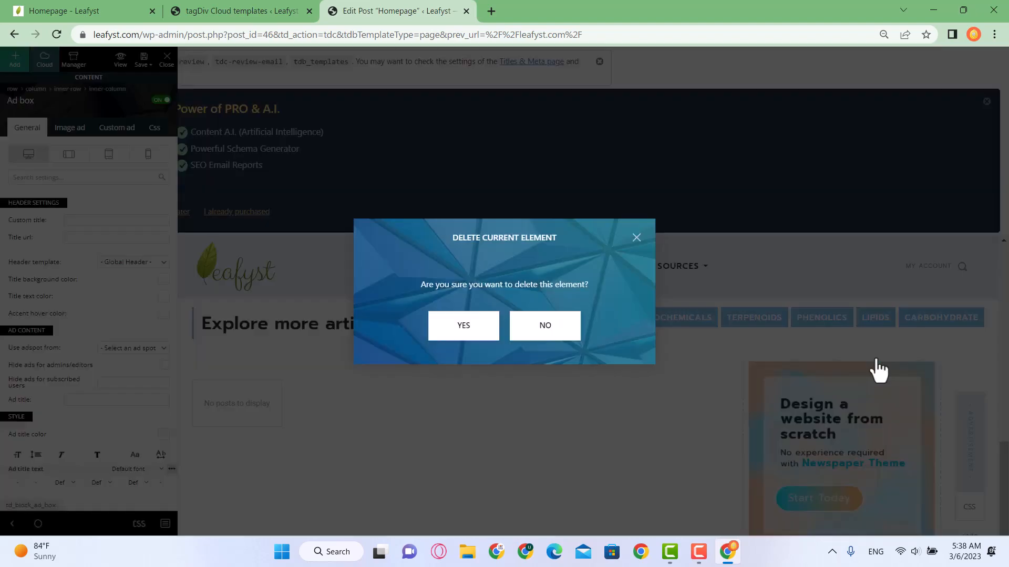
left_click(462, 325)
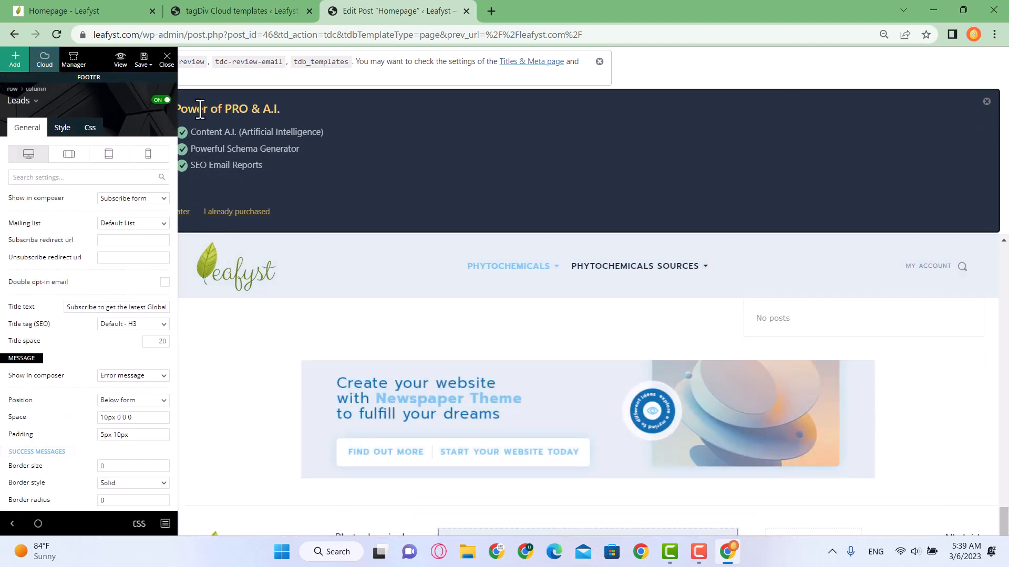
mouse_move(277, 221)
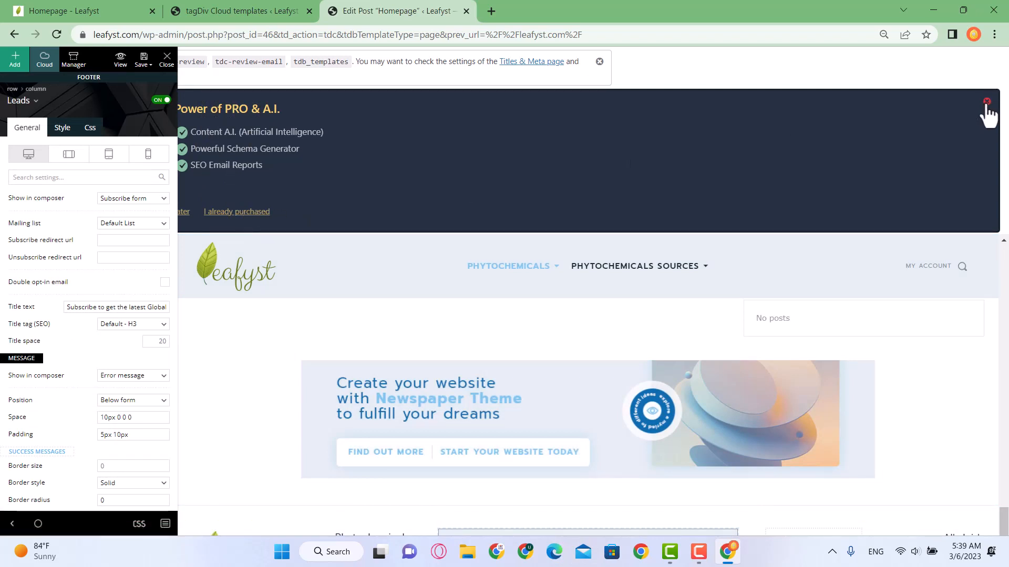
Dismiss the Rank Math notices and delete the banner ad box
left_click(987, 101)
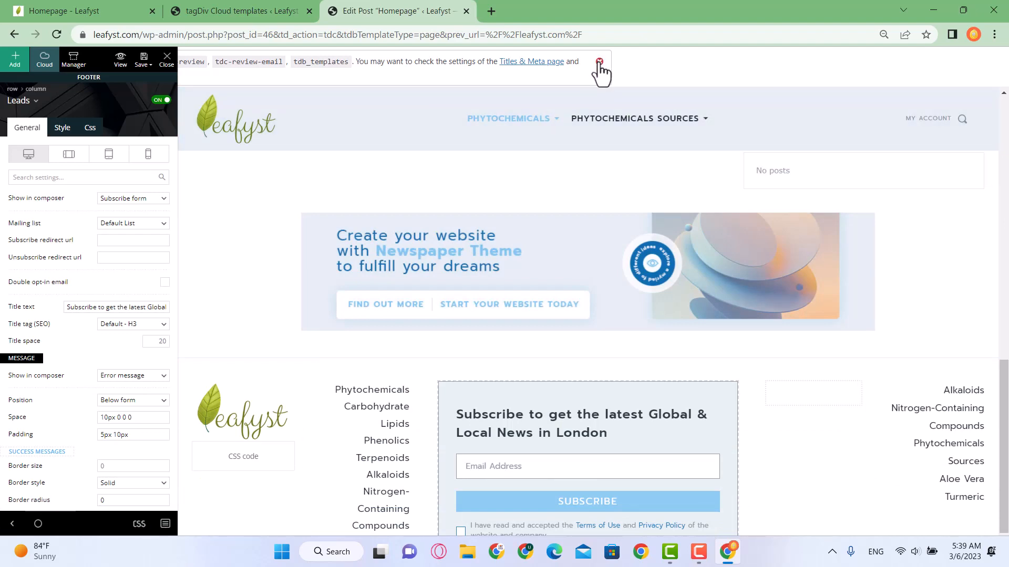
left_click(599, 61)
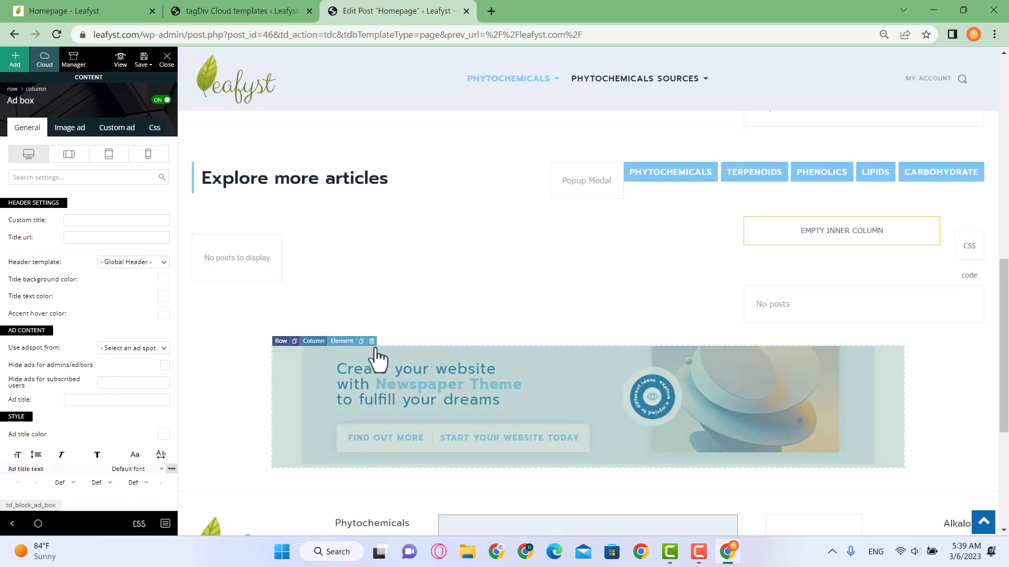
left_click(372, 341)
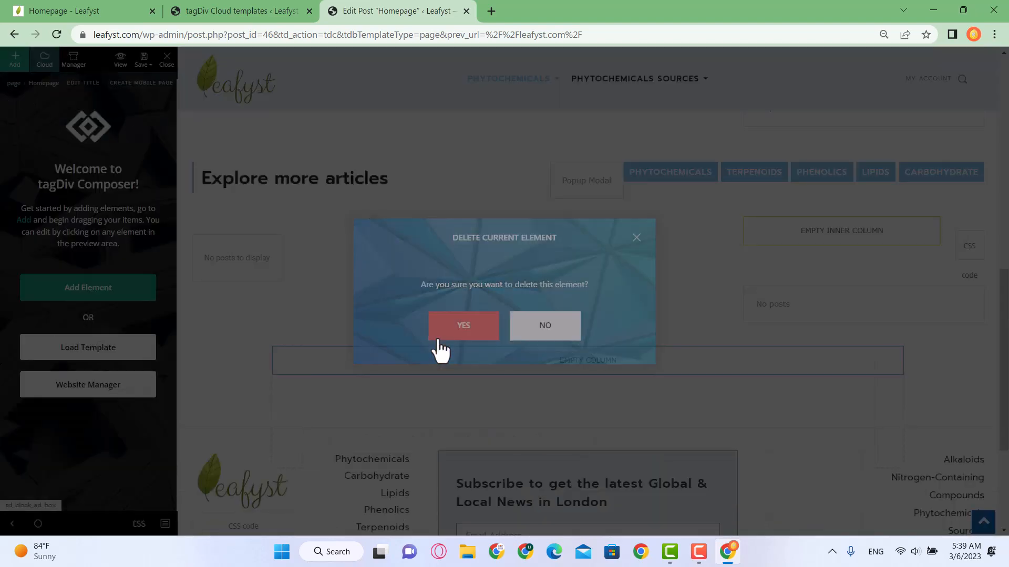
left_click(462, 325)
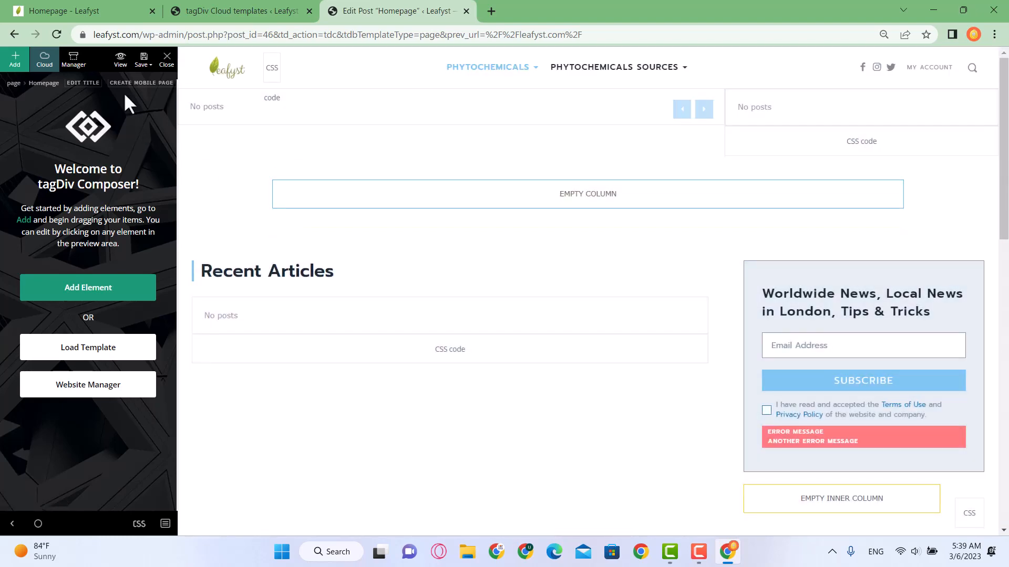
Open the live homepage via View and check the subscription popup
left_click(141, 82)
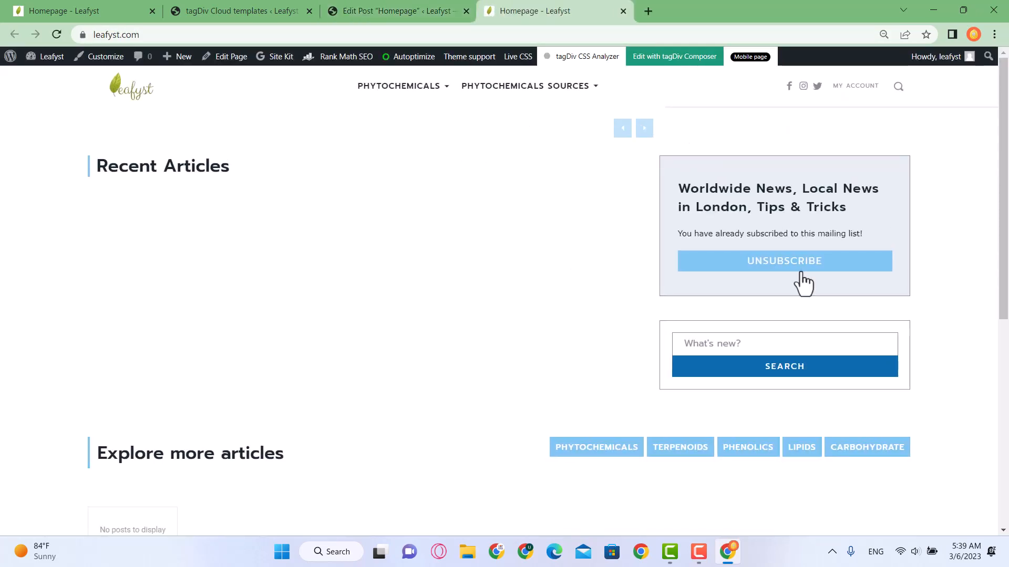
left_click(784, 261)
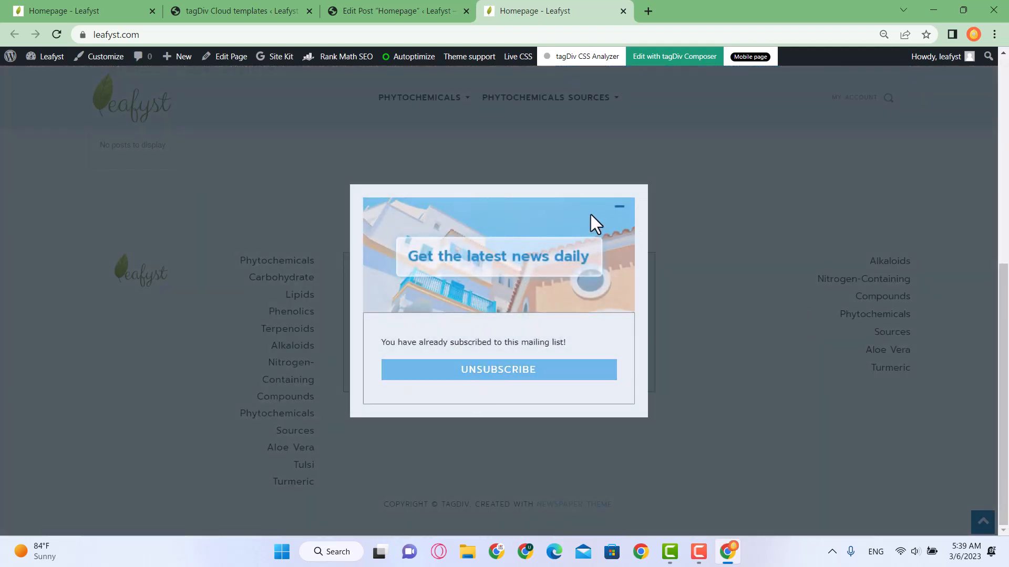
mouse_move(498, 373)
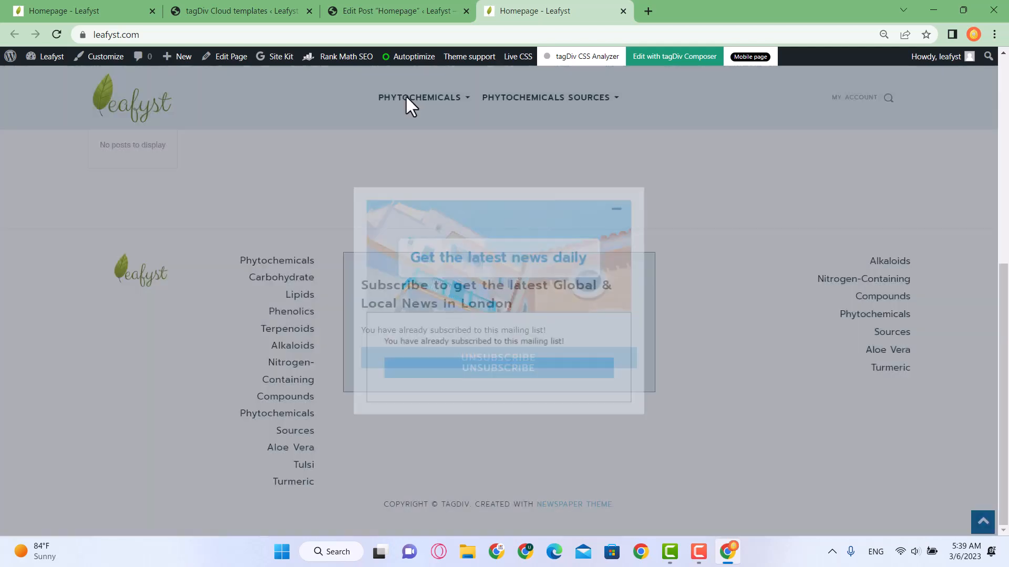
Back in the Edit Post Homepage tab, select the Popup Modal near Explore more articles
left_click(398, 11)
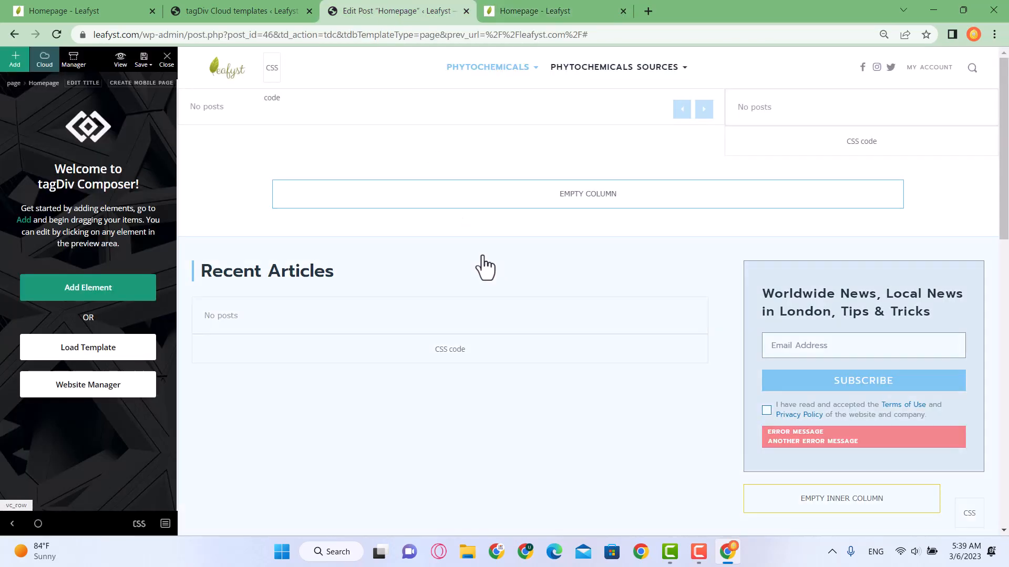
scroll("down", 3)
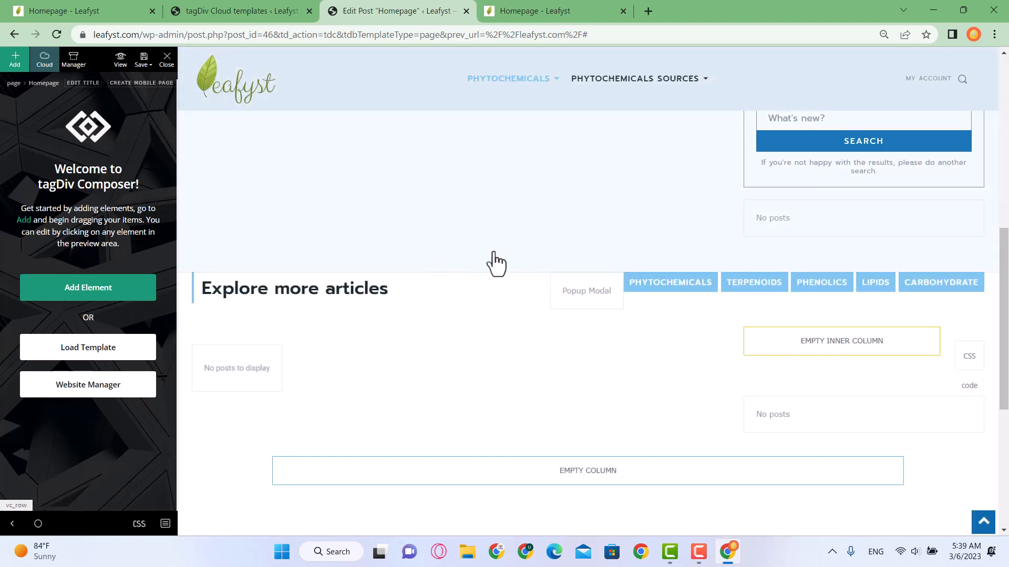
scroll("down", 3)
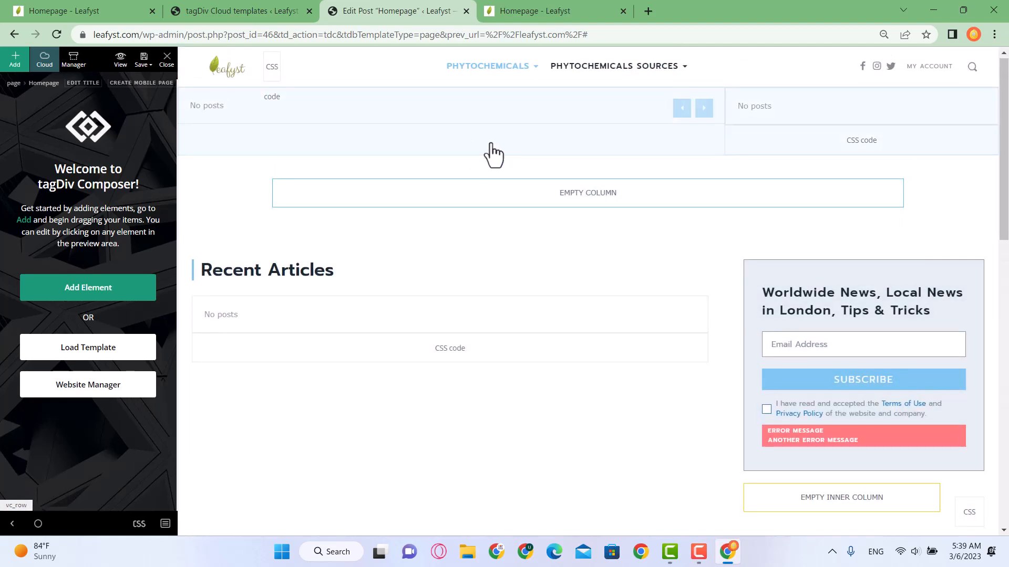
scroll("down", 3)
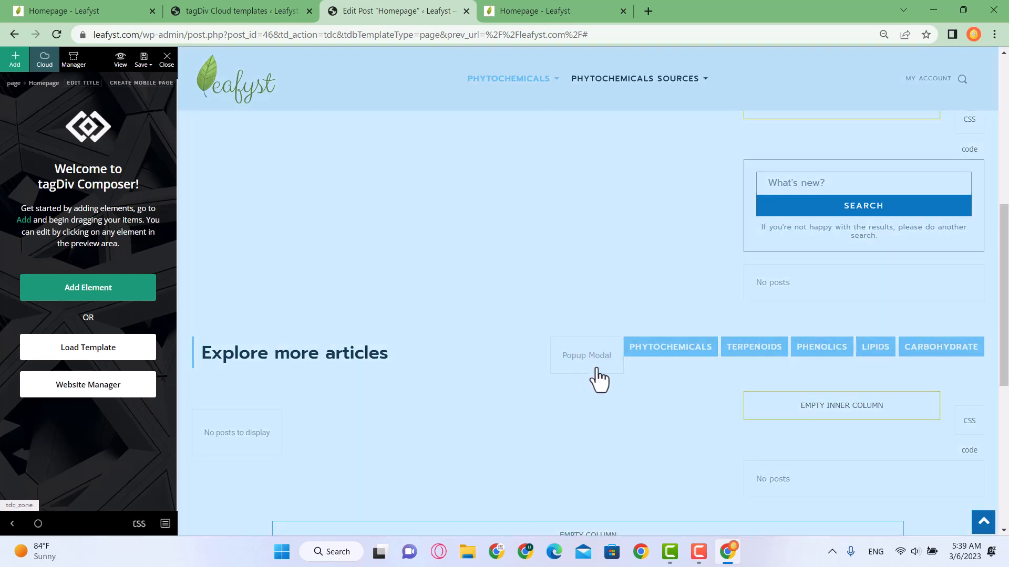
left_click(586, 355)
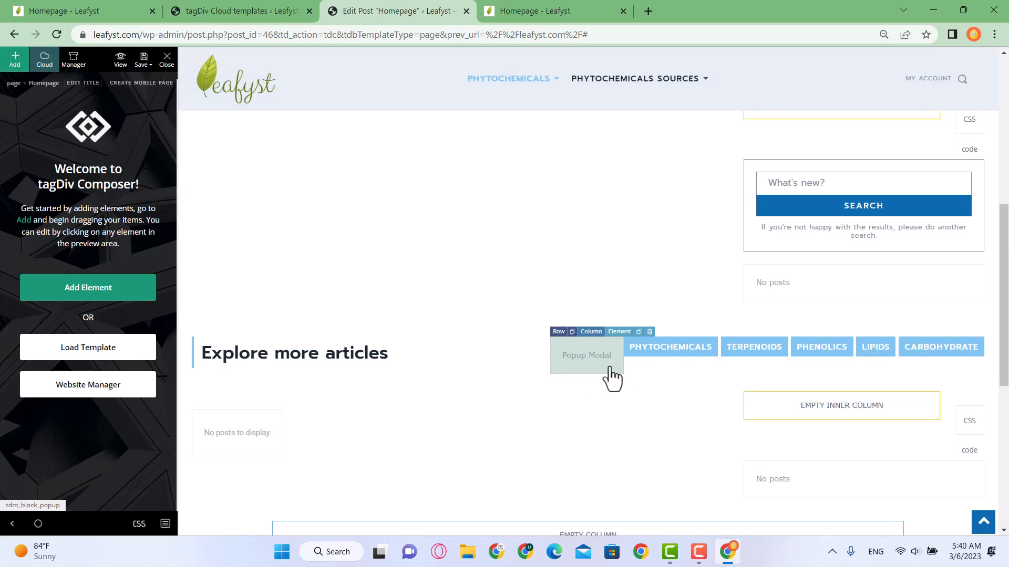
mouse_move(581, 367)
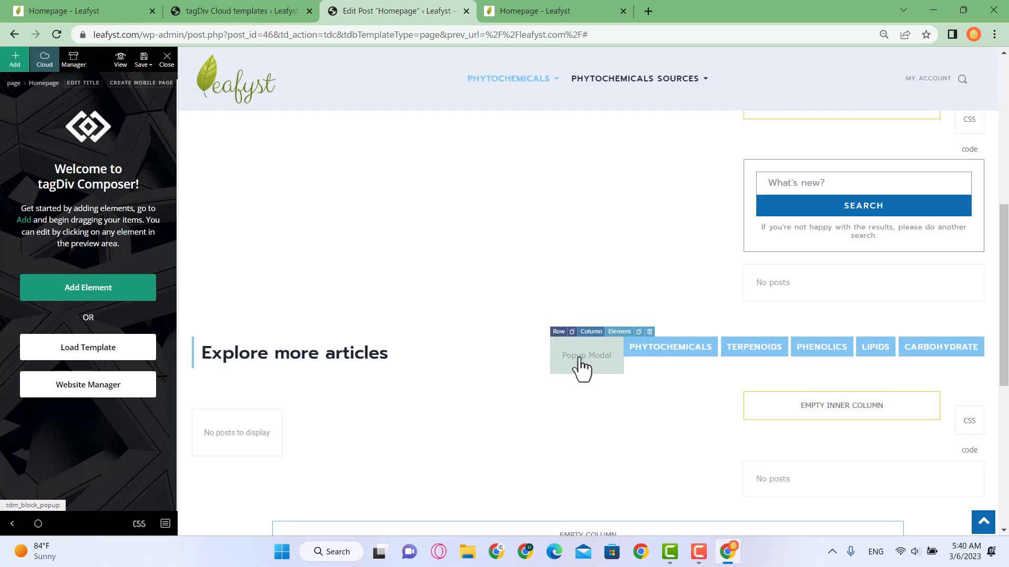
left_click(586, 355)
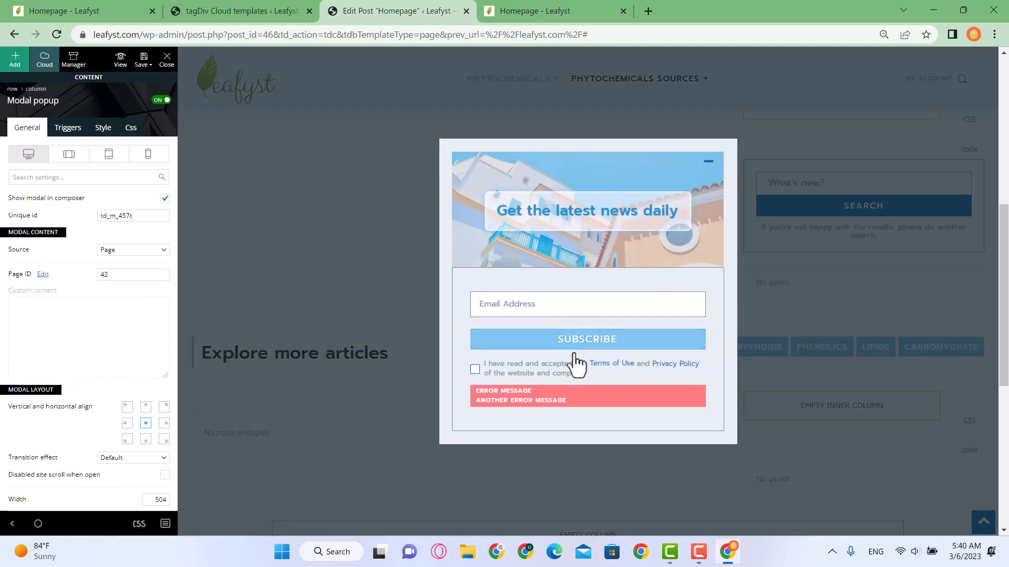
mouse_move(550, 401)
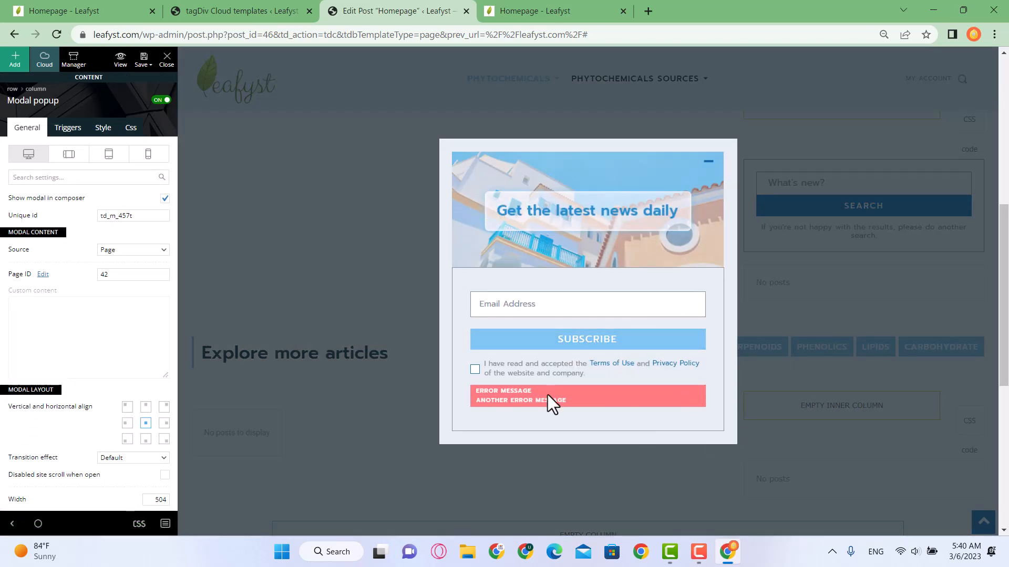
mouse_move(108, 307)
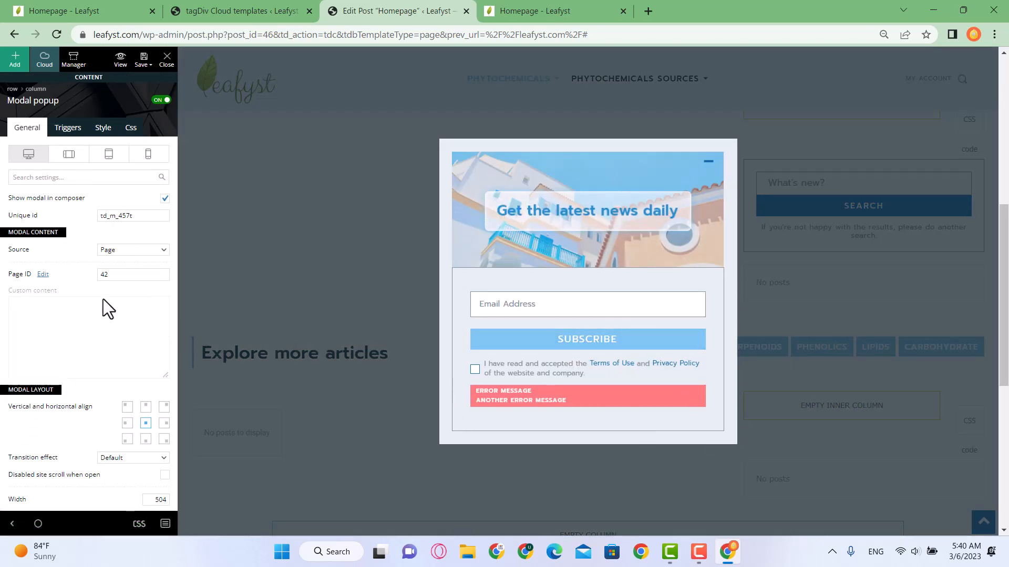
mouse_move(626, 249)
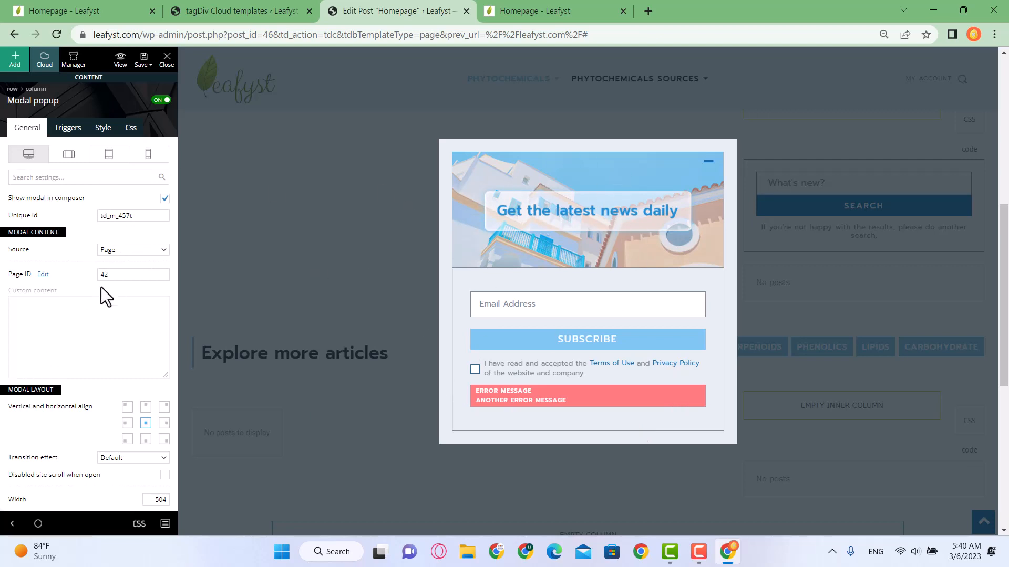
left_click(133, 275)
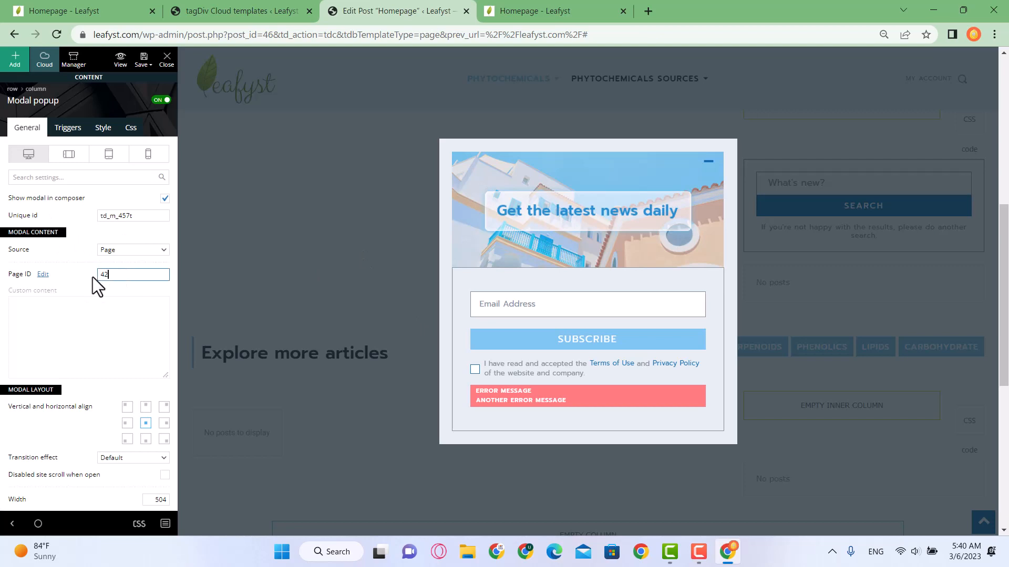
double_click(104, 275)
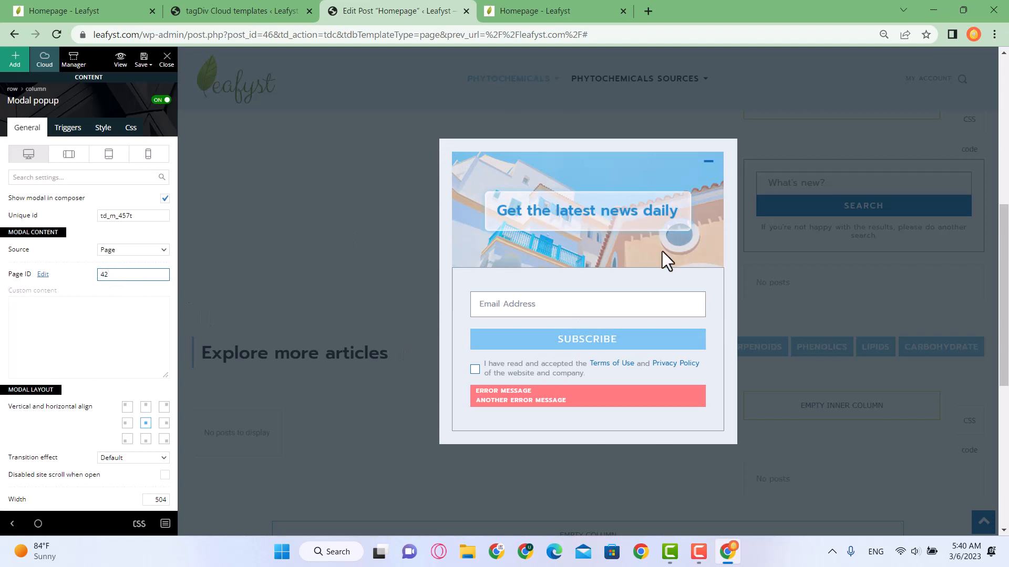
mouse_move(89, 308)
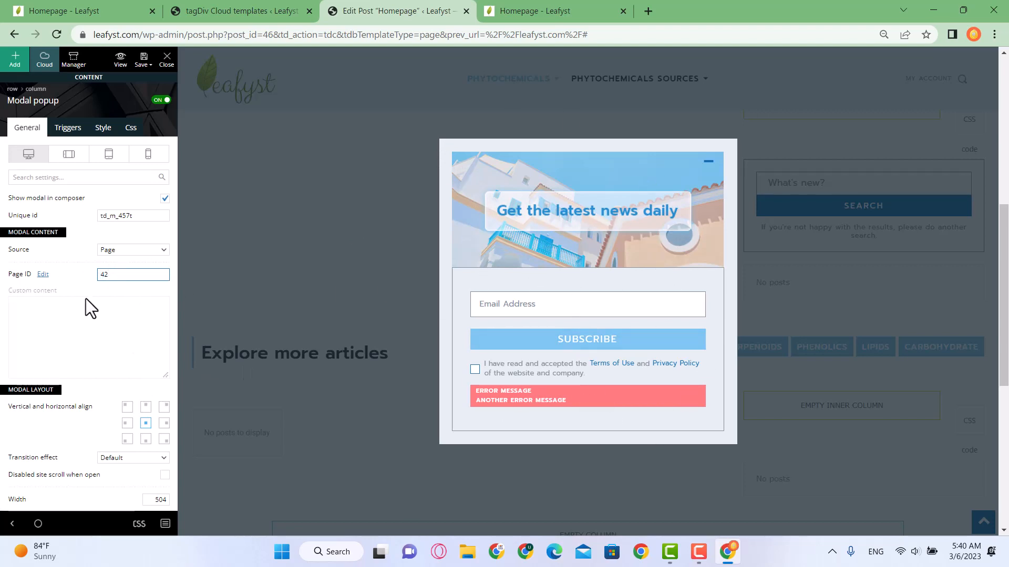
mouse_move(21, 257)
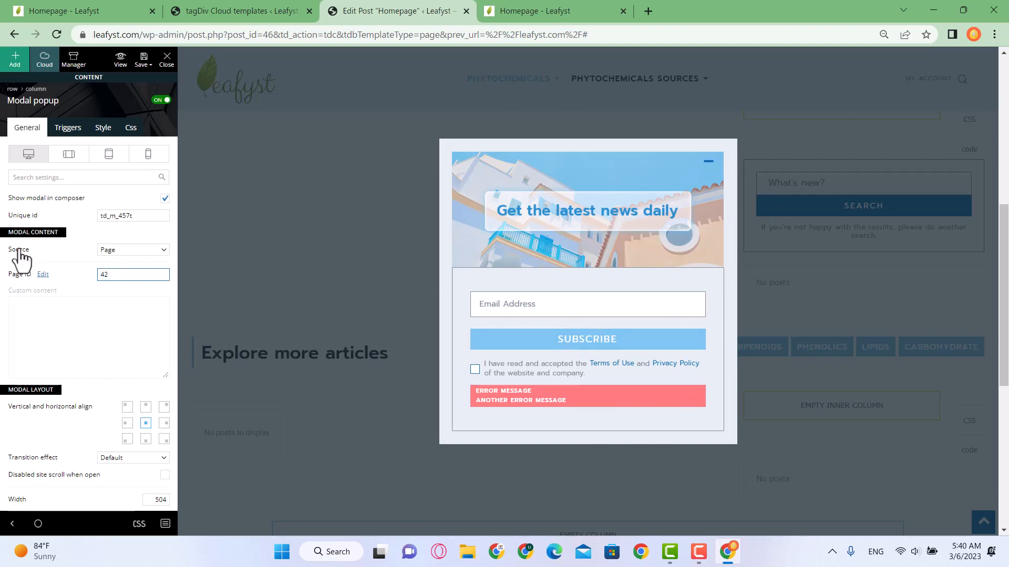
scroll("down", 3)
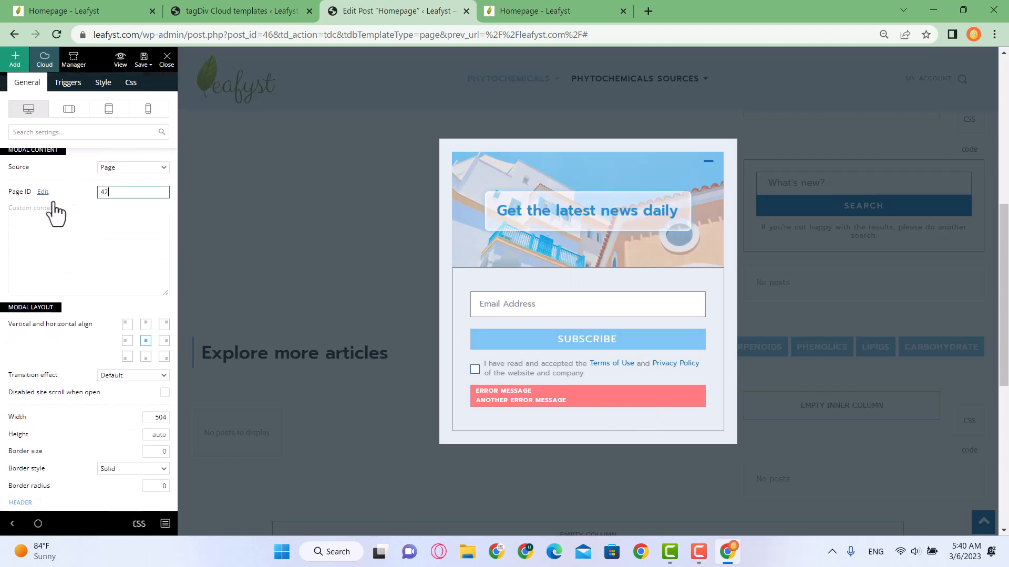
scroll("down", 3)
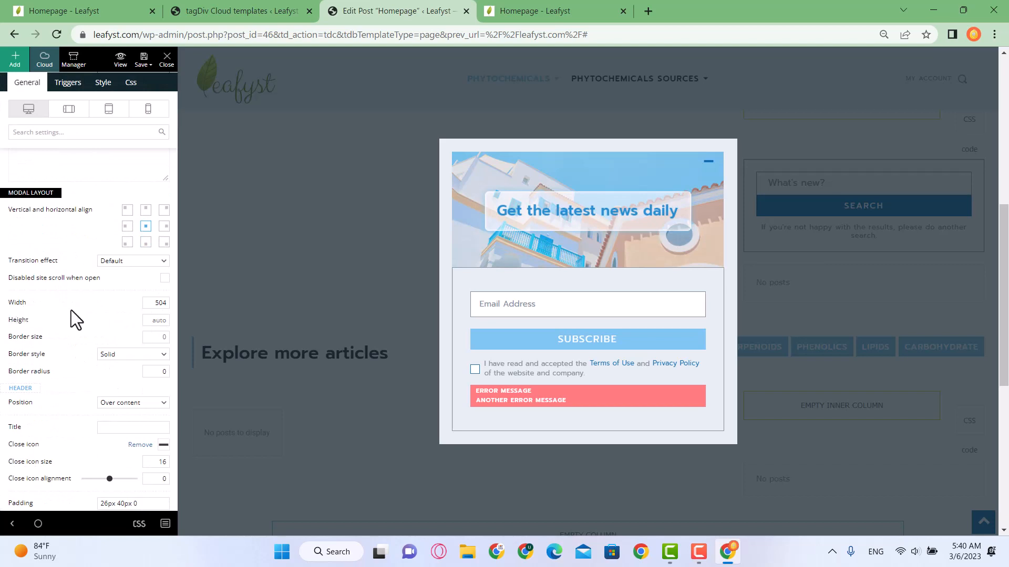
scroll("down", 3)
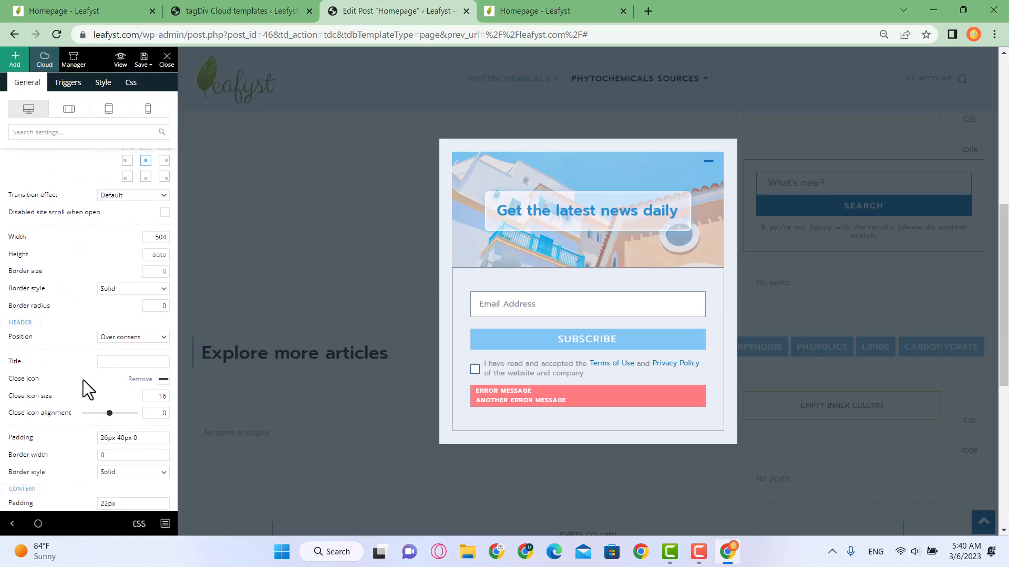
scroll("down", 3)
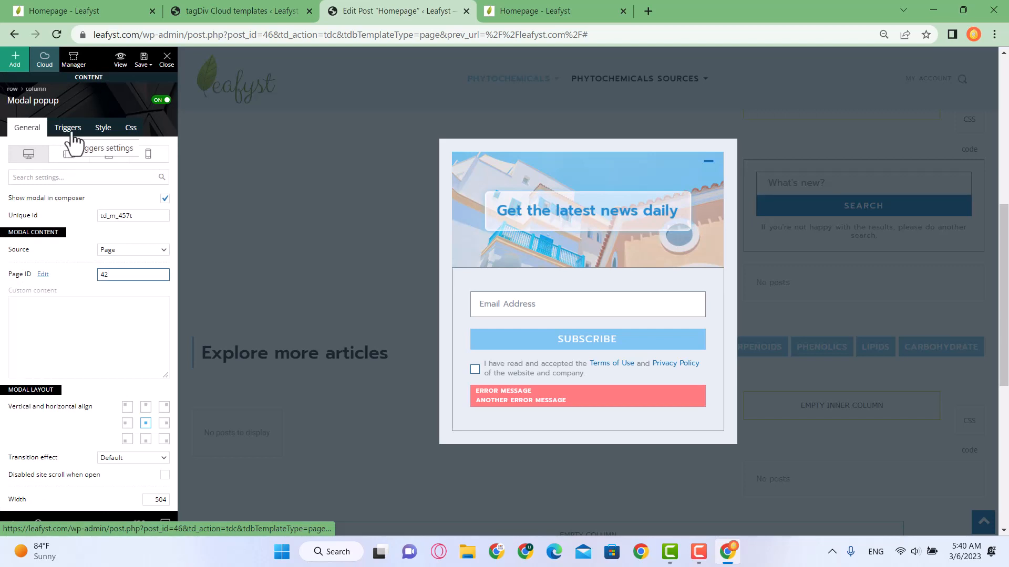
Set the Triggers tab's Page Load open delay to 10 seconds
left_click(68, 127)
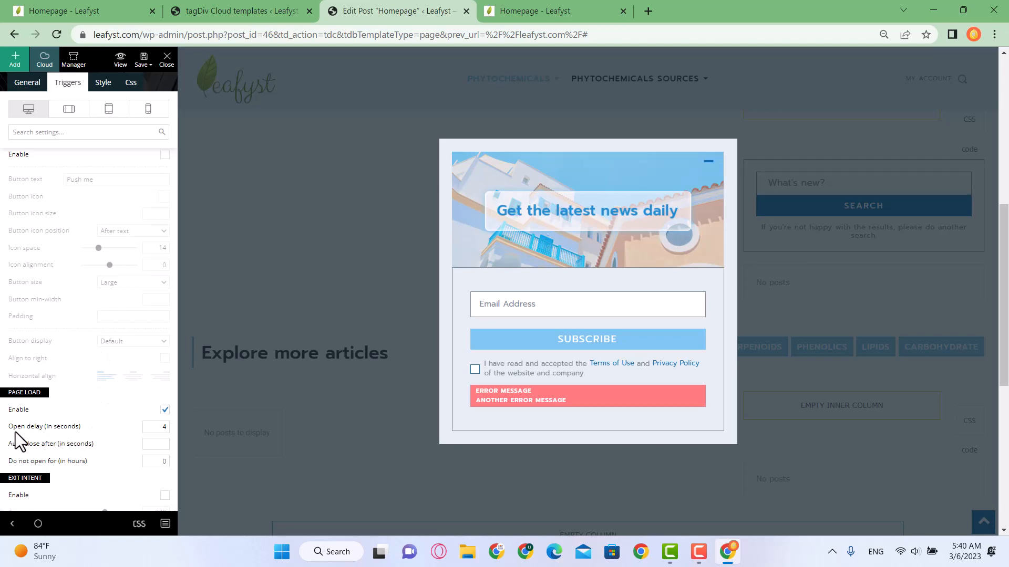
mouse_move(46, 442)
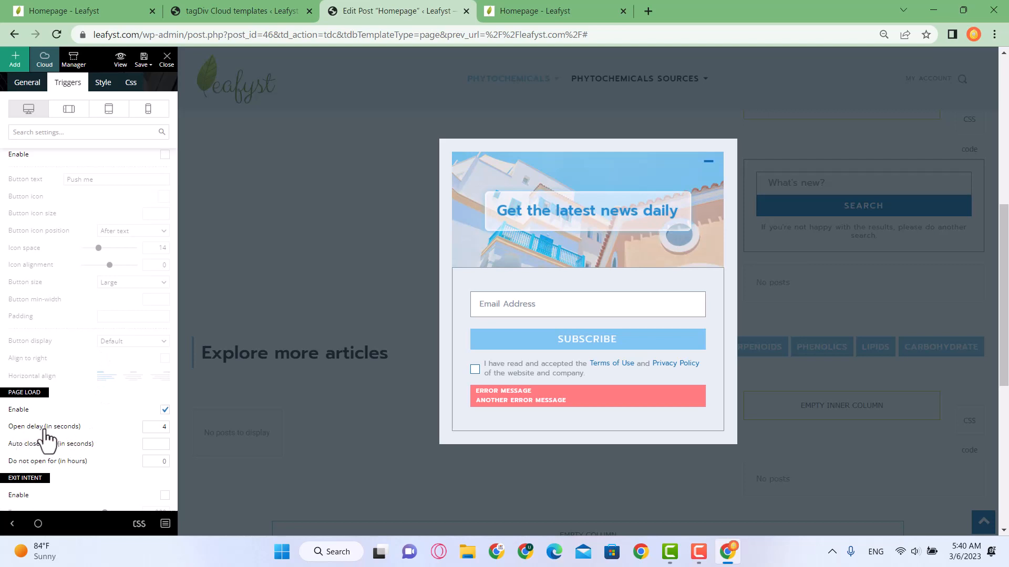
left_click(155, 426)
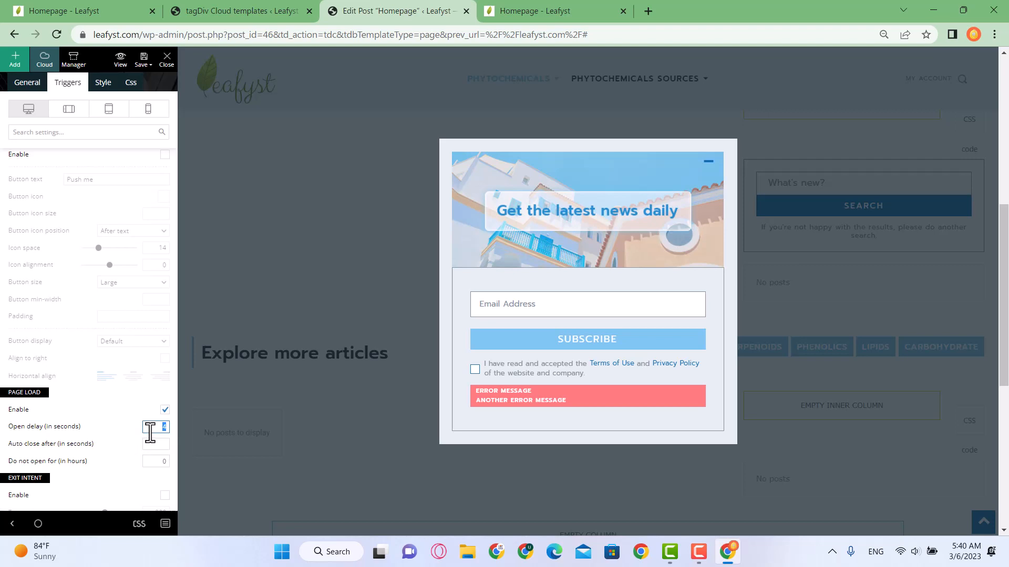
type("10")
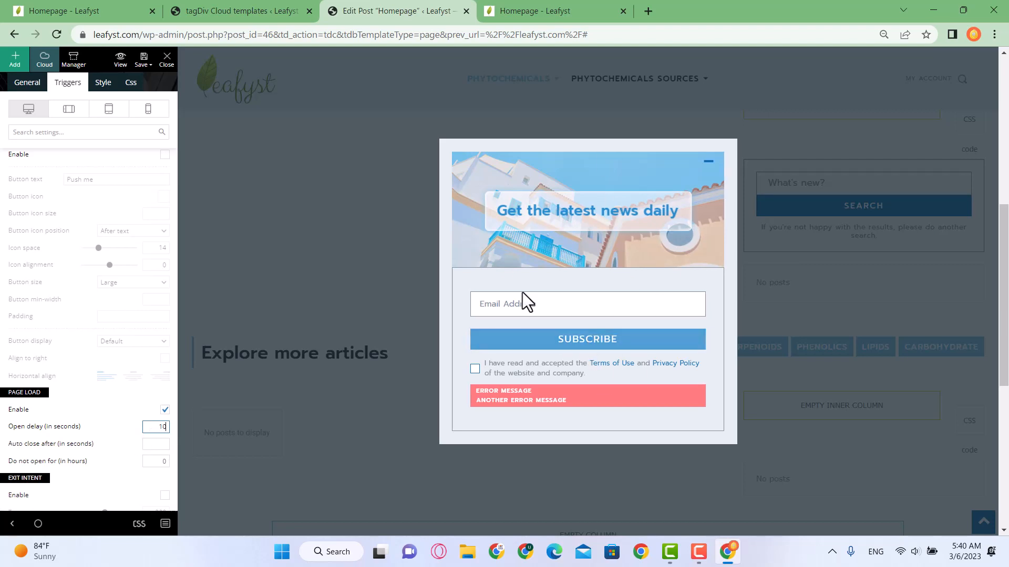
left_click(142, 59)
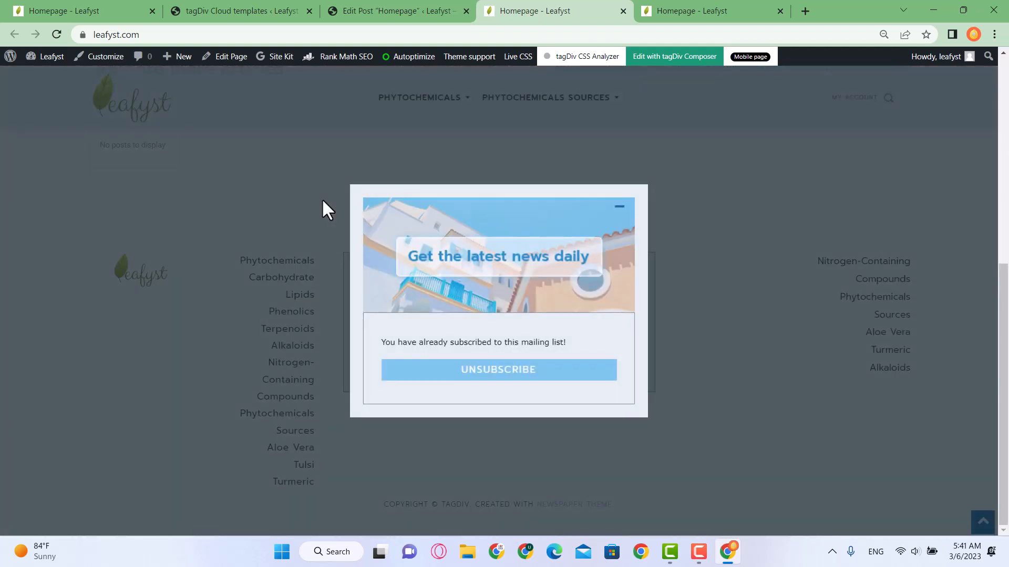
mouse_move(347, 145)
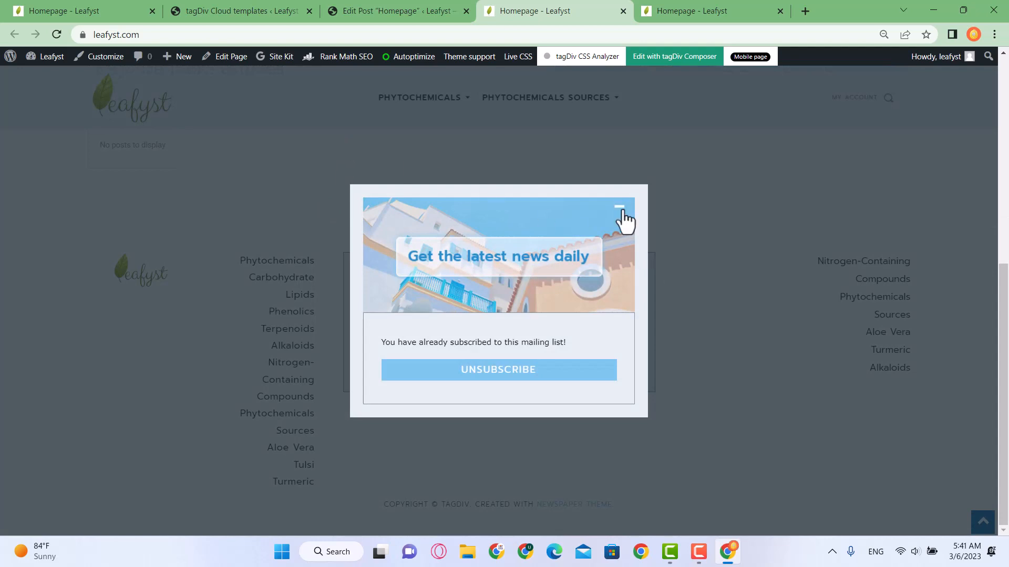
Close the already-subscribed popup on the live homepage
left_click(393, 11)
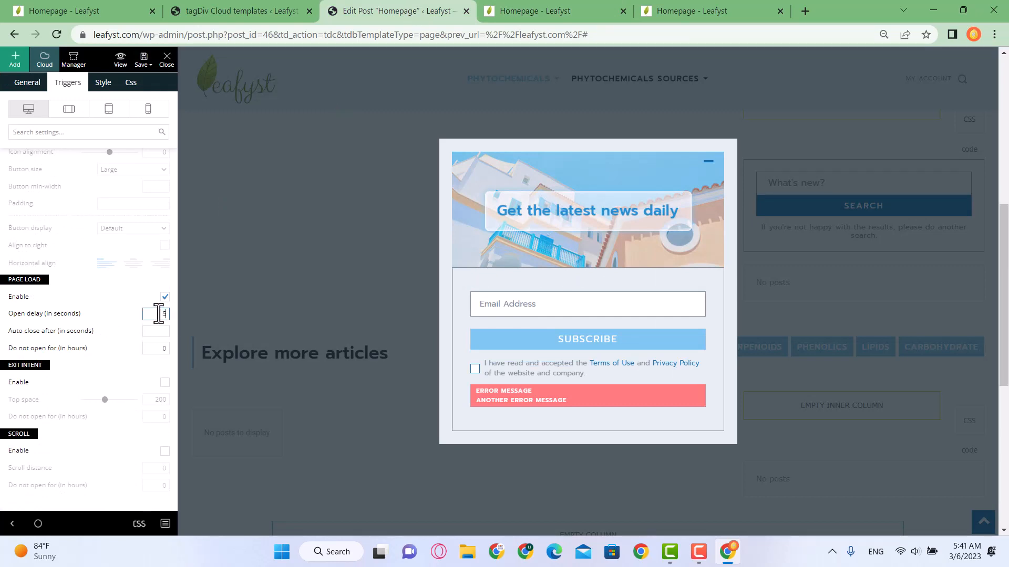
Enter 10 as the open delay, move to Auto close after, and browse the other tabs
left_click(155, 314)
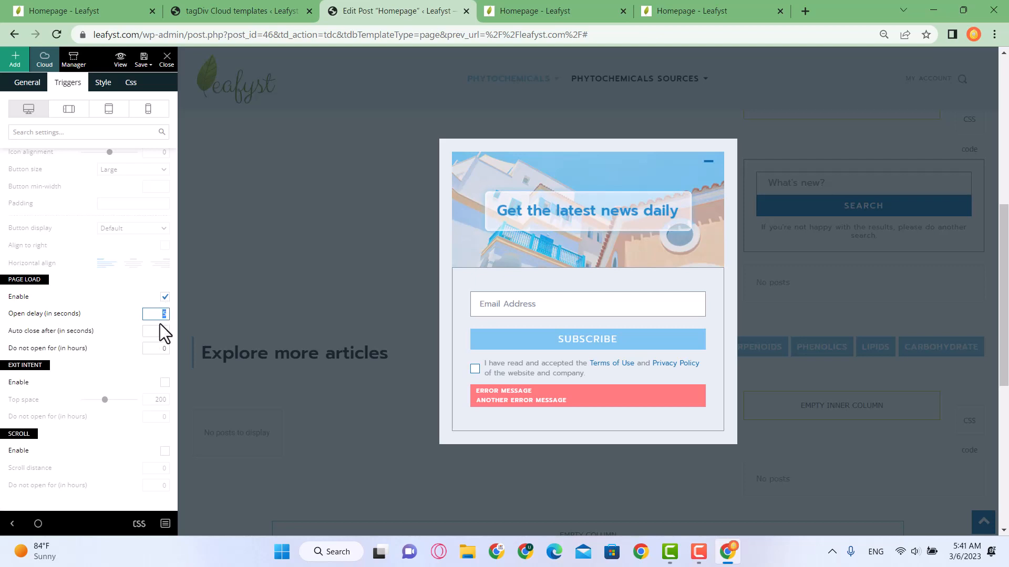
type("10")
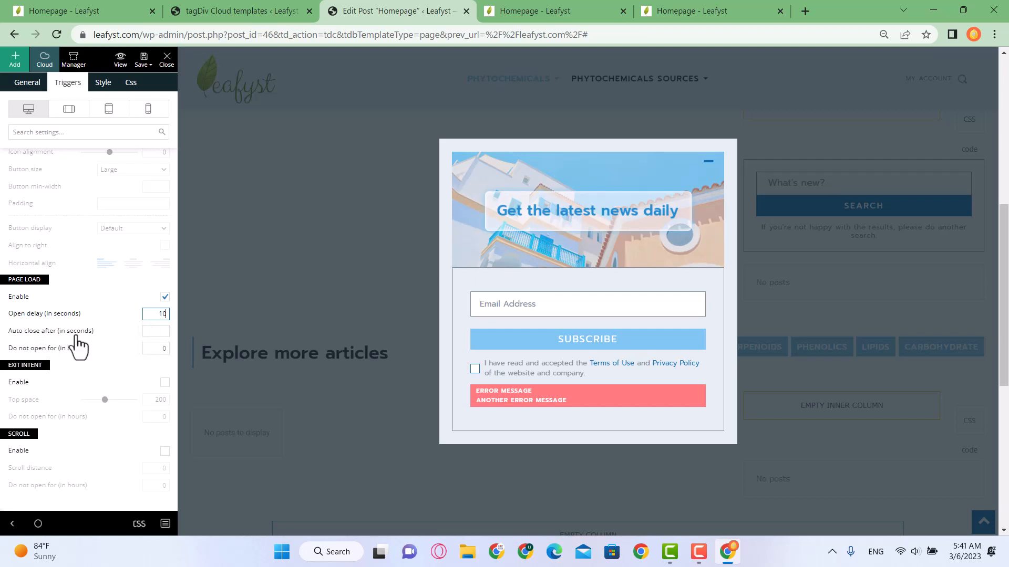
mouse_move(155, 330)
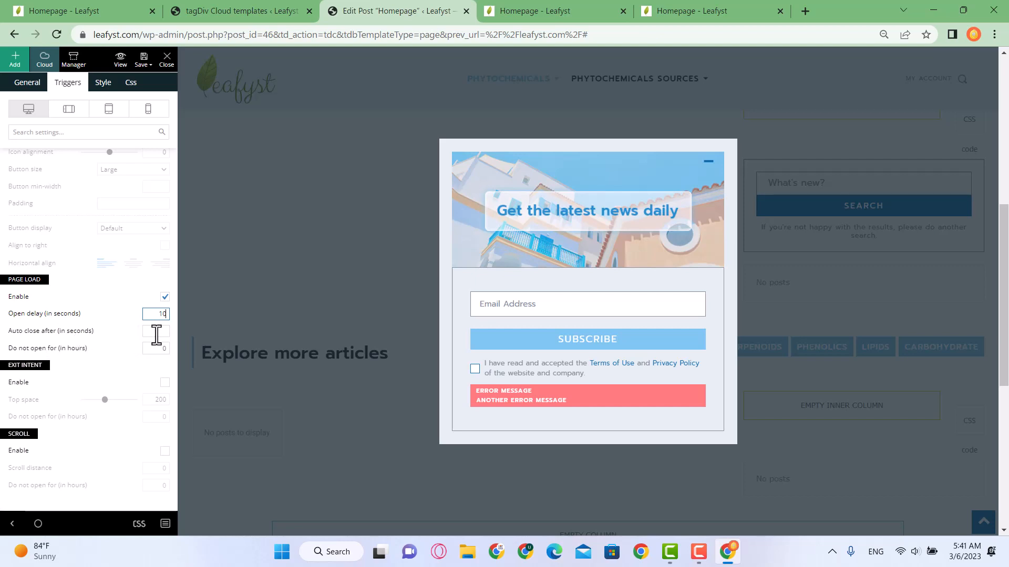
left_click(155, 331)
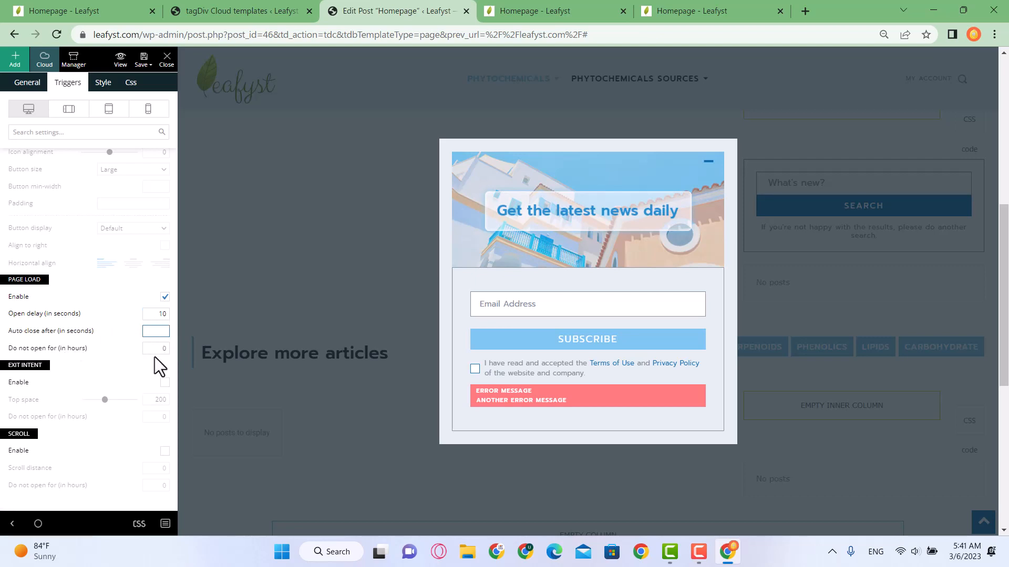
mouse_move(134, 482)
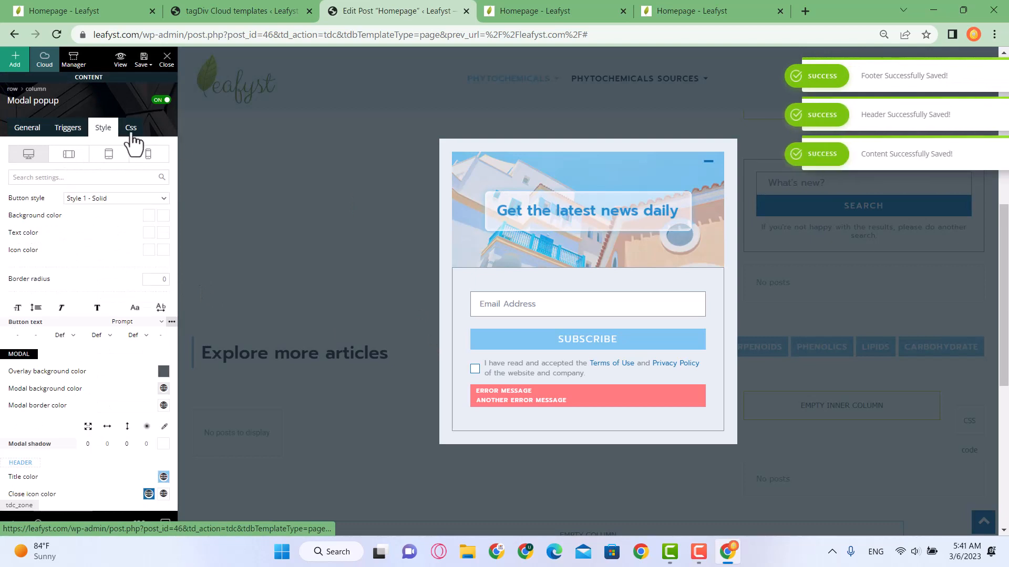
left_click(27, 126)
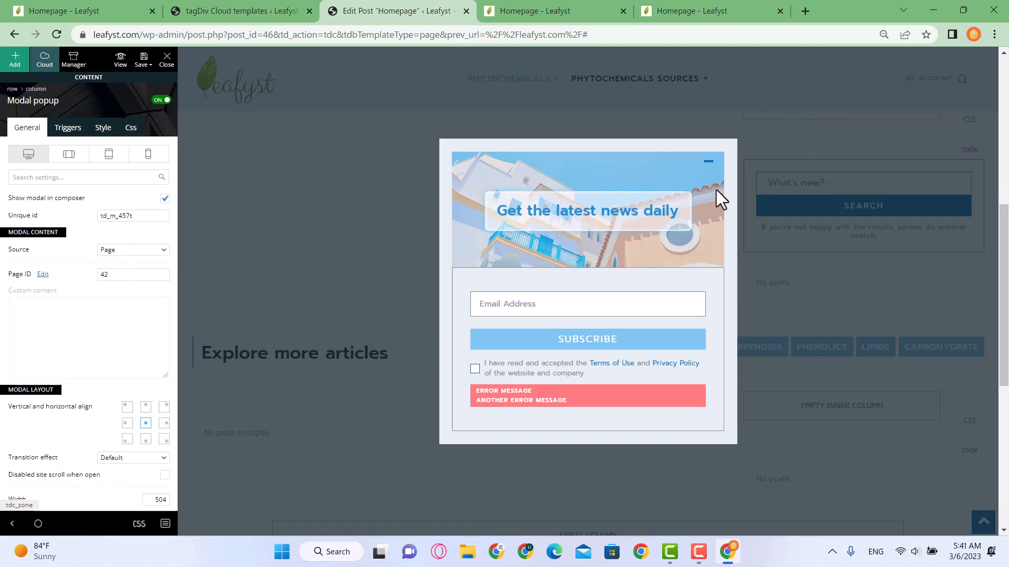
Reselect the Popup Modal element, glance at the Cloud templates tab, and return to the editor
left_click(166, 59)
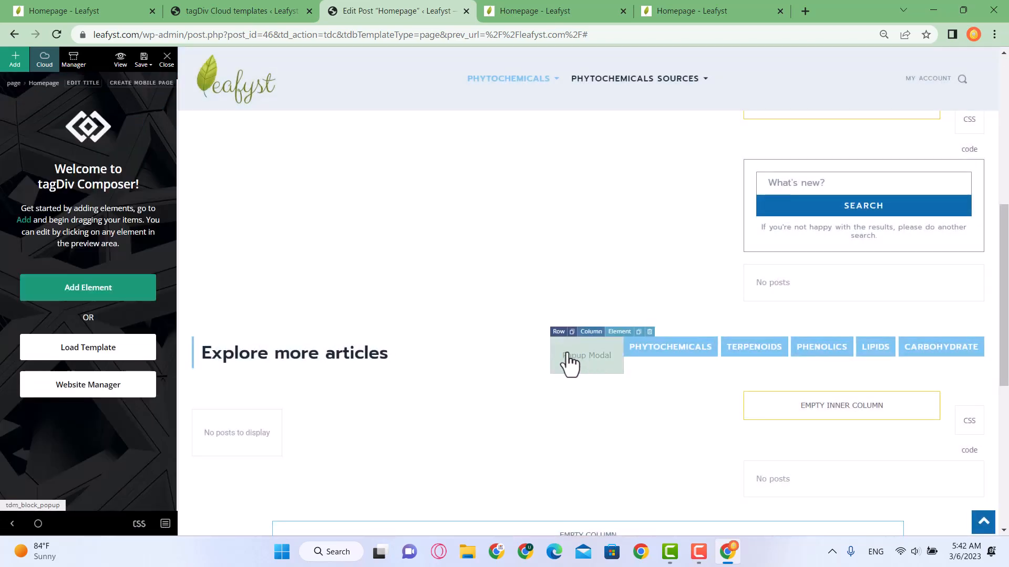
left_click(587, 356)
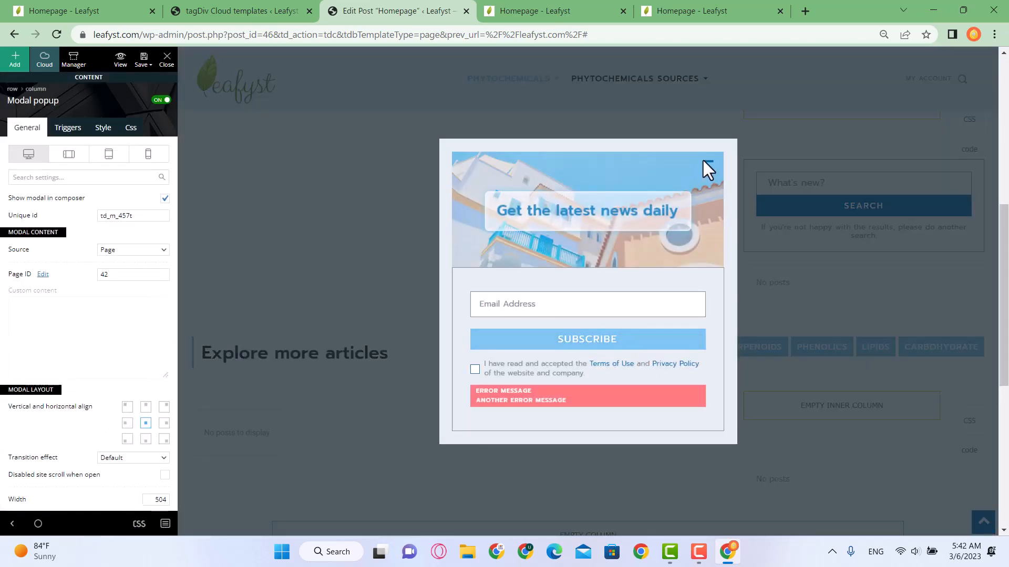
left_click(236, 11)
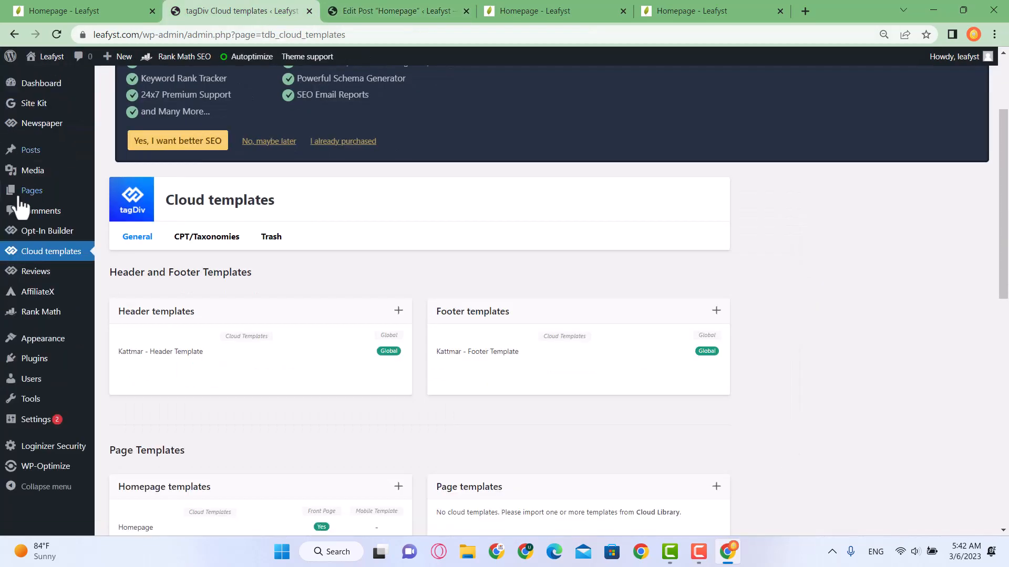
left_click(386, 12)
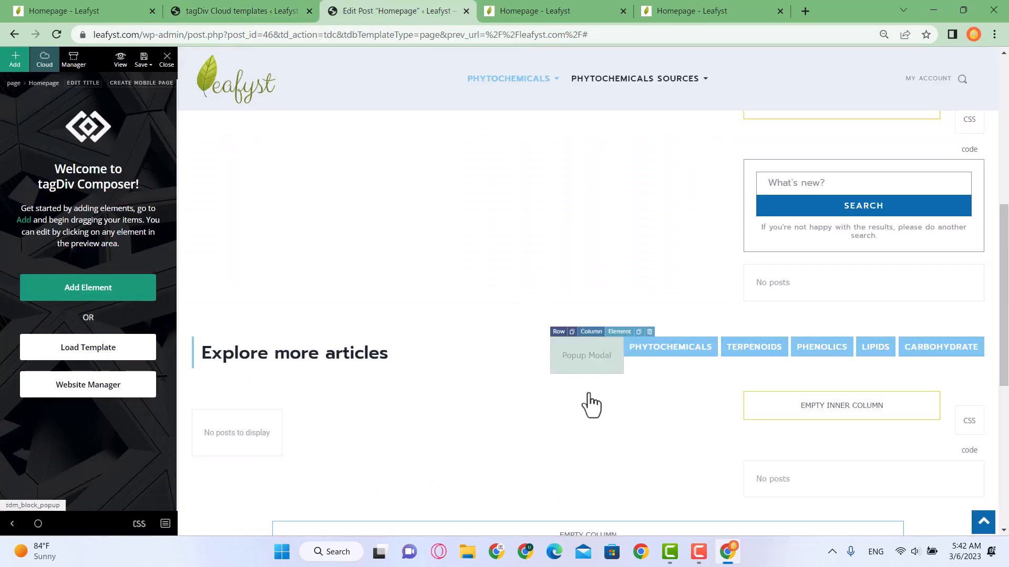
mouse_move(613, 389)
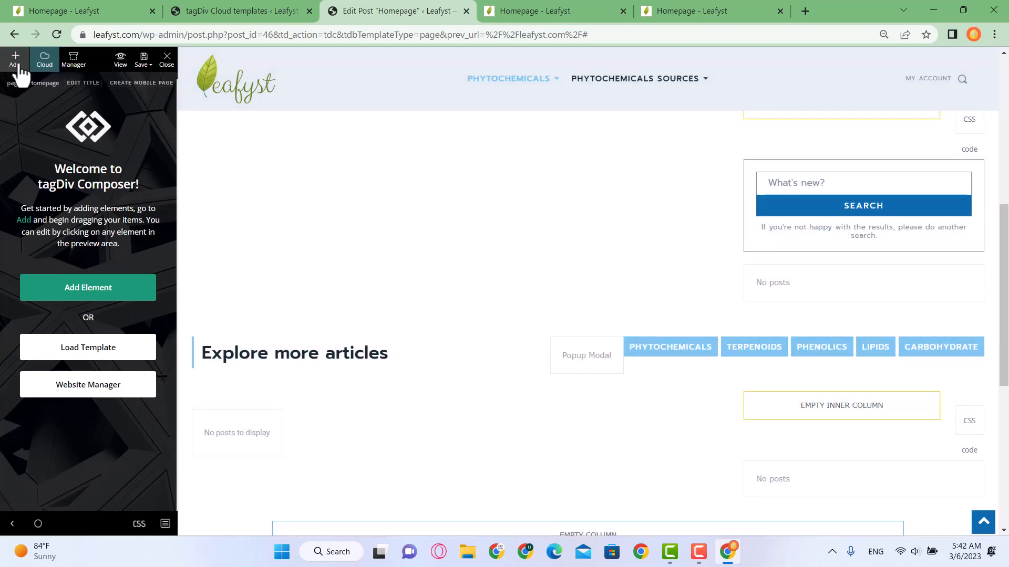
Search 'popup', add a Modal popup to the sidebar, and set its source to Page
left_click(14, 59)
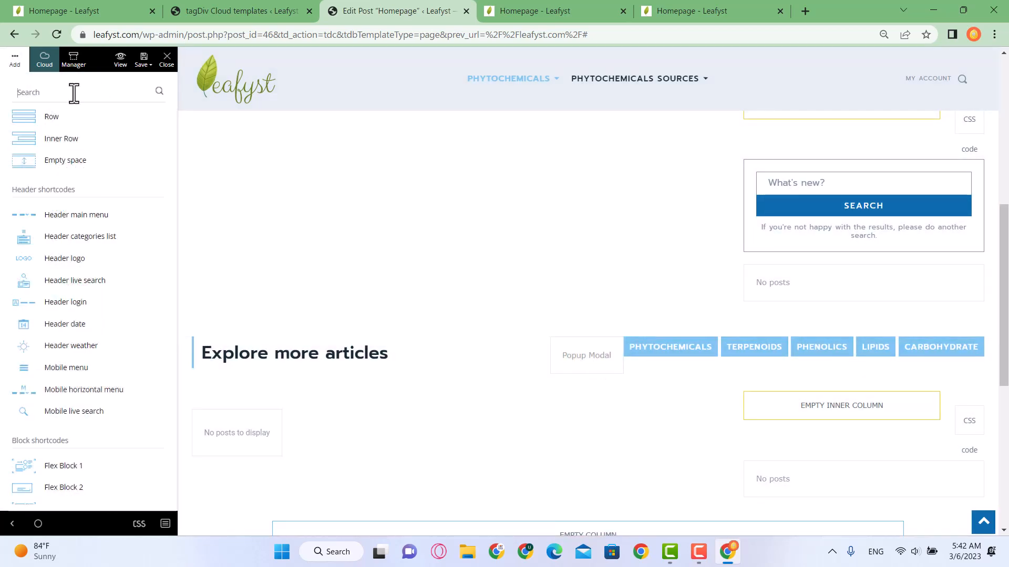
type("popup")
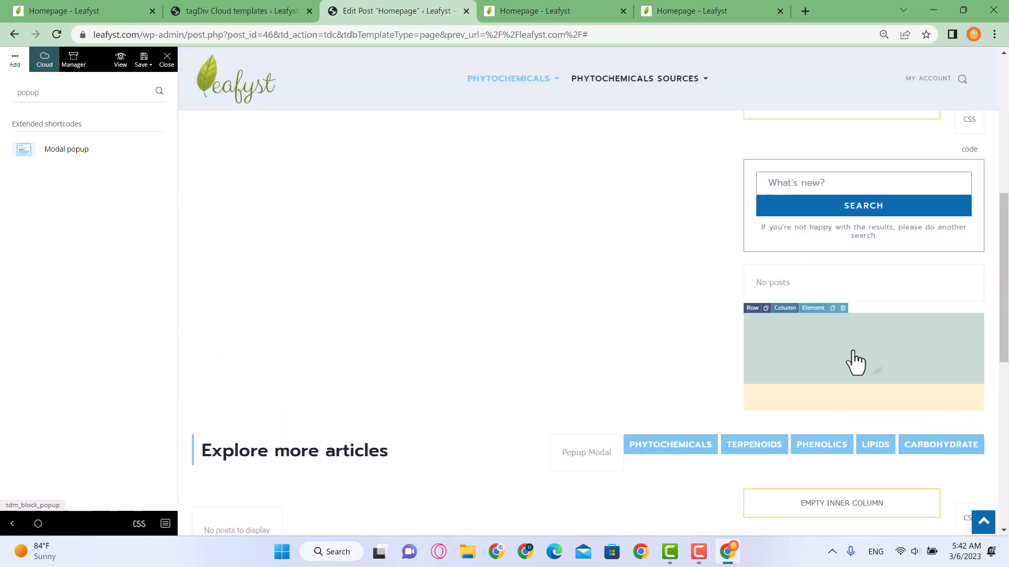
left_click(862, 347)
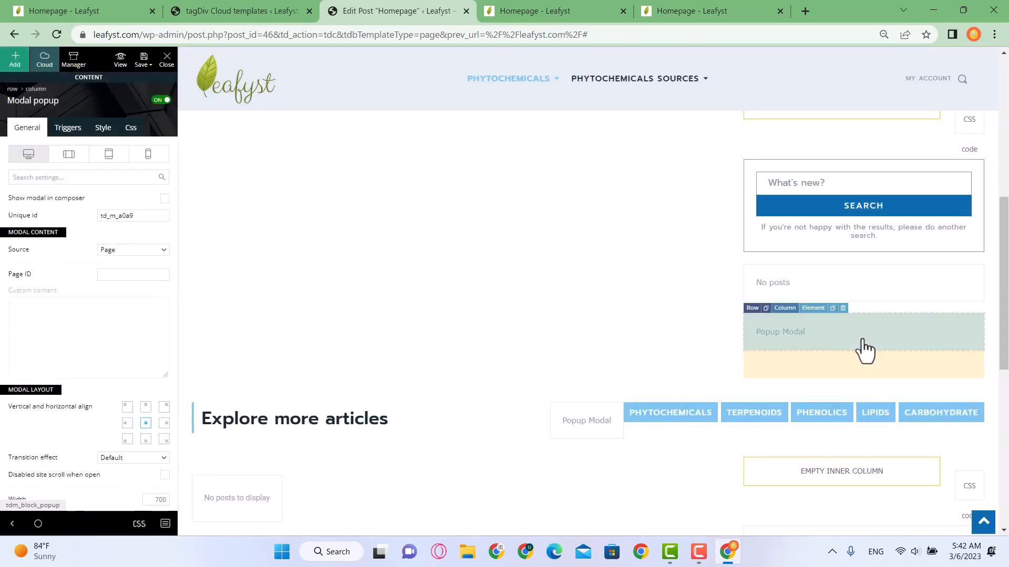
mouse_move(119, 339)
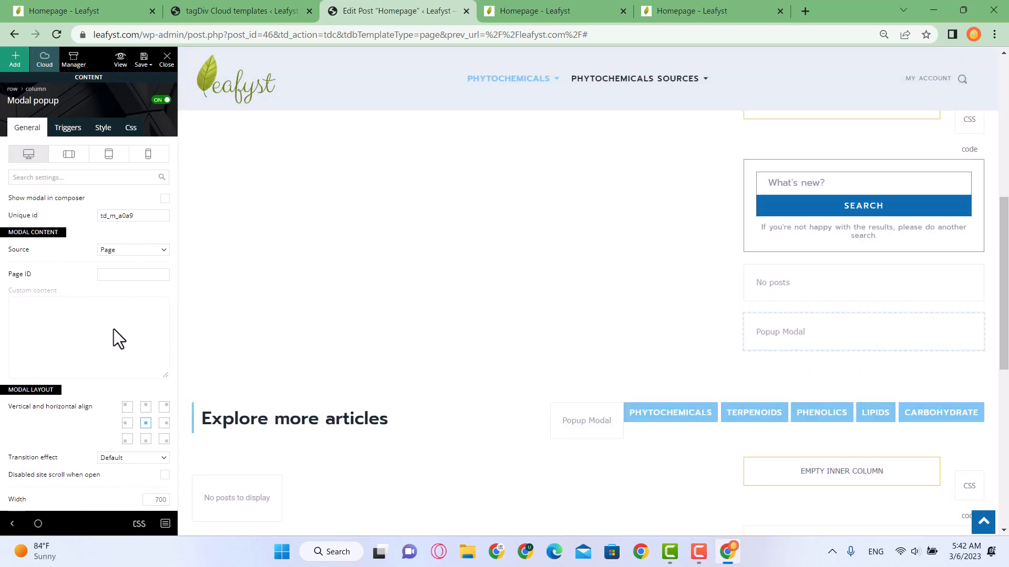
left_click(132, 275)
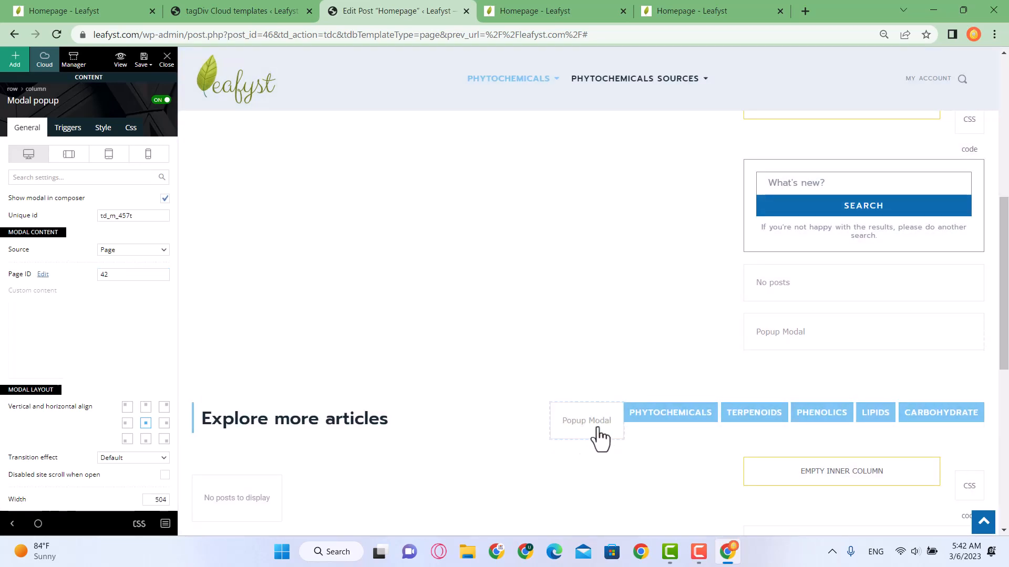
left_click(585, 420)
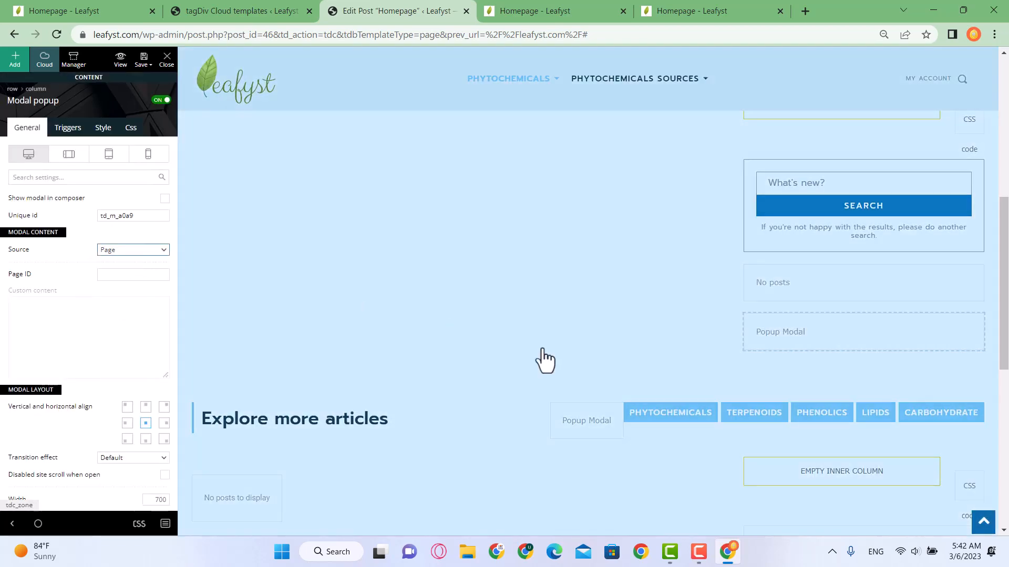
left_click(133, 274)
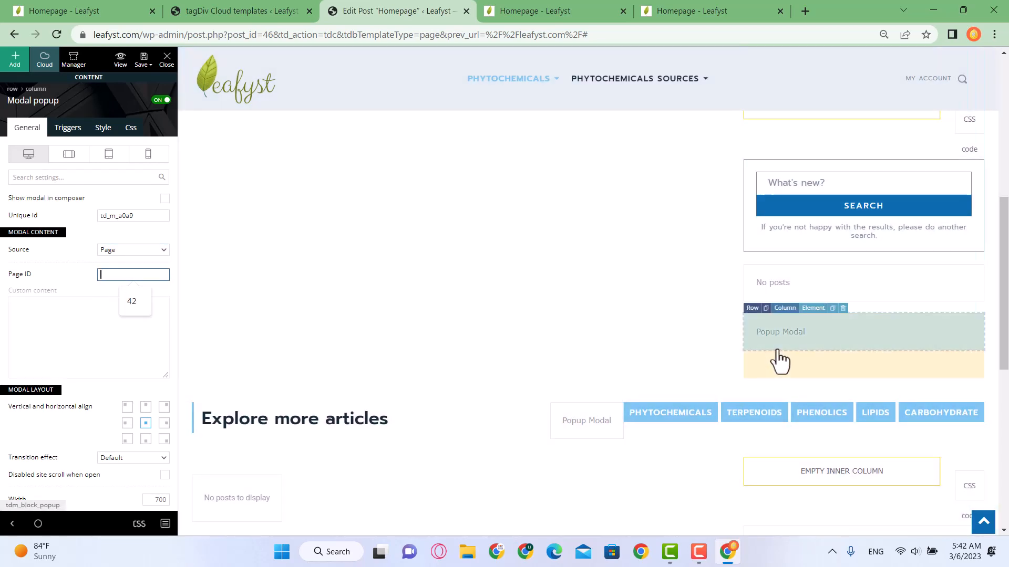
left_click(842, 307)
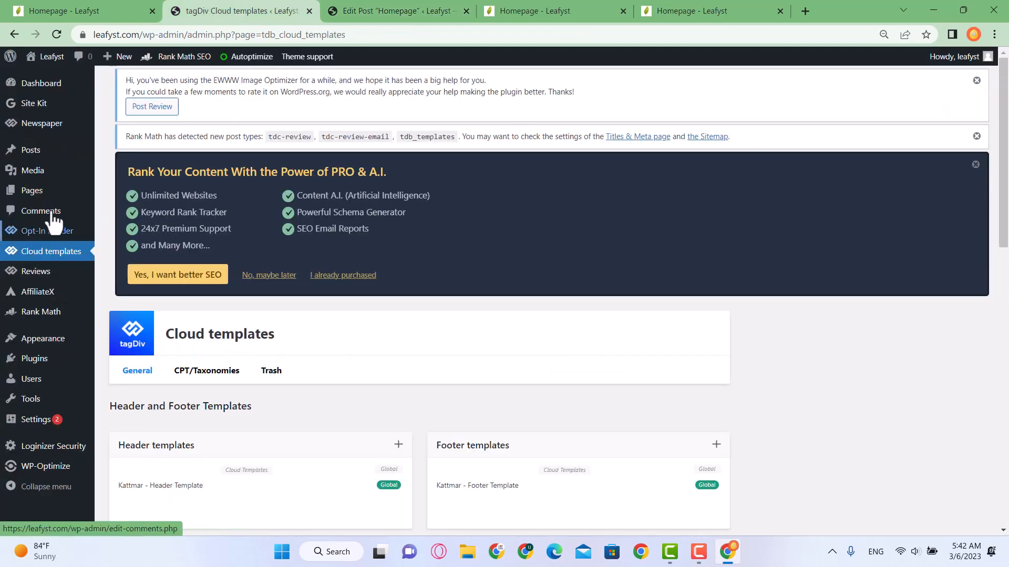
mouse_move(52, 143)
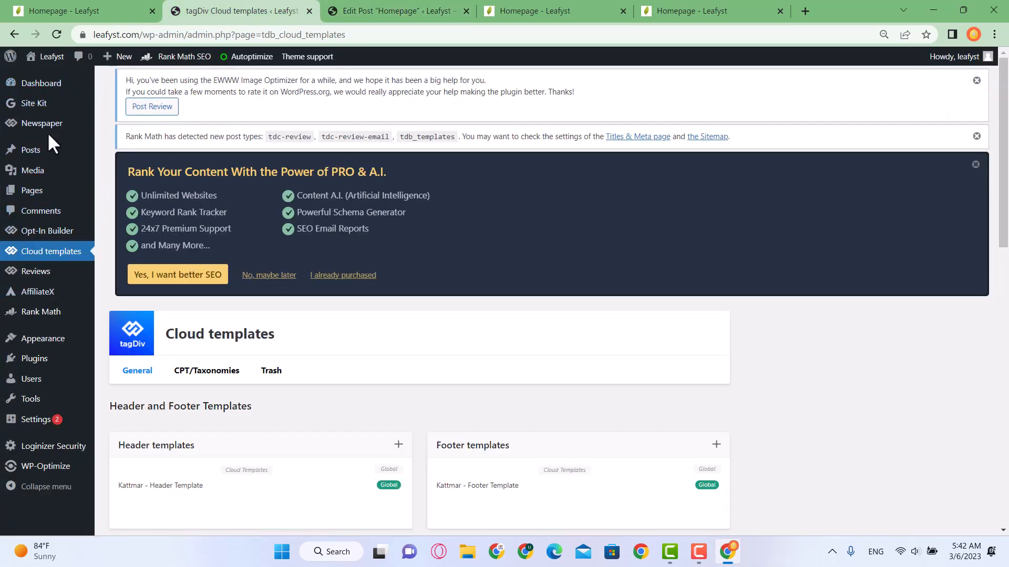
Quick-edit the Kattmar Subscription Popup page, retitle it 'Subscription Popup', and update
left_click(32, 190)
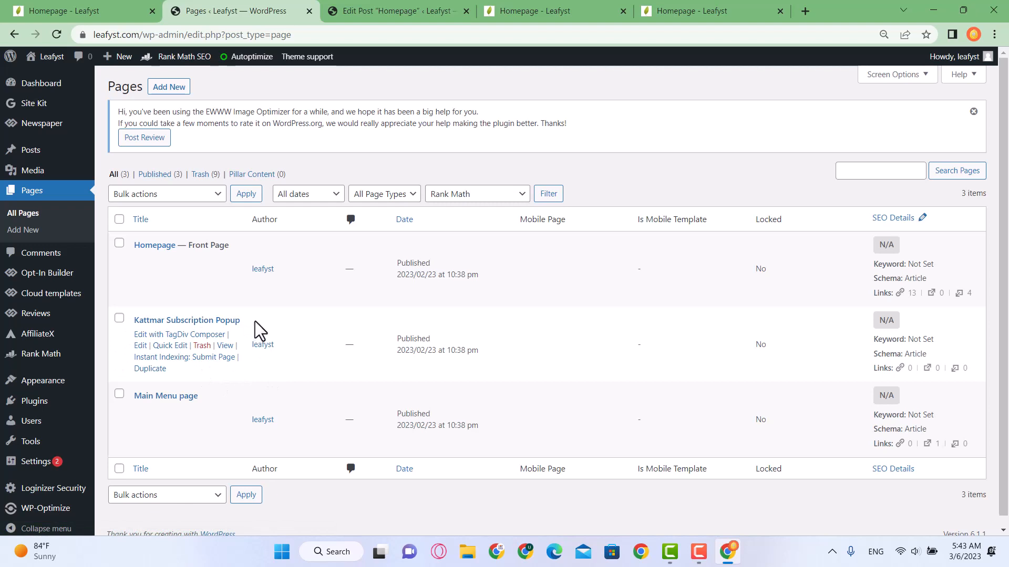
mouse_move(225, 328)
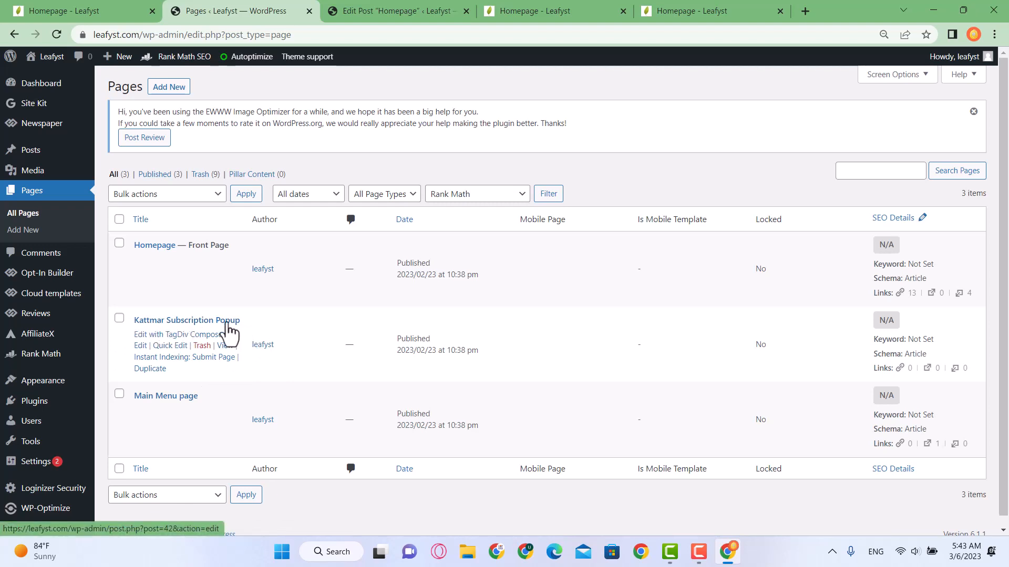
mouse_move(146, 338)
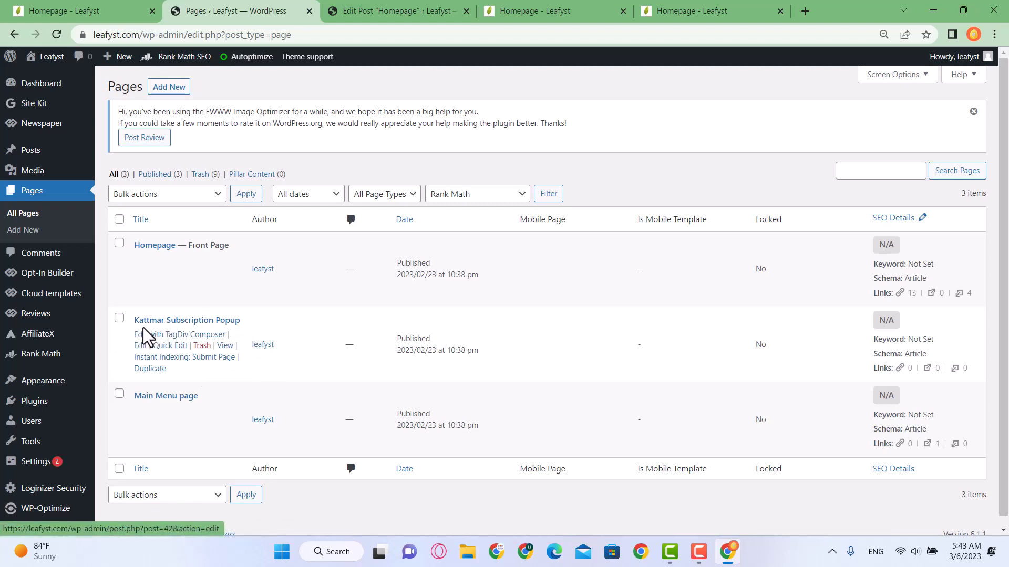
left_click(138, 345)
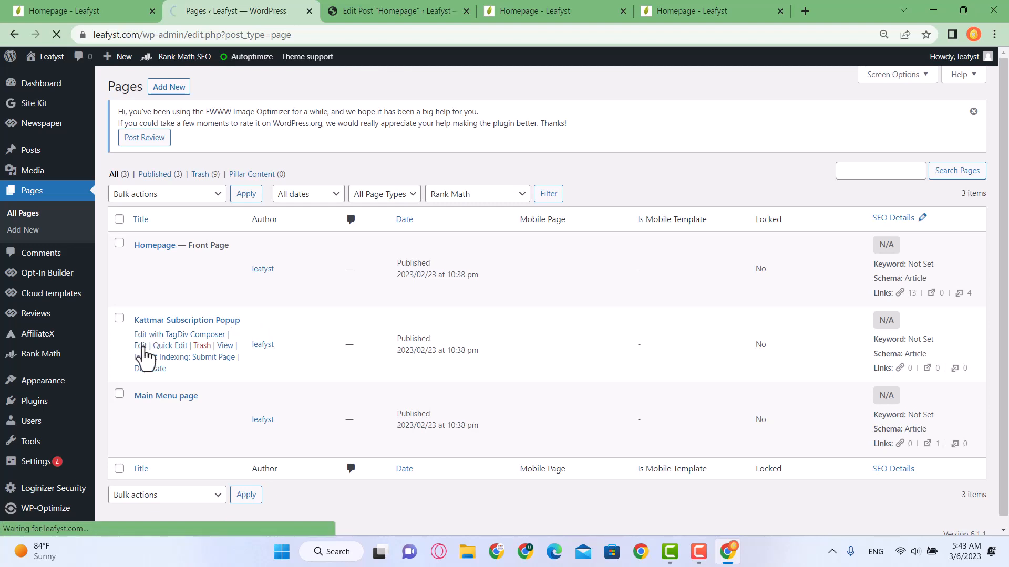
left_click(140, 346)
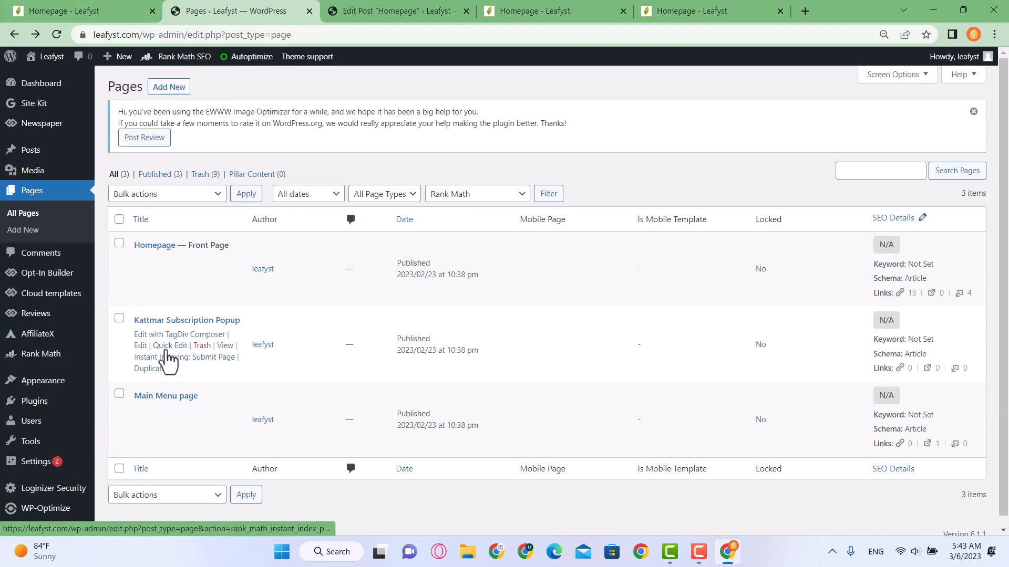
left_click(170, 346)
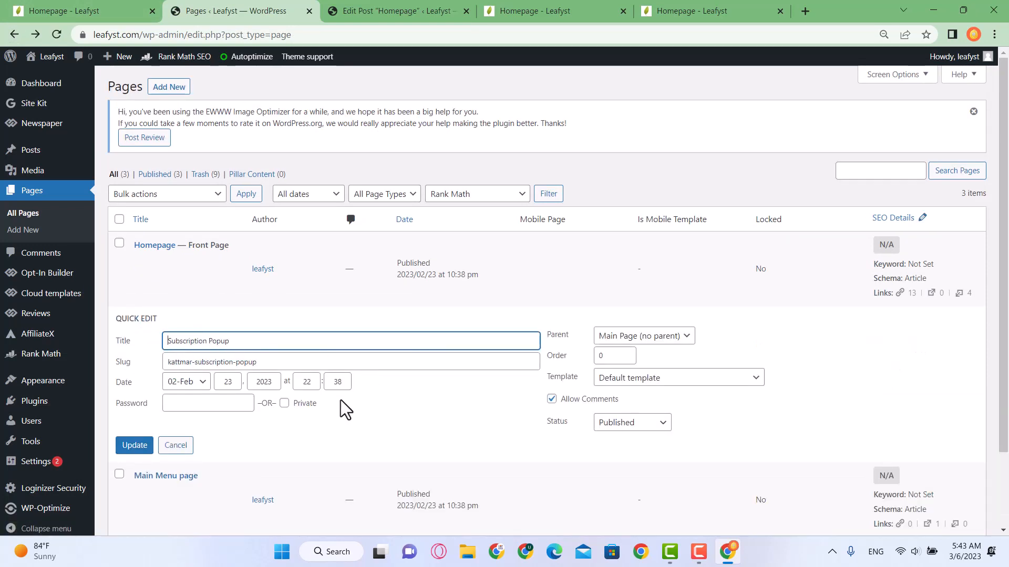
left_click(134, 445)
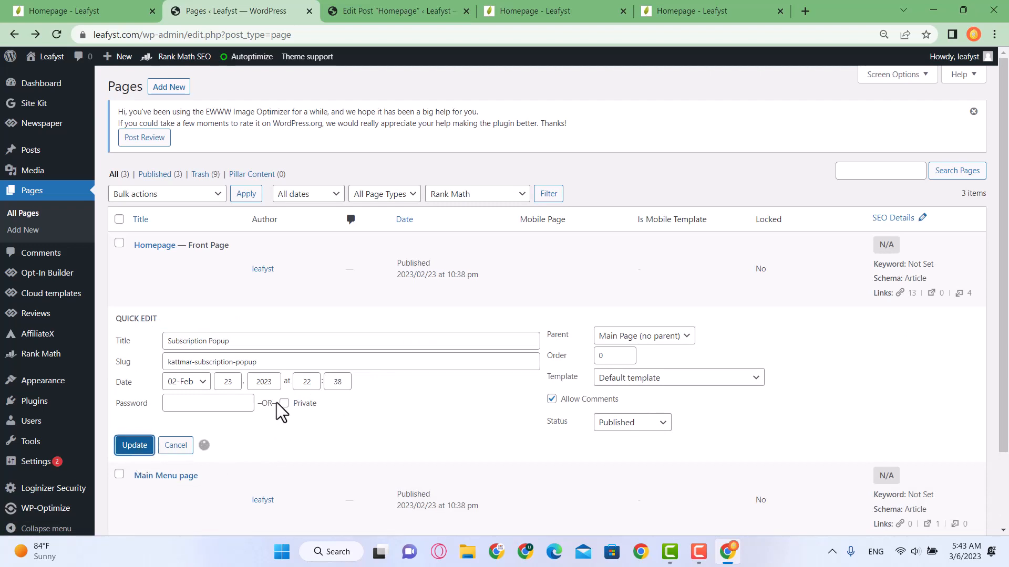
left_click(175, 445)
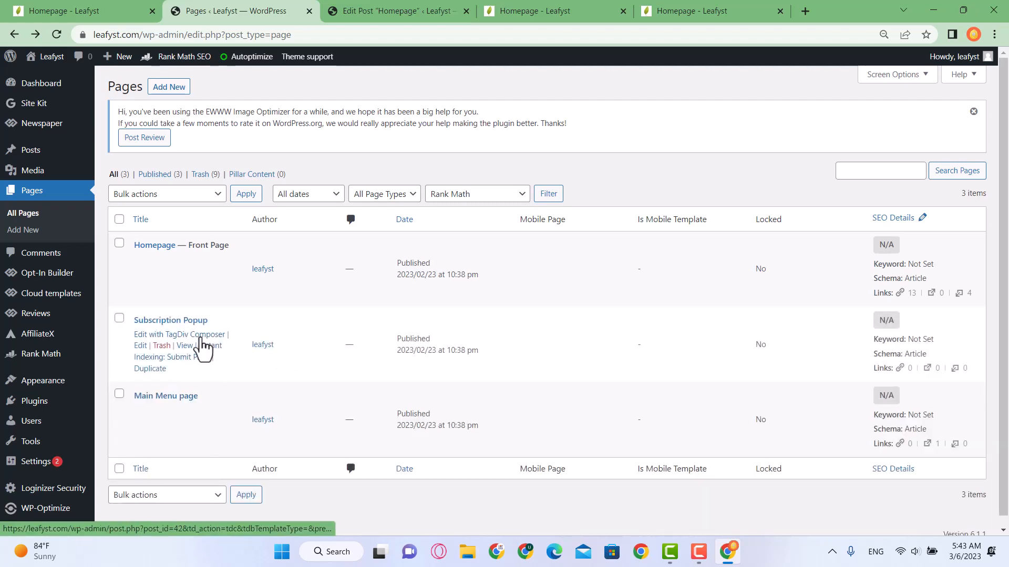
Load the Subscription Popup page in tagDiv Composer, briefly checking the live homepage tab
left_click(178, 334)
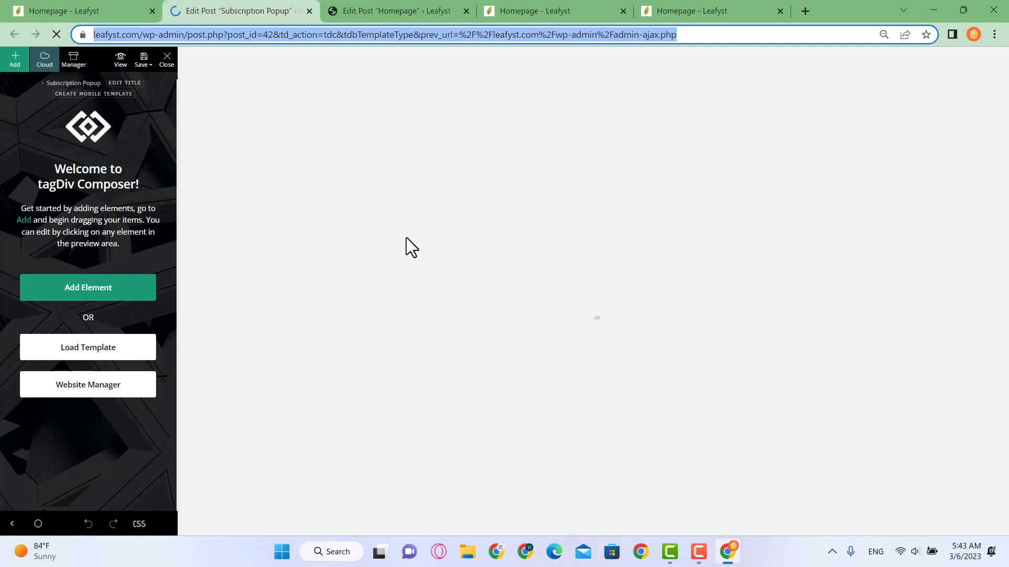
left_click(71, 11)
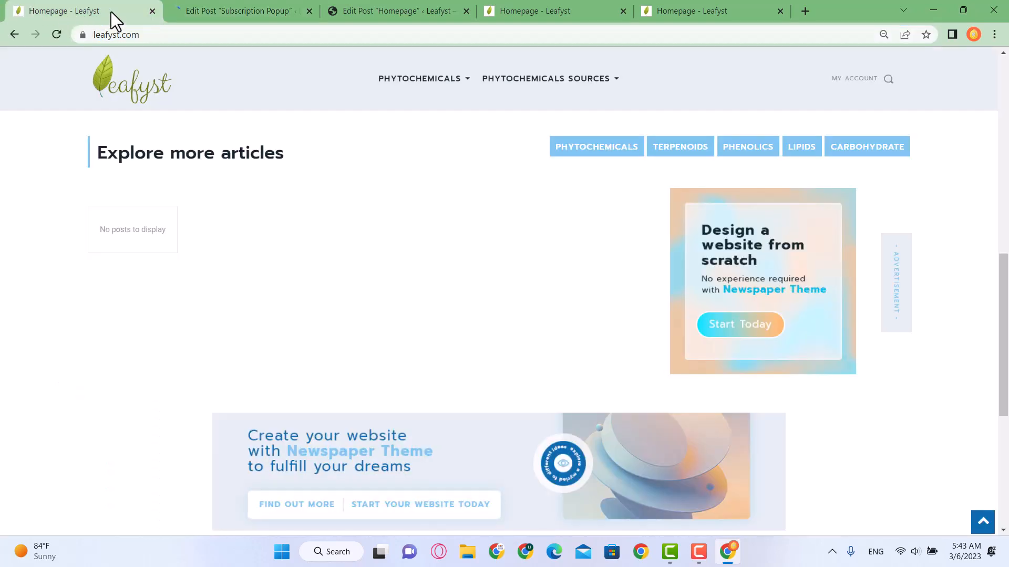
left_click(240, 11)
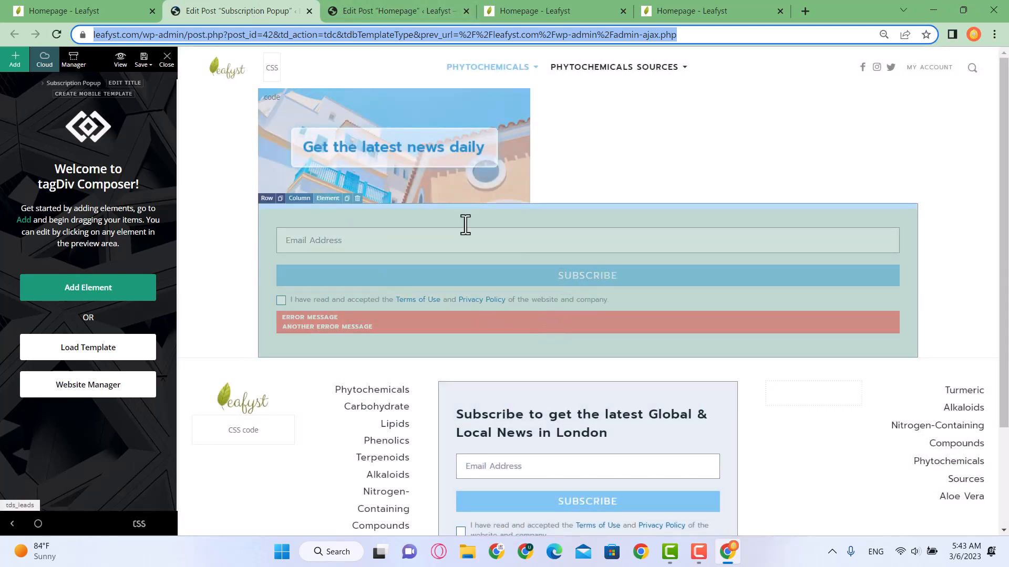
View the live homepage from the composer and scroll while the modal popup appears
left_click(397, 11)
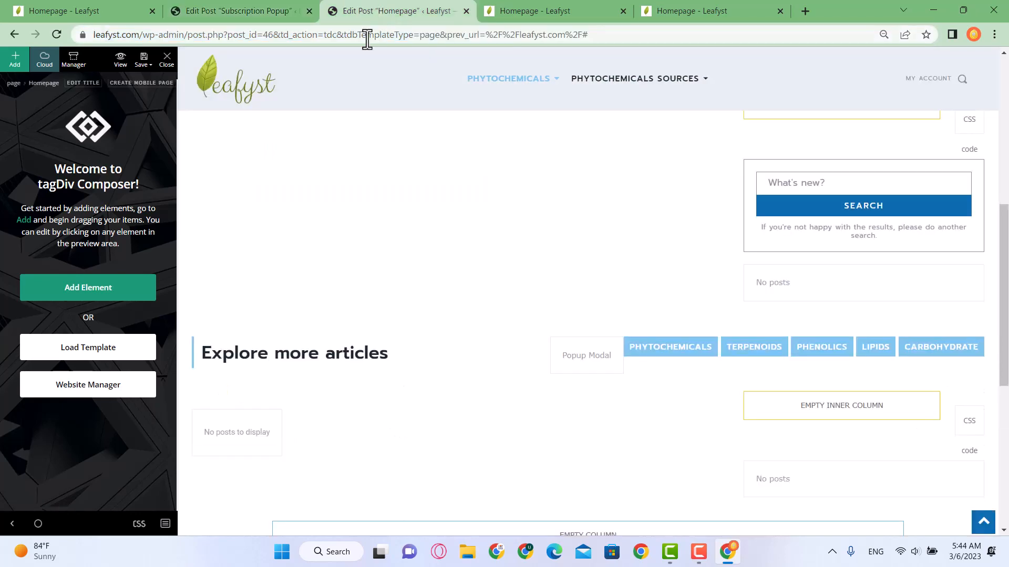
mouse_move(121, 59)
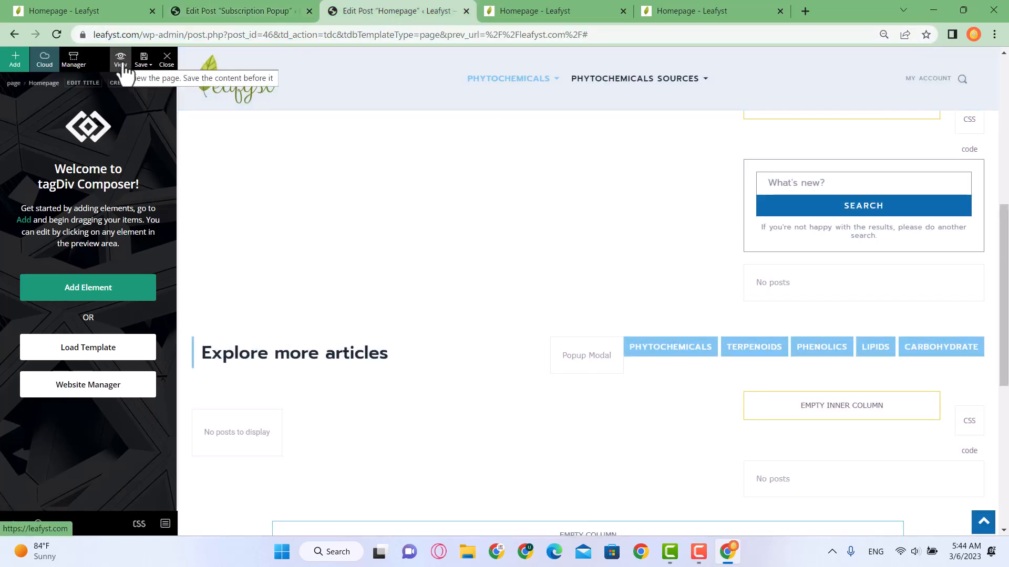
left_click(120, 59)
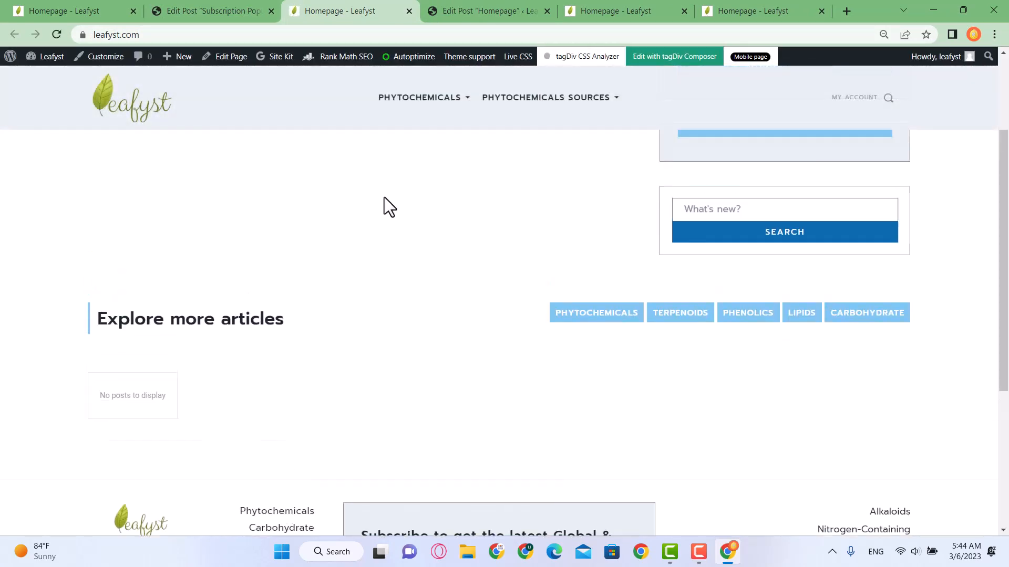
scroll("down", 3)
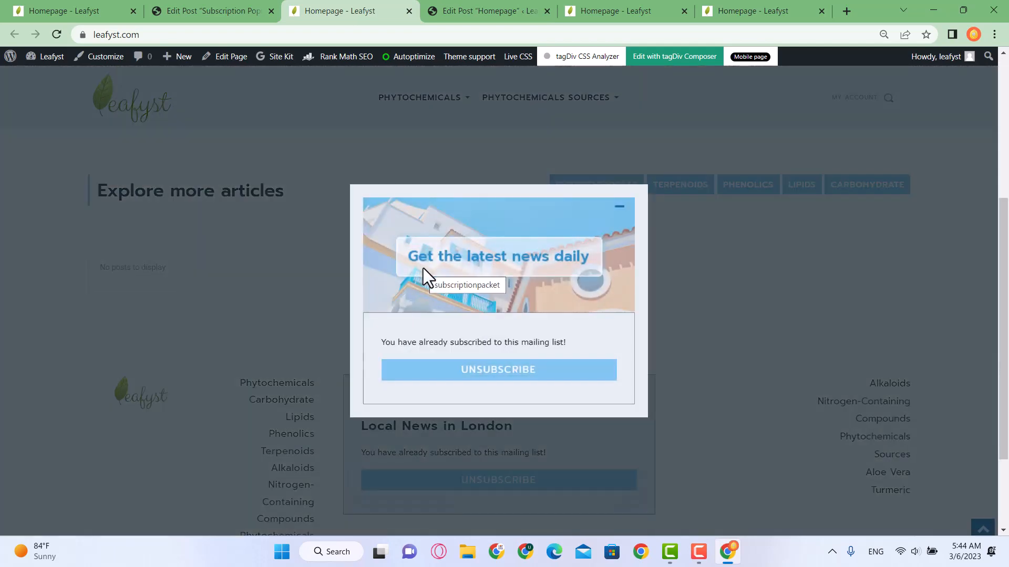
mouse_move(485, 264)
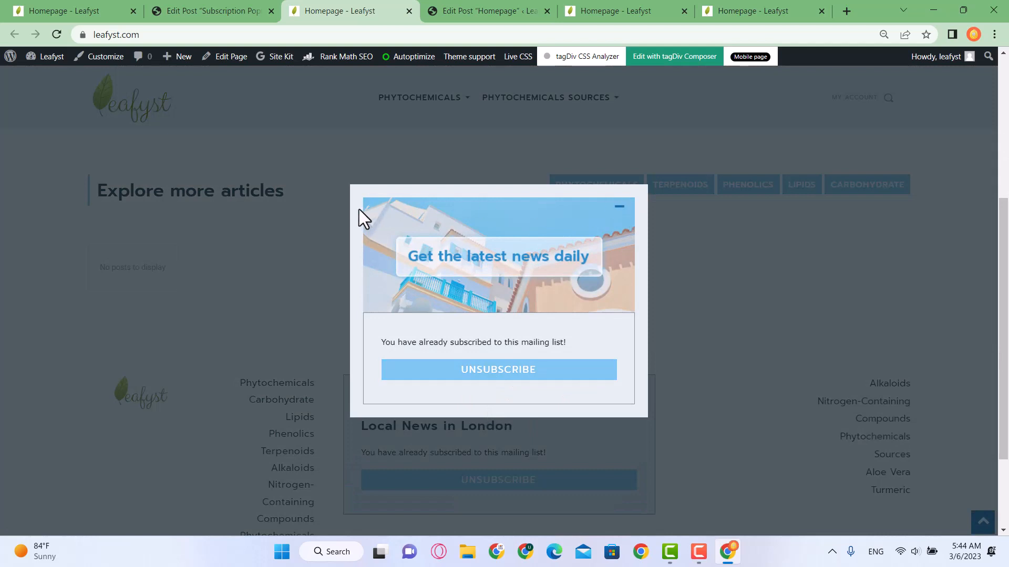
mouse_move(506, 304)
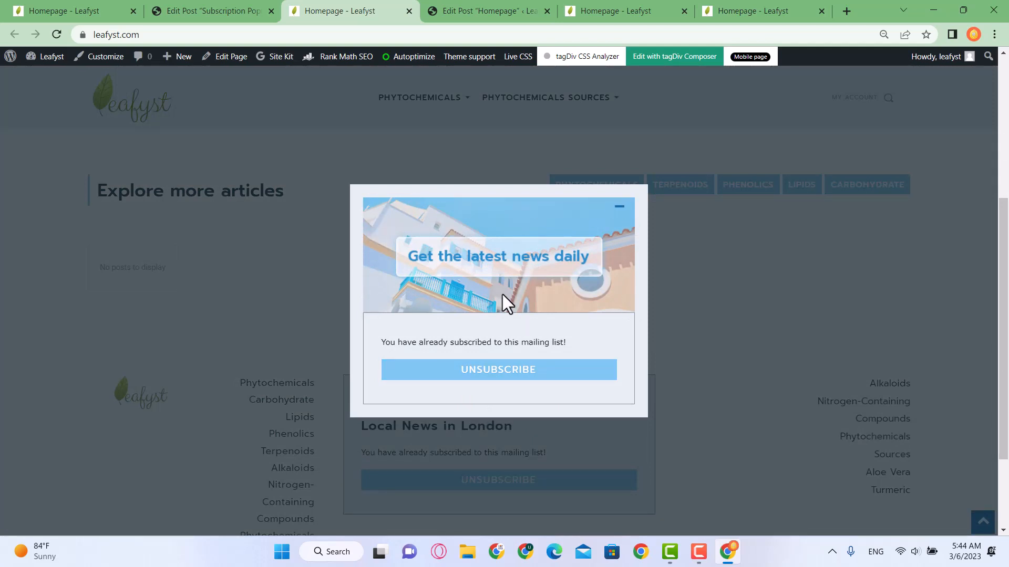
left_click(209, 11)
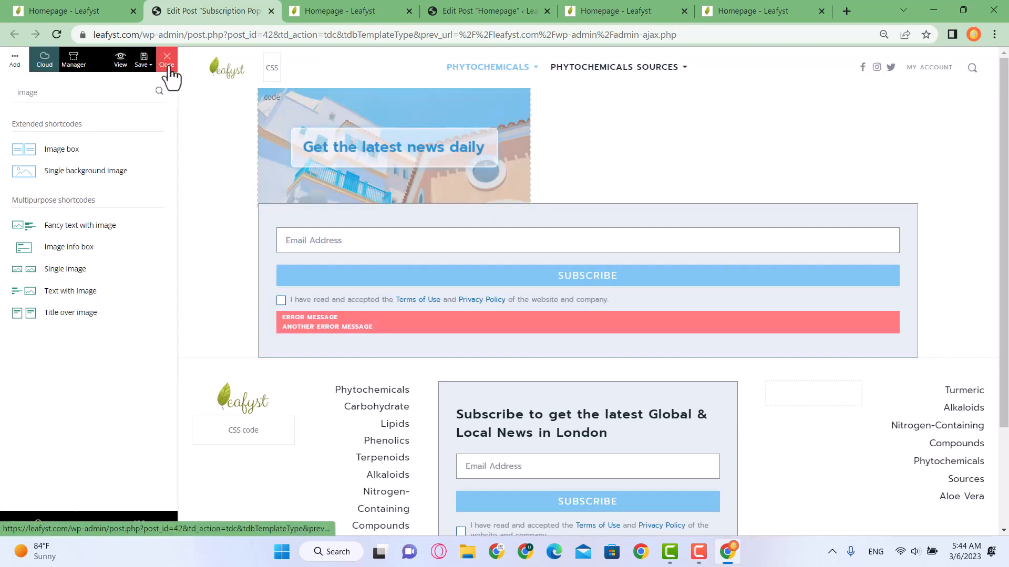
Close the page editor, go back to the Homepage - Leafyst tab, and bring up Notepad
left_click(166, 60)
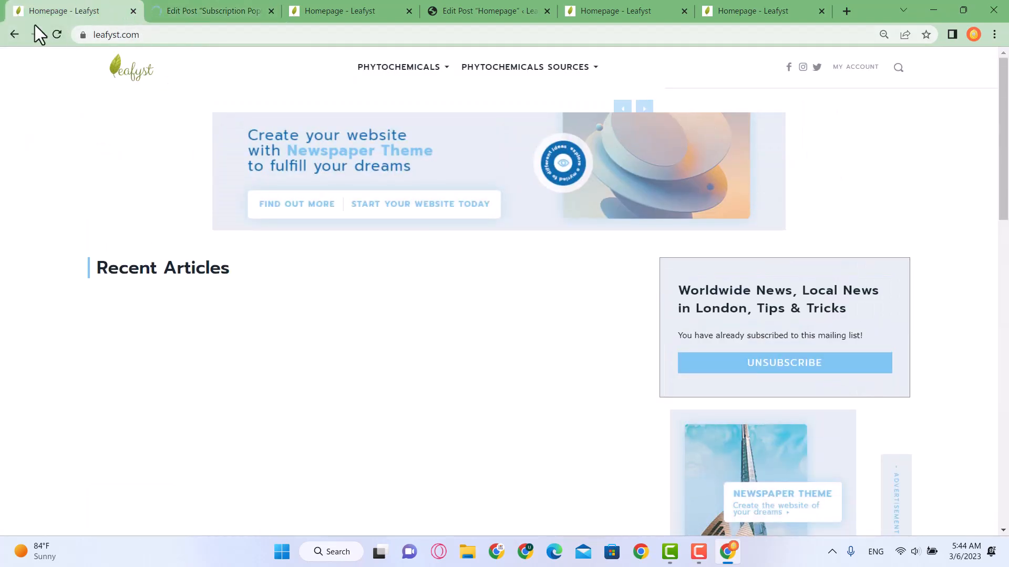
left_click(485, 11)
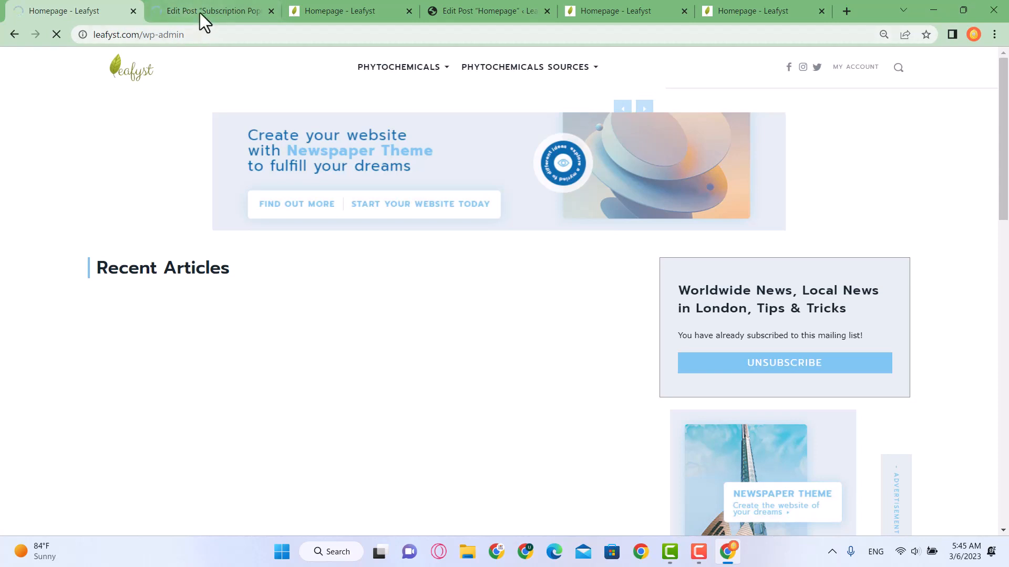
mouse_move(212, 11)
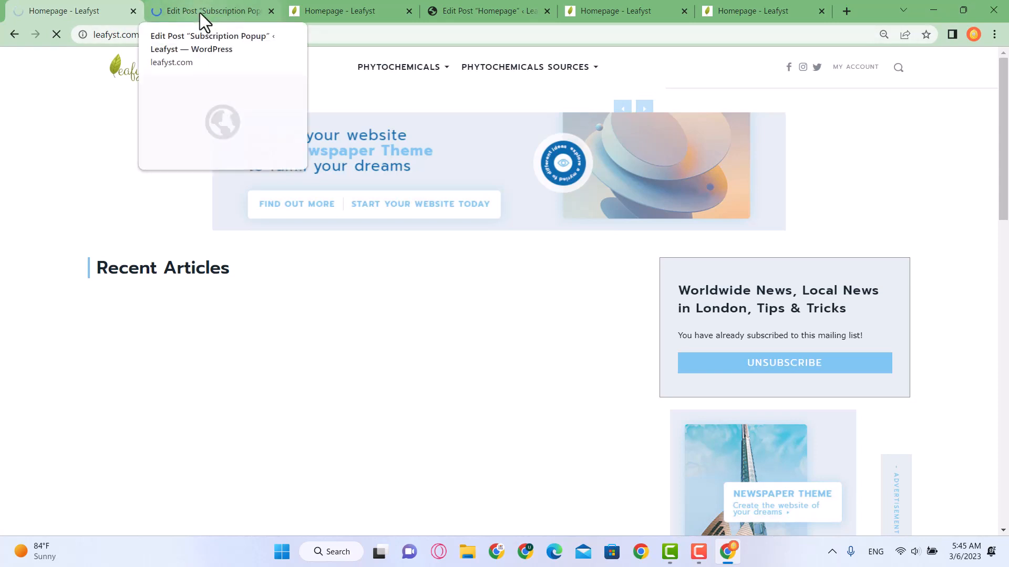
left_click(347, 11)
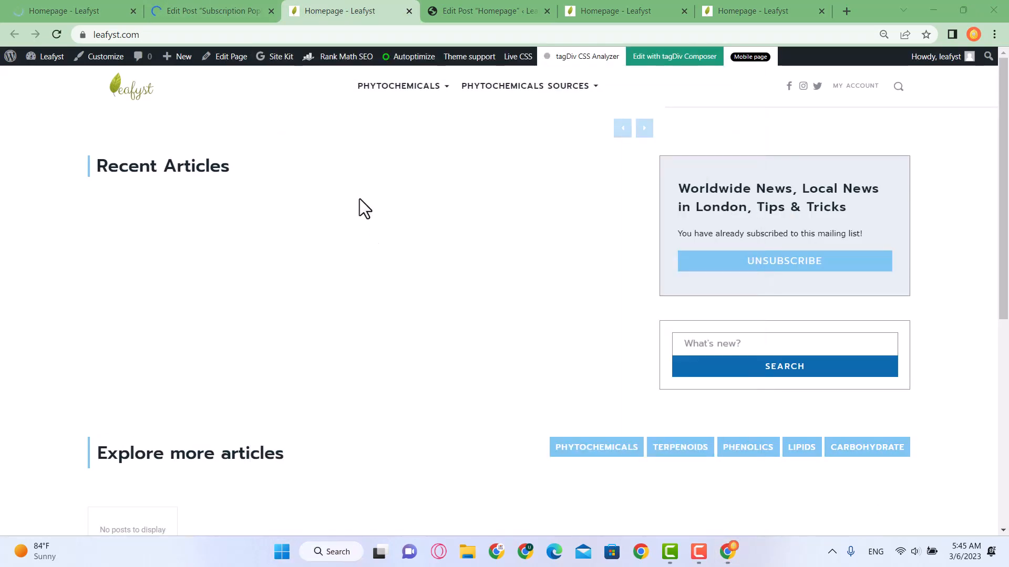
left_click(741, 551)
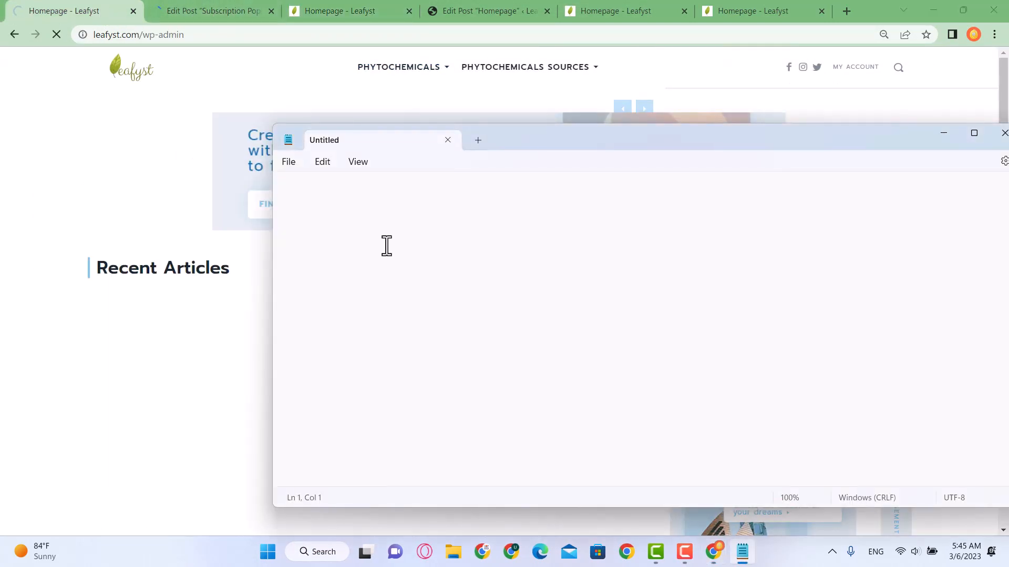
Type 'Tag Div Optin Builder (Grab your Customers Emails)' and 'Drop Modal Popup Element on Our HomePage'
type("Tag")
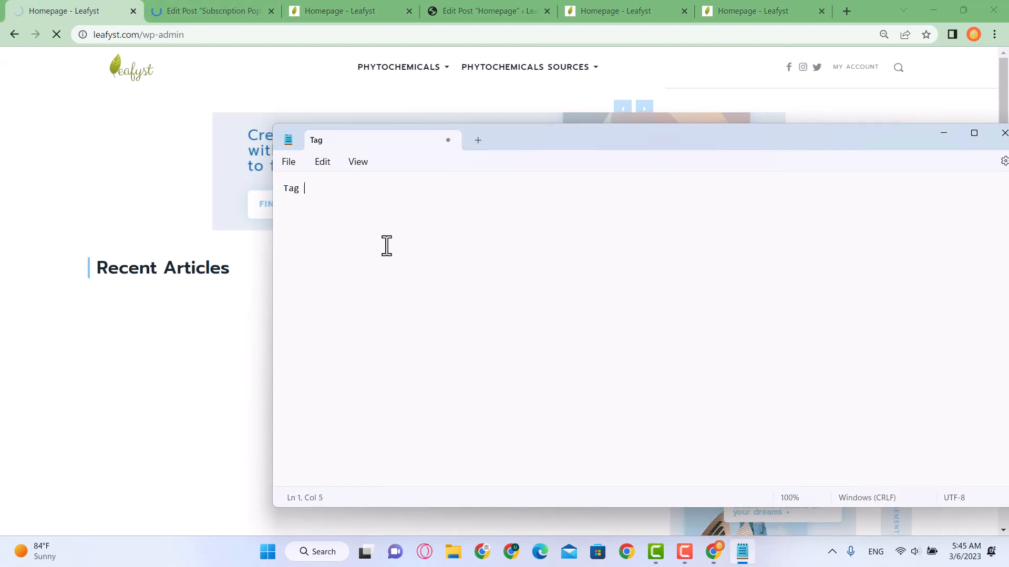
type("Div OPtin Builder (")
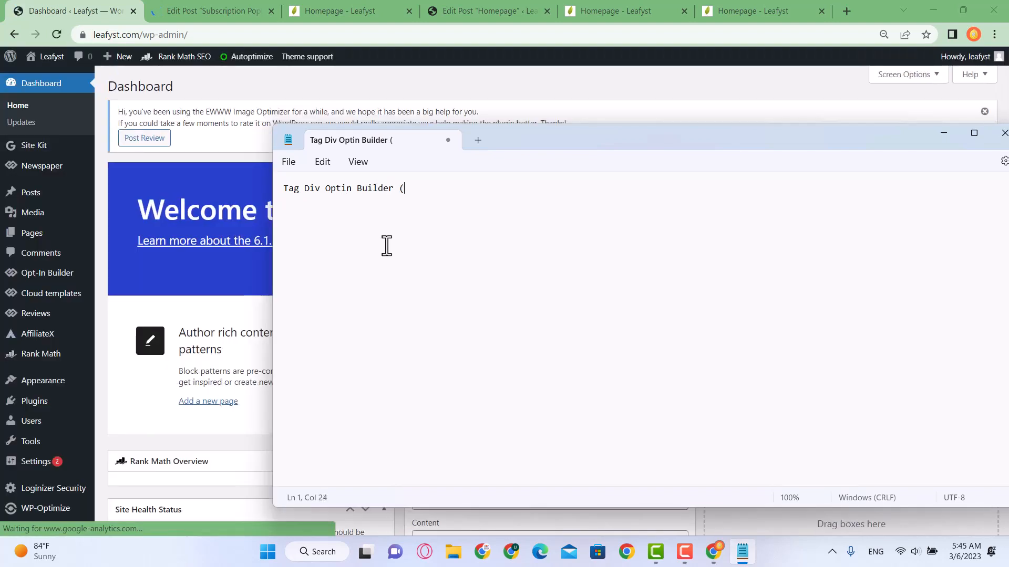
type("Grab y")
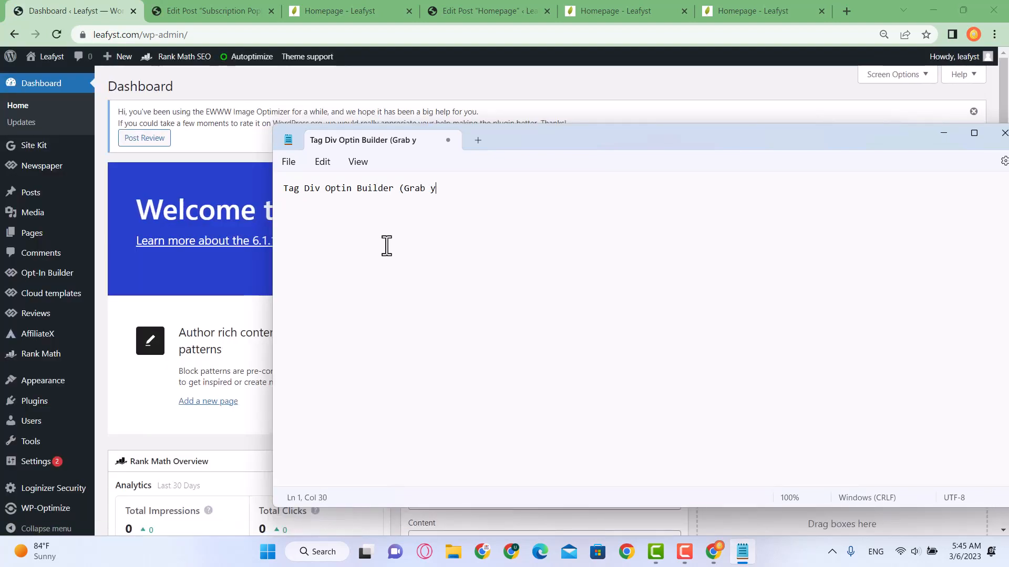
type("our Cust")
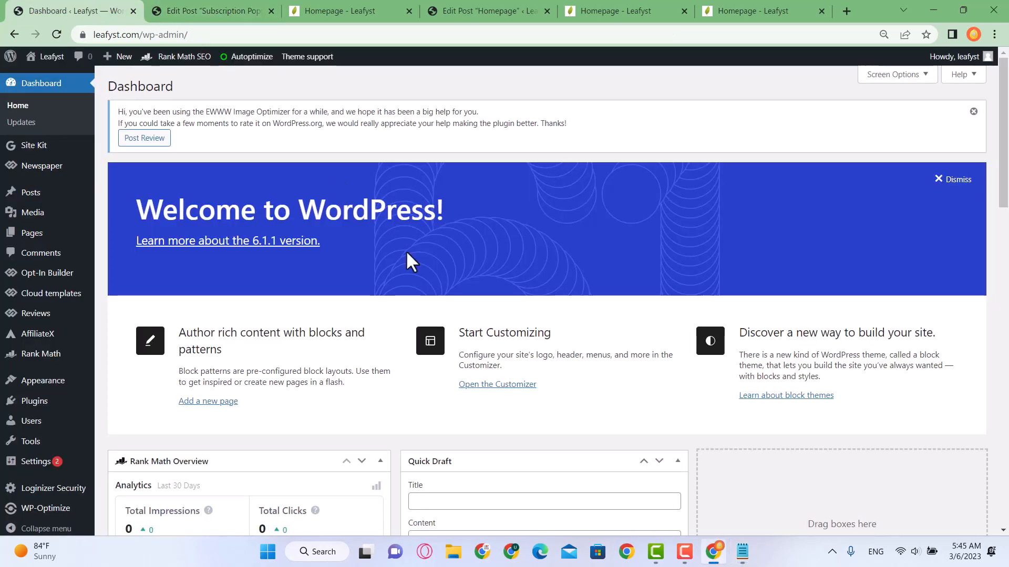
left_click(741, 551)
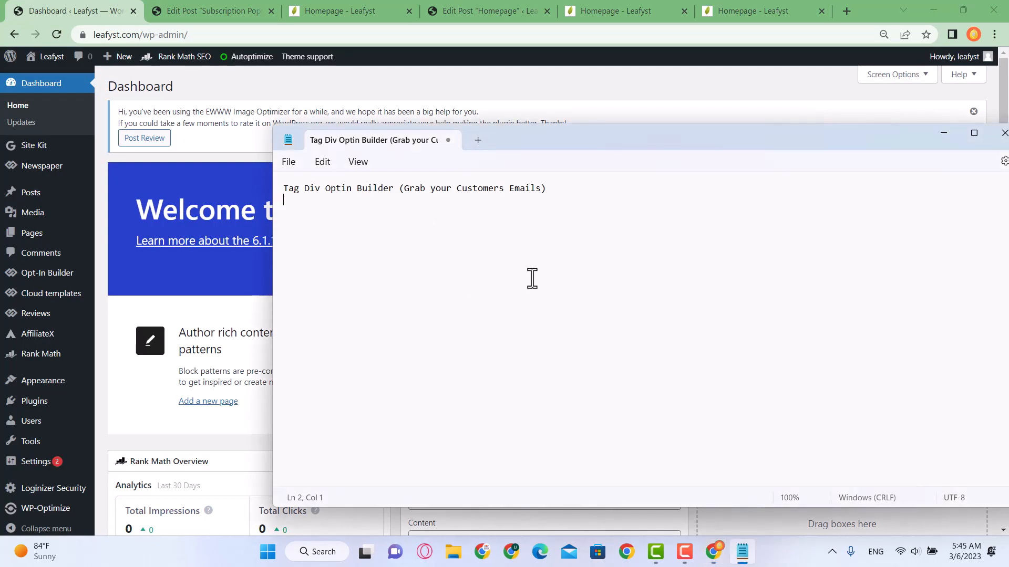
type("Drop")
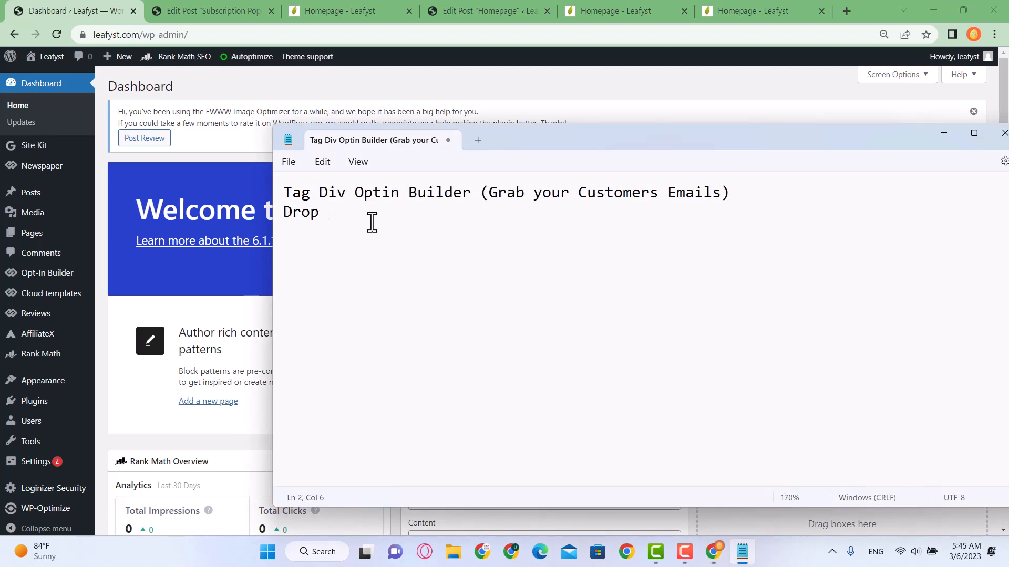
left_click_drag(373, 140, 264, 133)
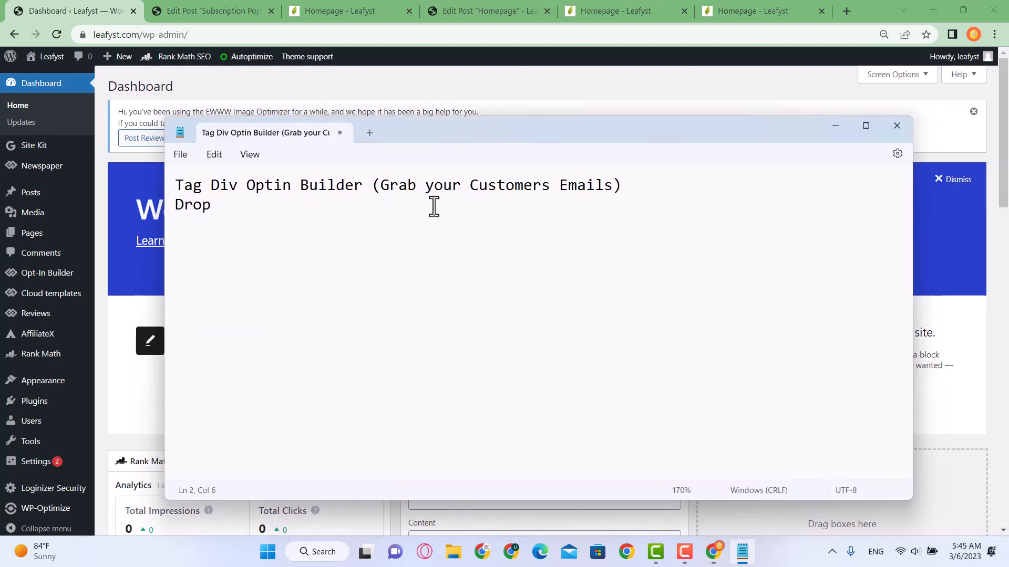
type("Modal Popup Element on Our HomePage")
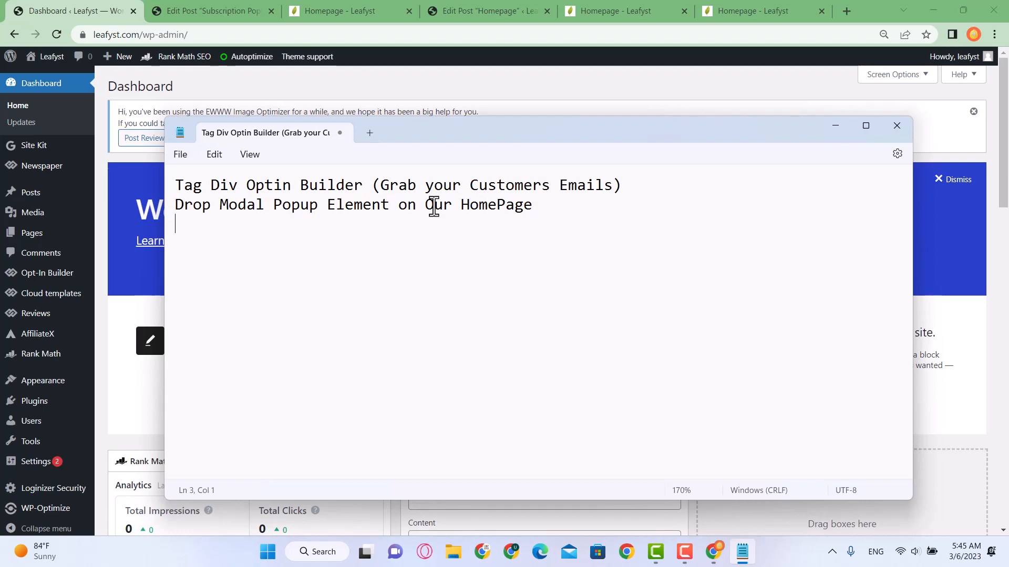
Search 'modal' in the homepage editor's element list
left_click(487, 11)
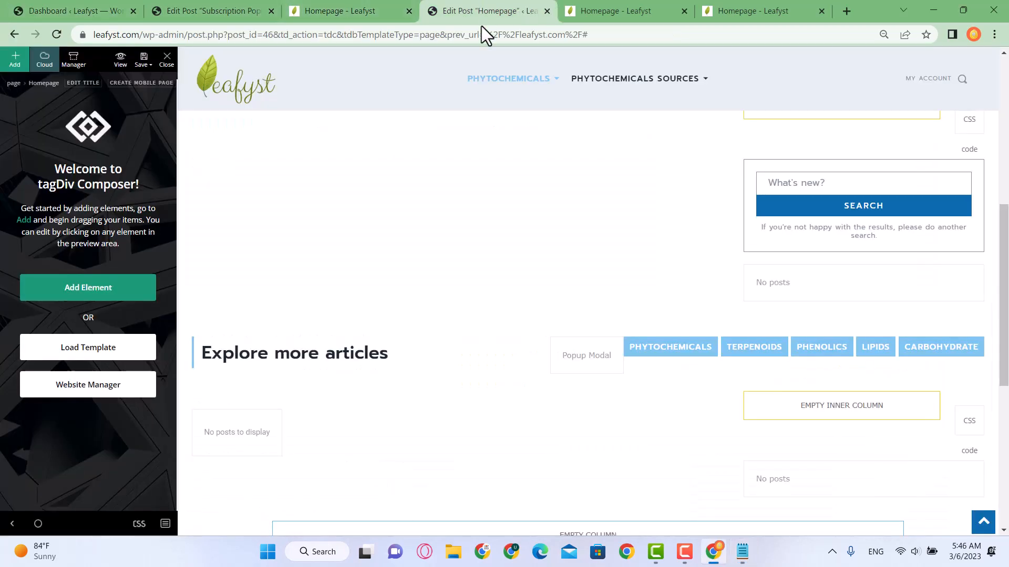
left_click(15, 58)
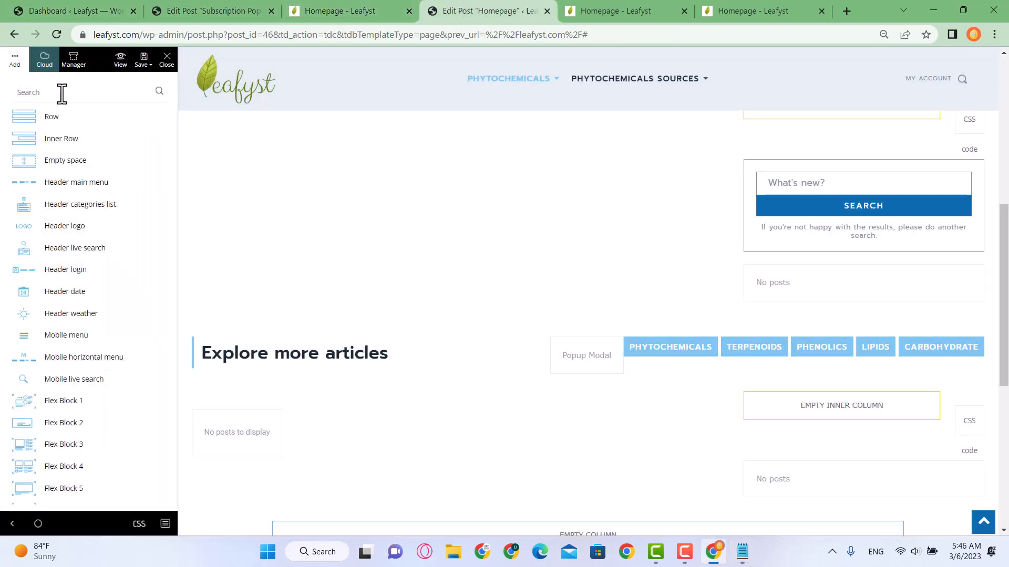
type("modal Popup Element on Our HomePage")
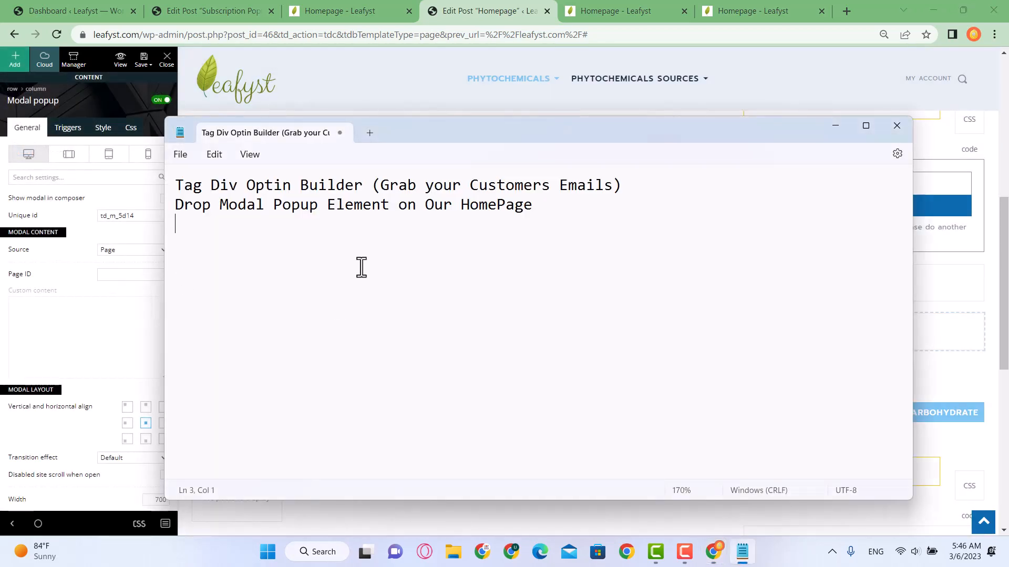
Note 'So We need to create a NewPage with our PopUp Design' and return to the editor
type("So")
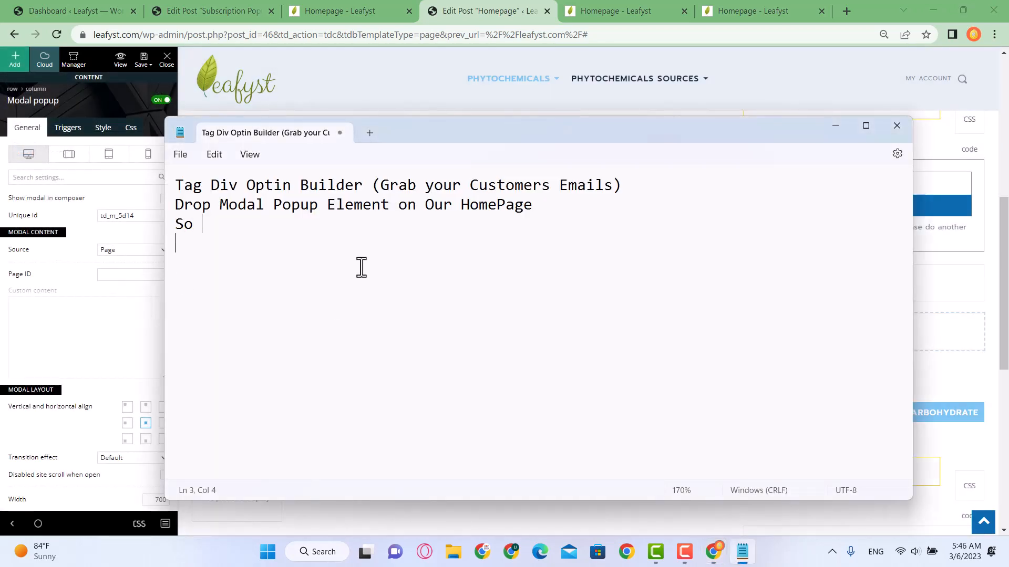
type("We need to cra")
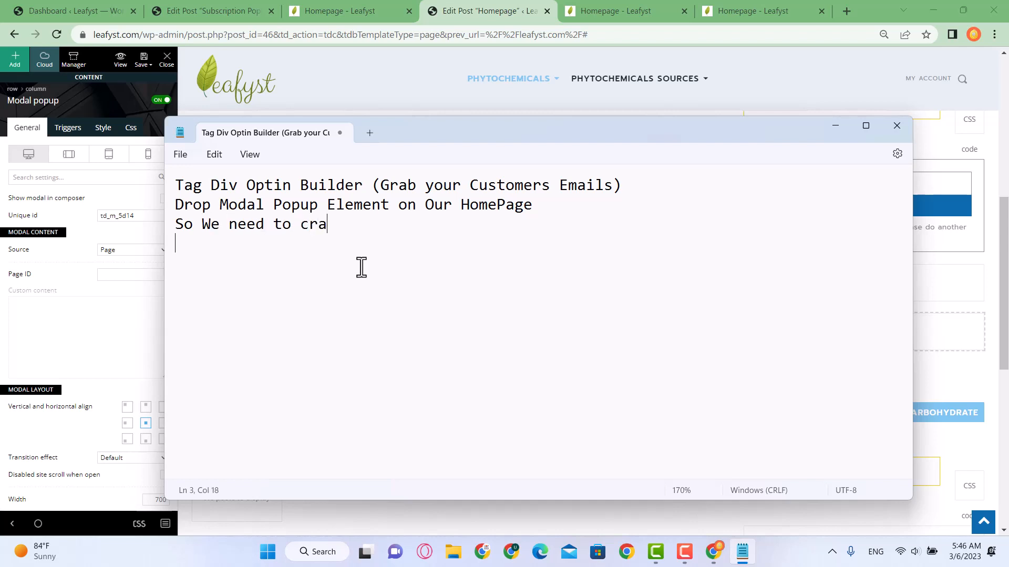
type("te a New")
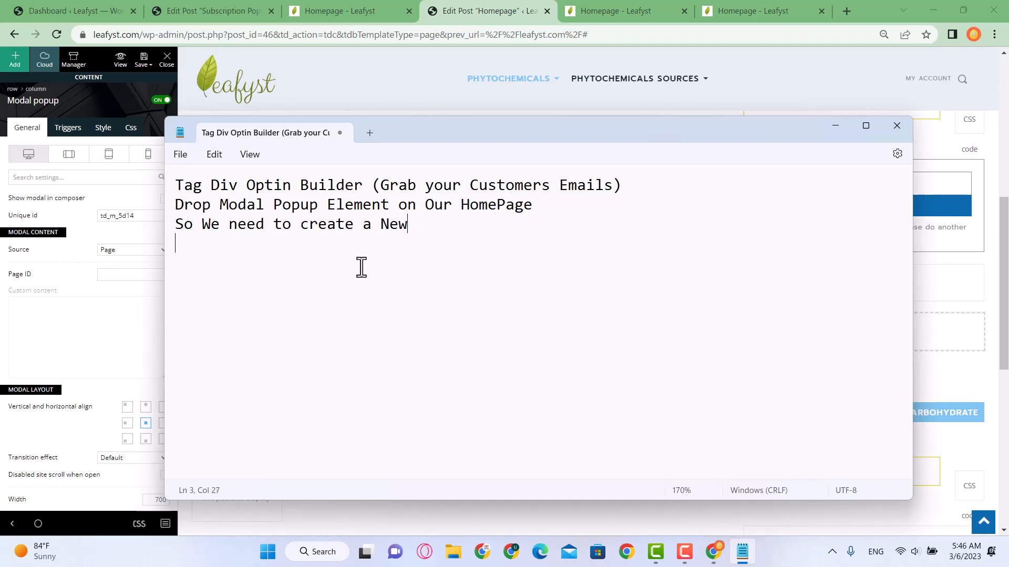
type("Page with")
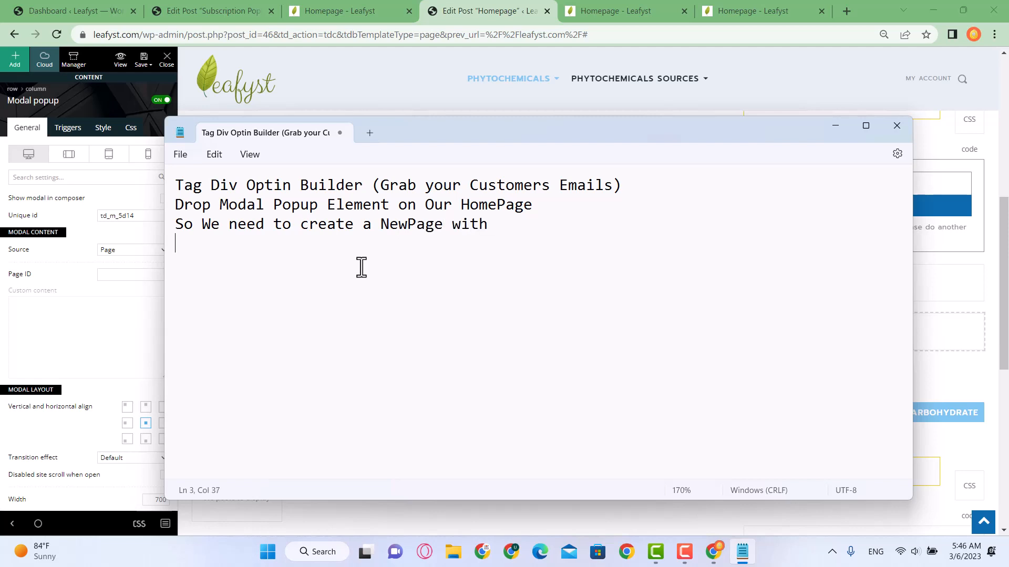
type("with our")
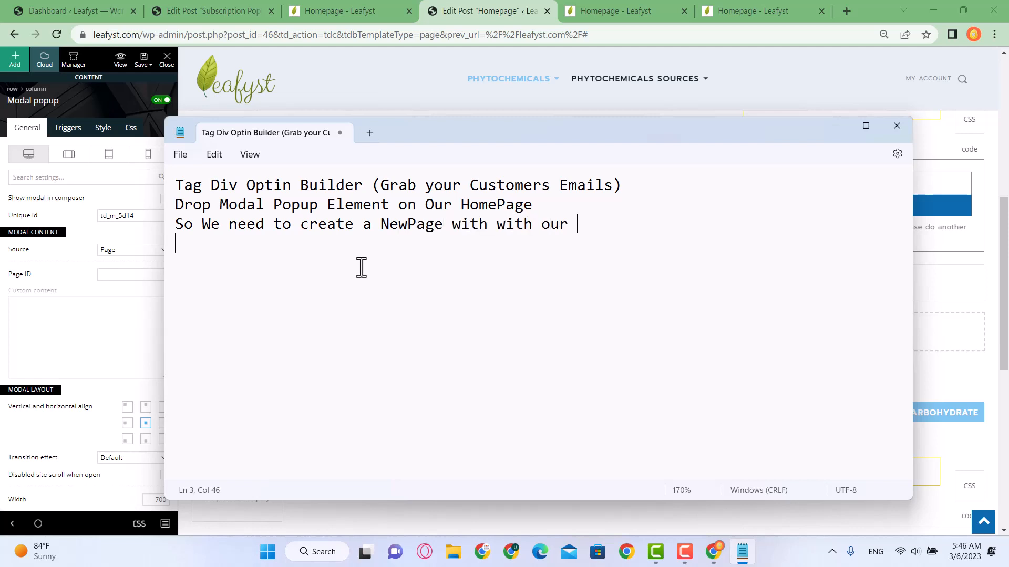
type("PopUp De")
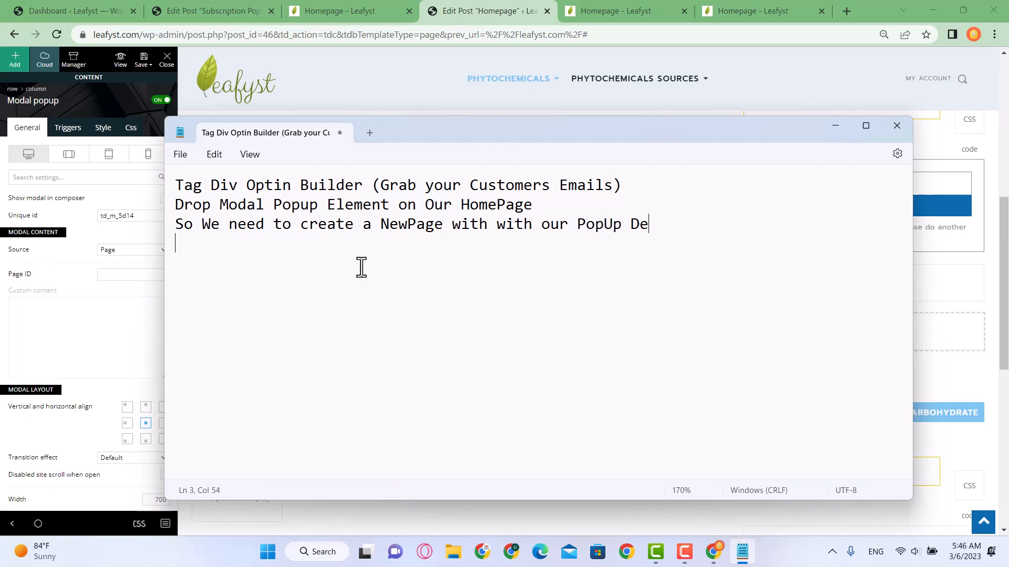
type("sign")
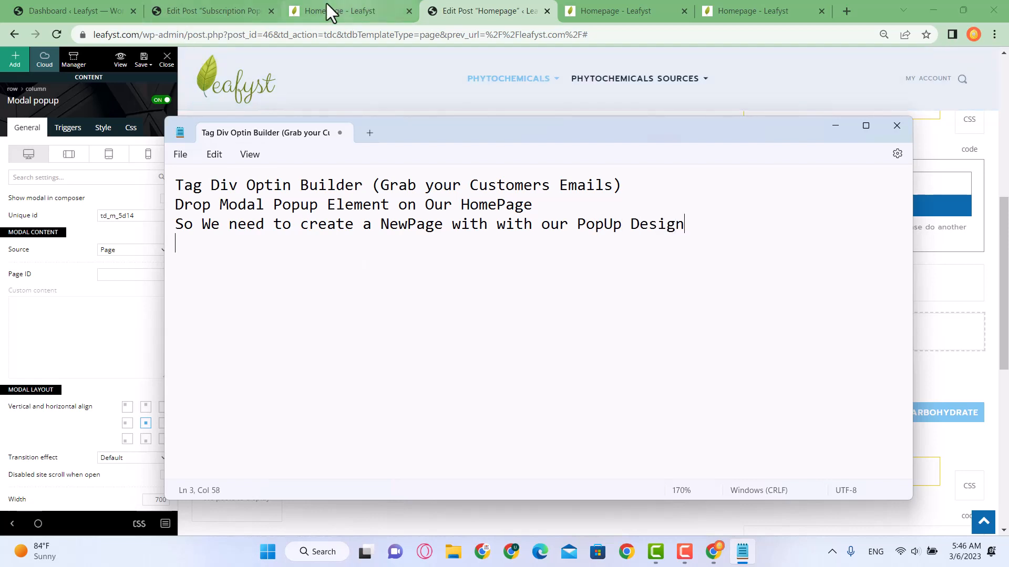
left_click(347, 11)
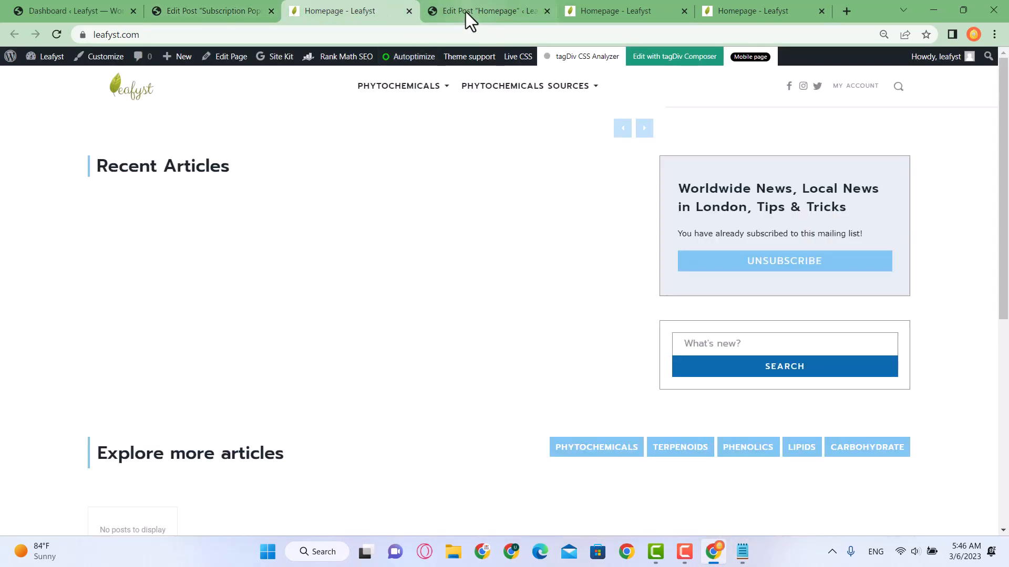
left_click(485, 11)
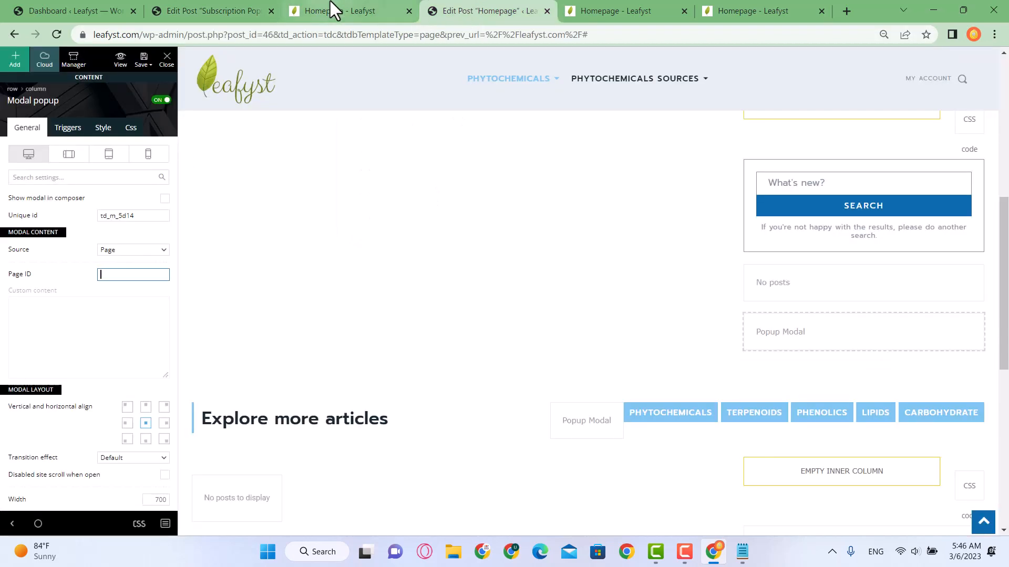
Look up the Subscription Popup page ID (42) and delete the duplicate Popup Modal element
left_click(71, 11)
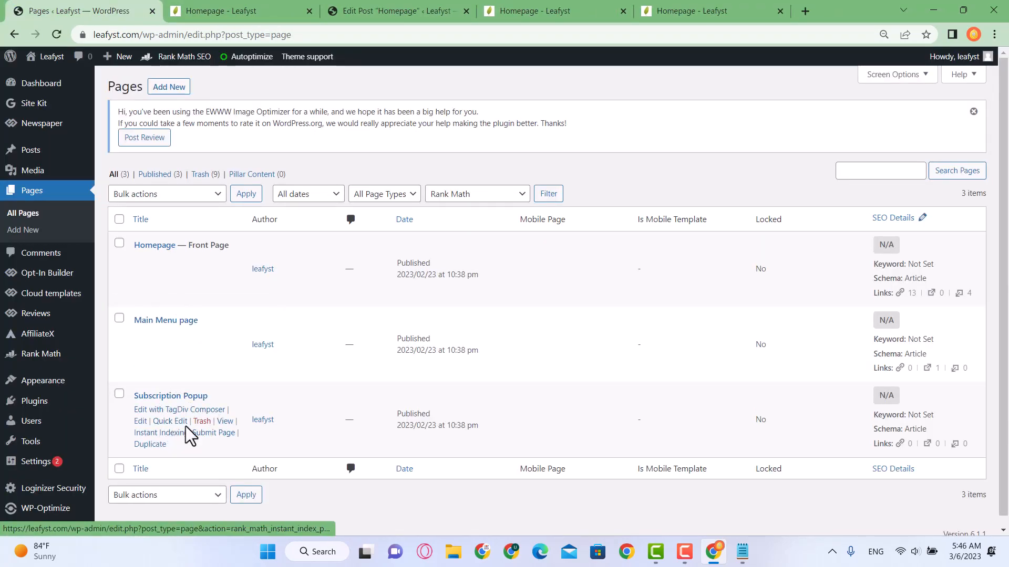
left_click(741, 552)
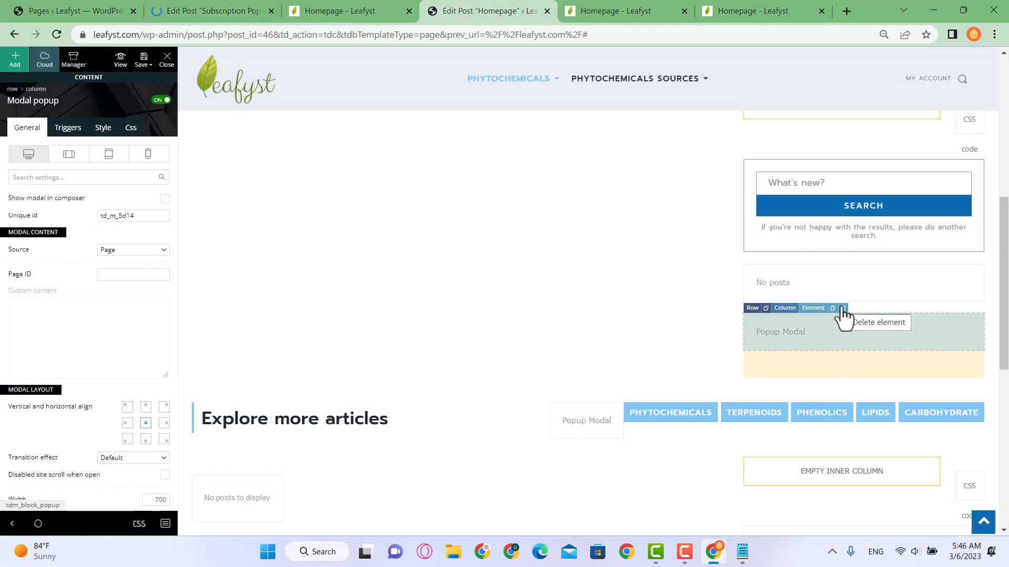
left_click(164, 198)
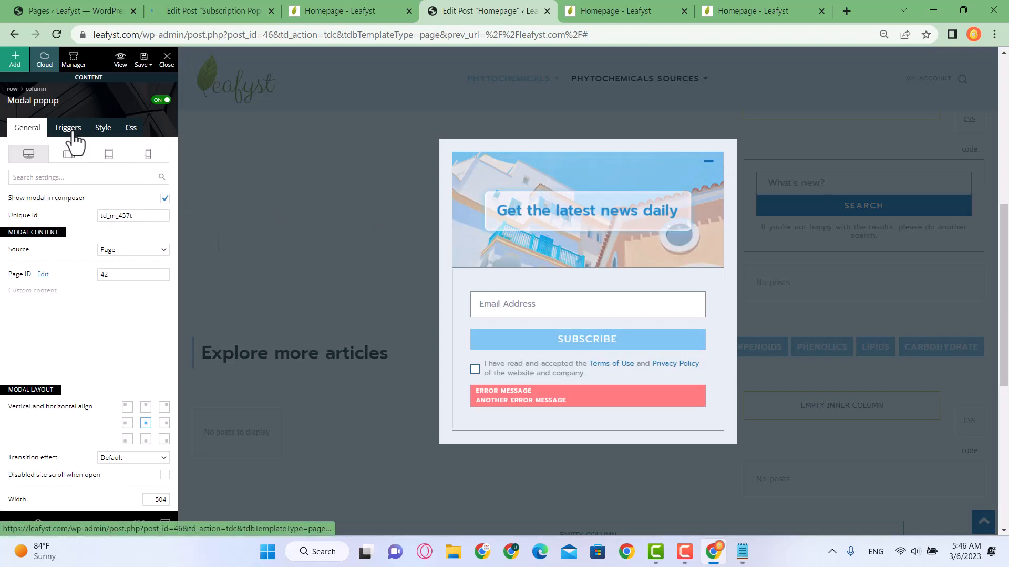
Note 'Then we Can Edit the Trigger for our Popup' and reopen the popup's General tab
left_click(68, 126)
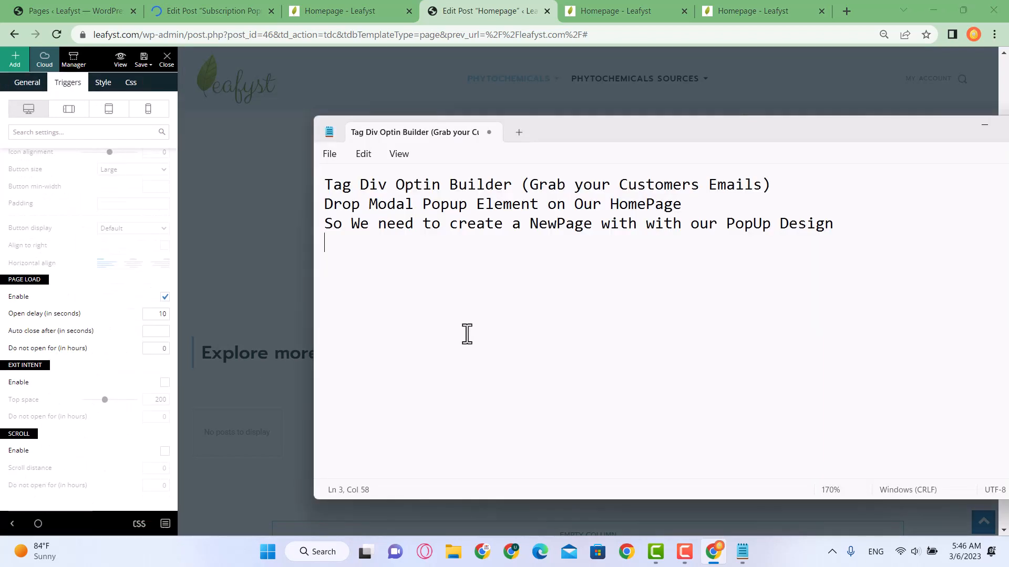
type("NE")
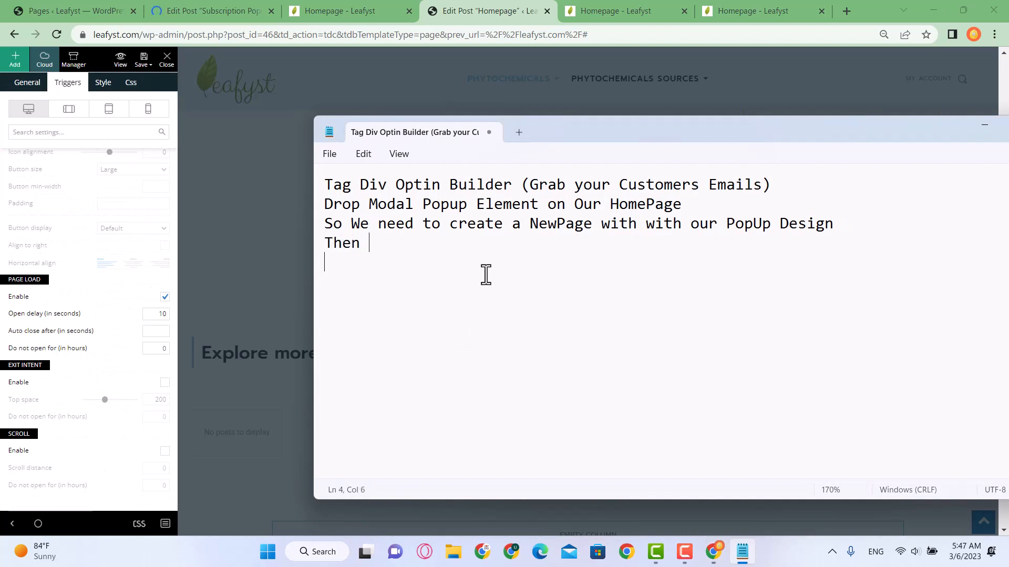
type("we Can Edit the Trigger for")
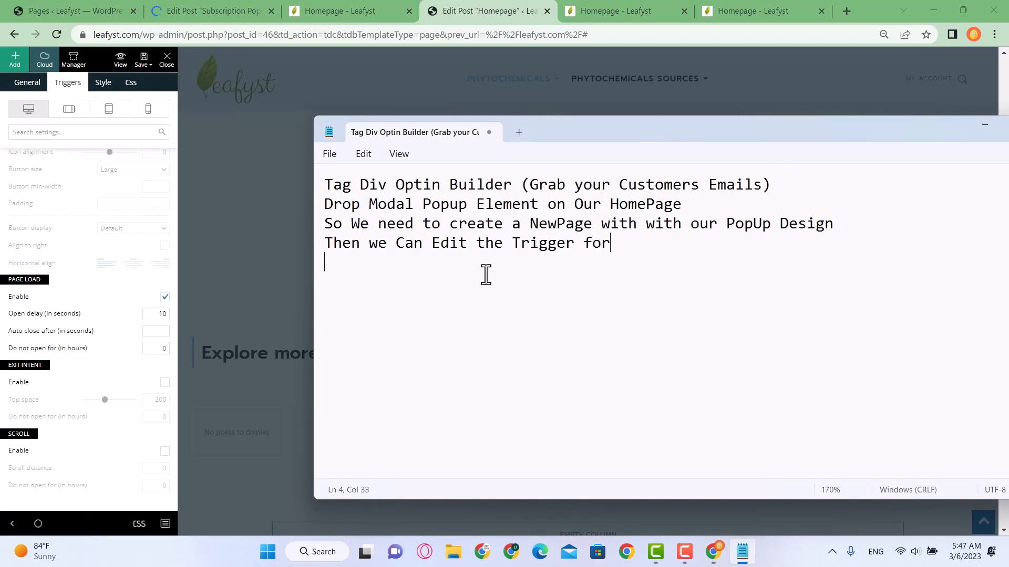
type("our Popup")
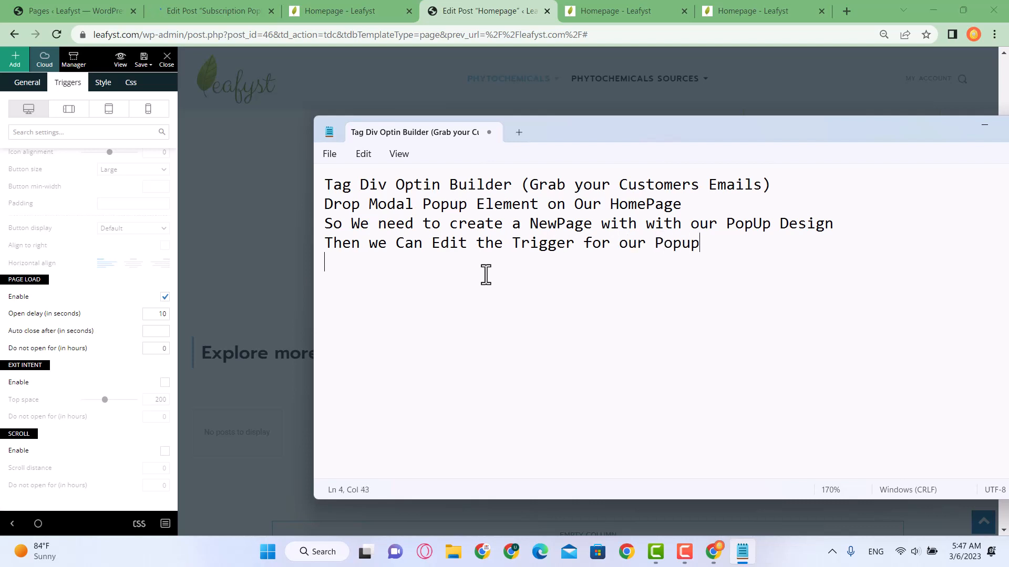
left_click(26, 82)
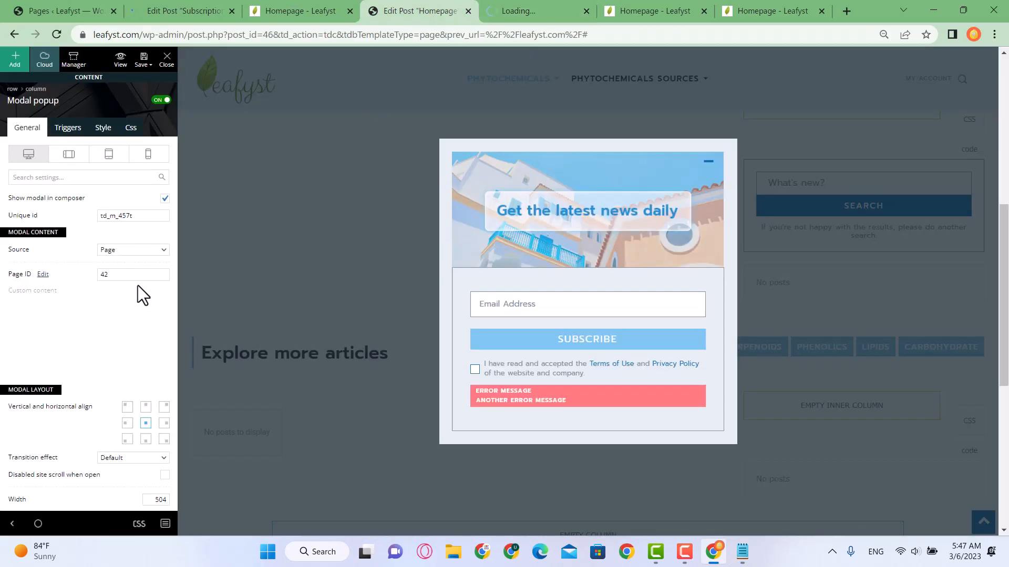
Load the Subscription Popup page in tagDiv Composer and check its page ID
left_click(43, 274)
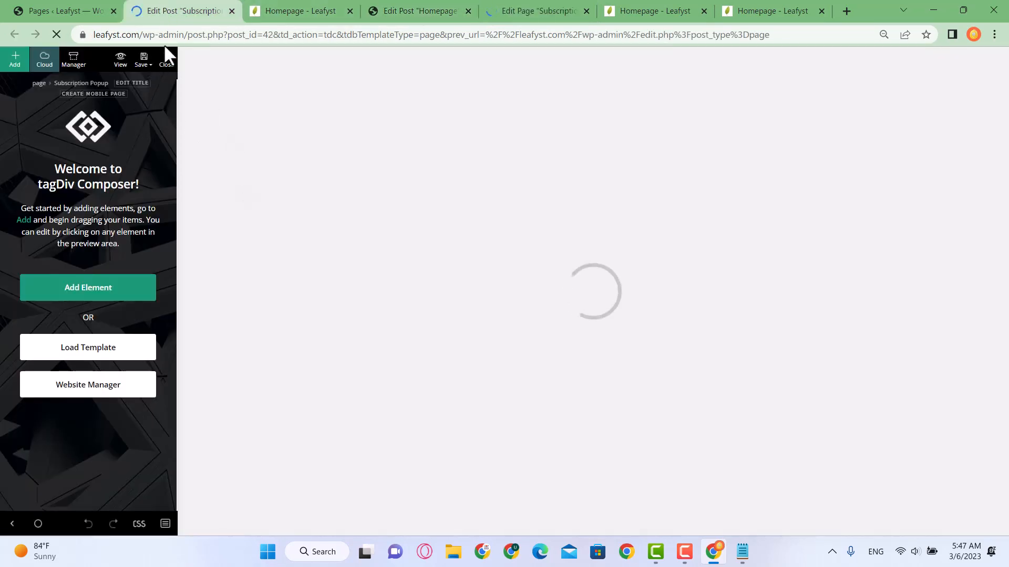
left_click(61, 11)
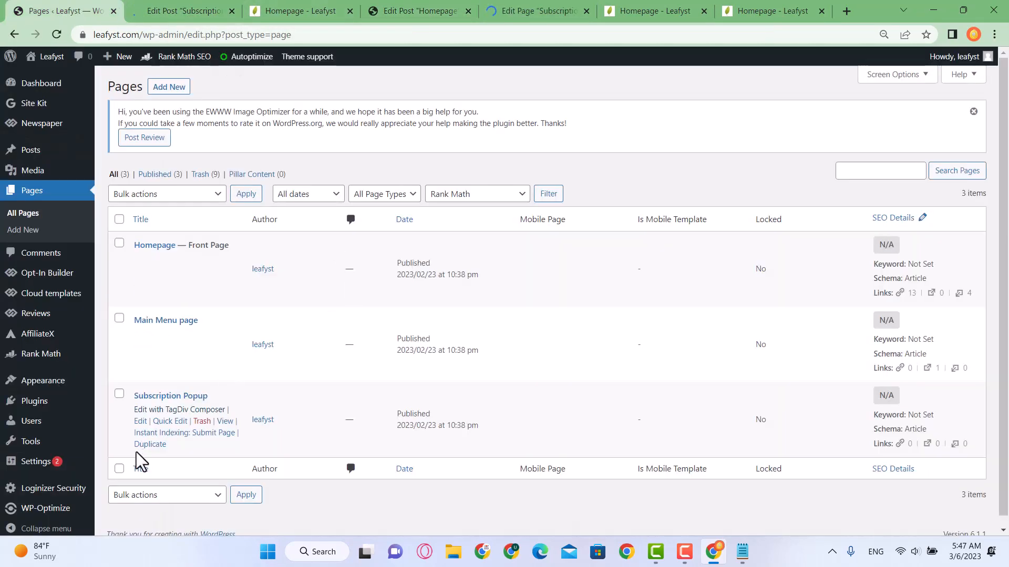
mouse_move(202, 421)
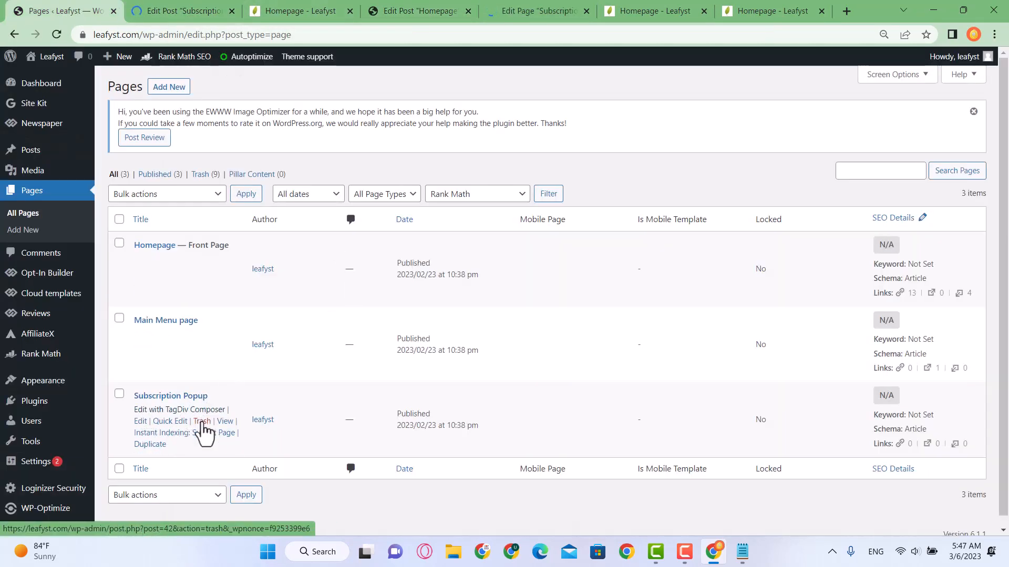
left_click(140, 219)
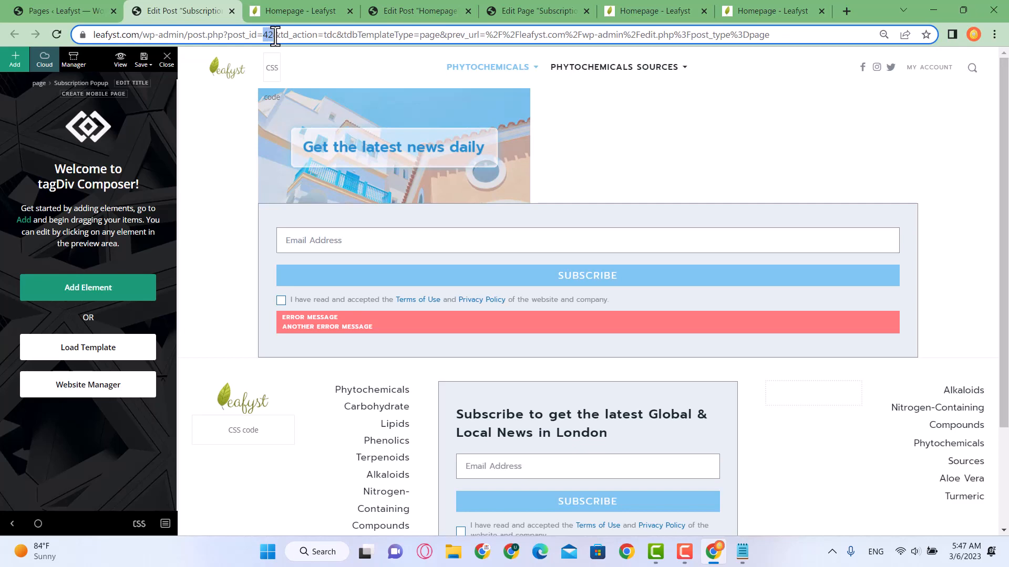
left_click(418, 11)
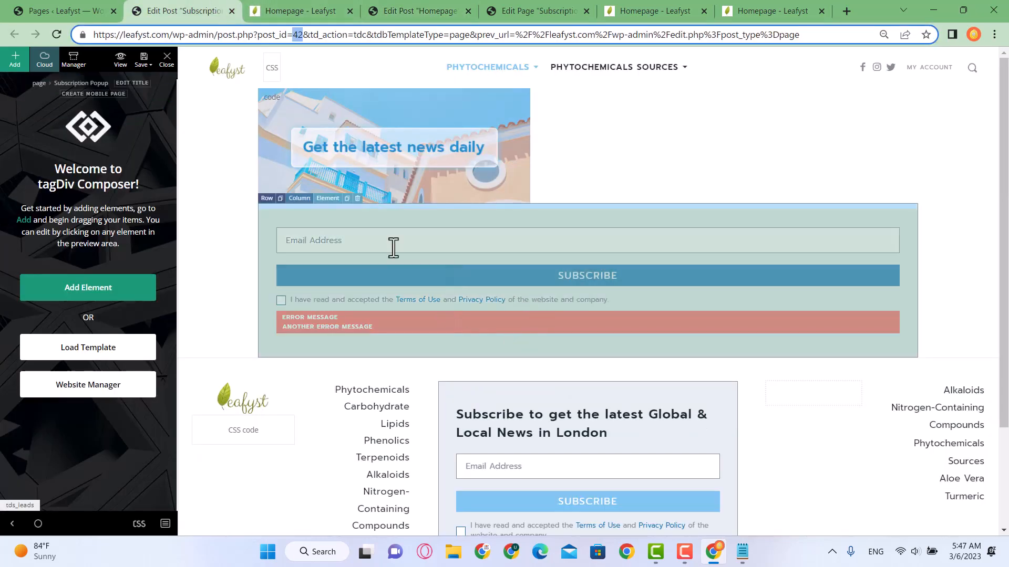
Select the Leads subscribe form and set its placeholder to 'Write your email here'
left_click(587, 276)
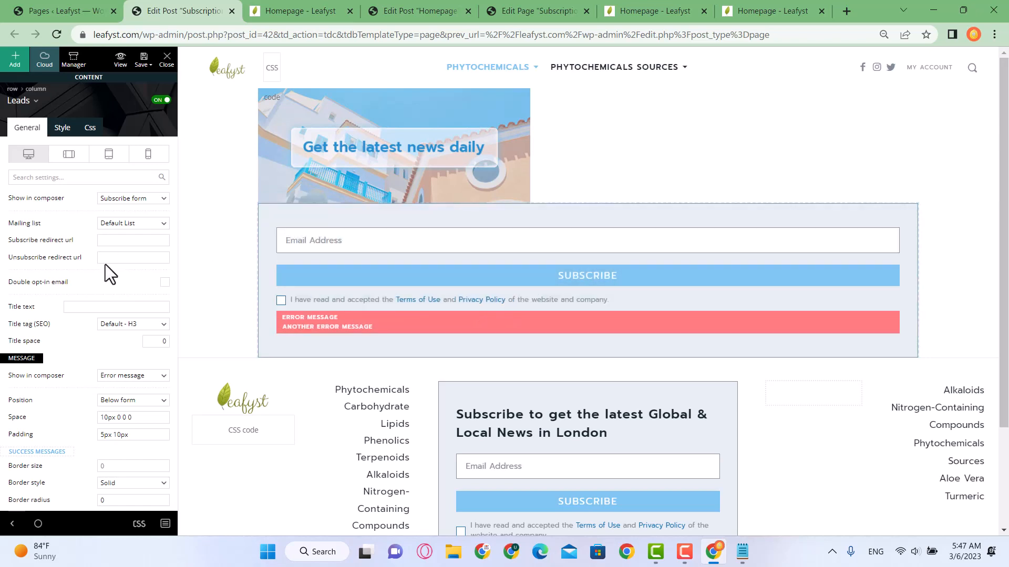
scroll("down", 3)
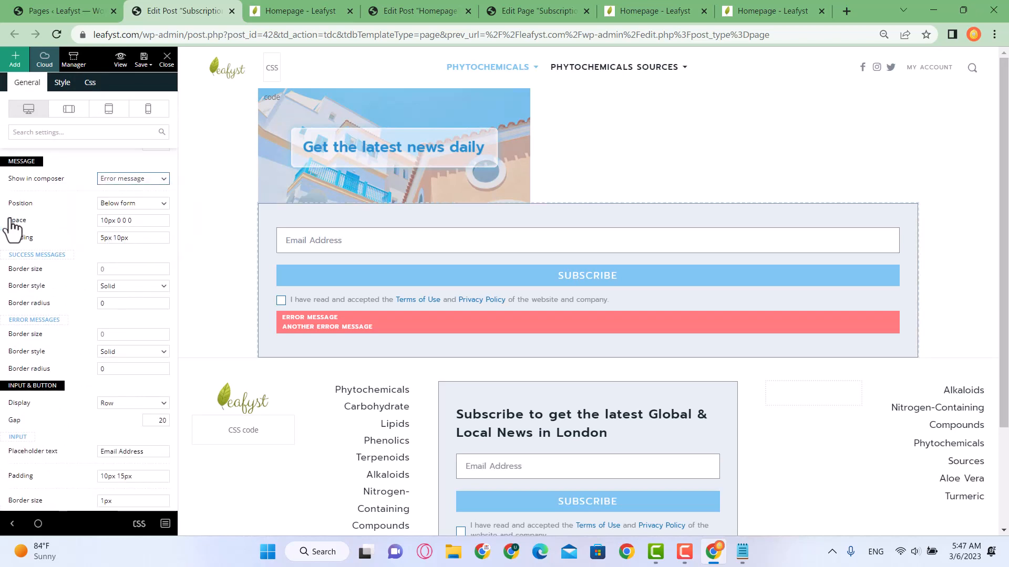
scroll("down", 3)
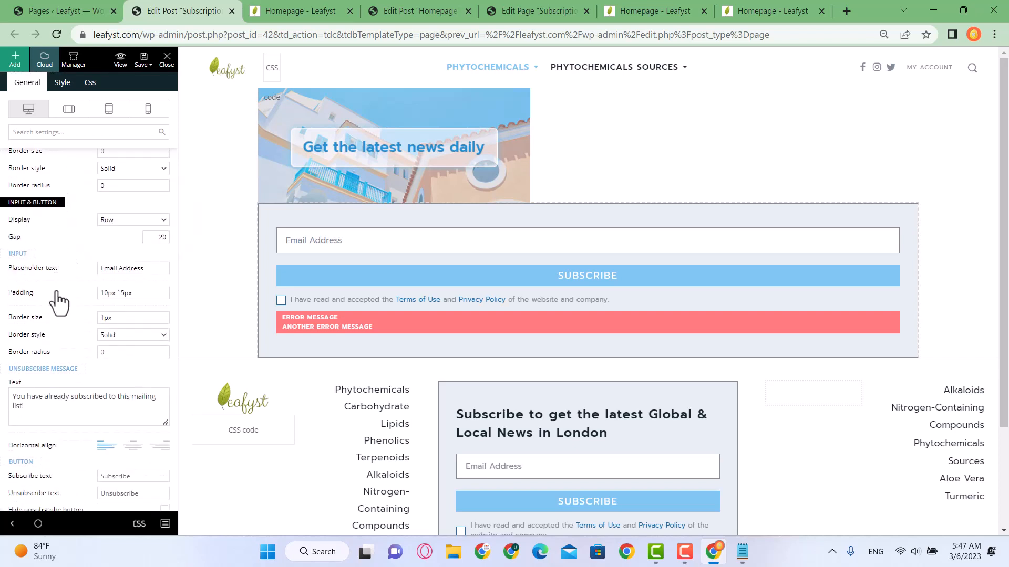
scroll("down", 3)
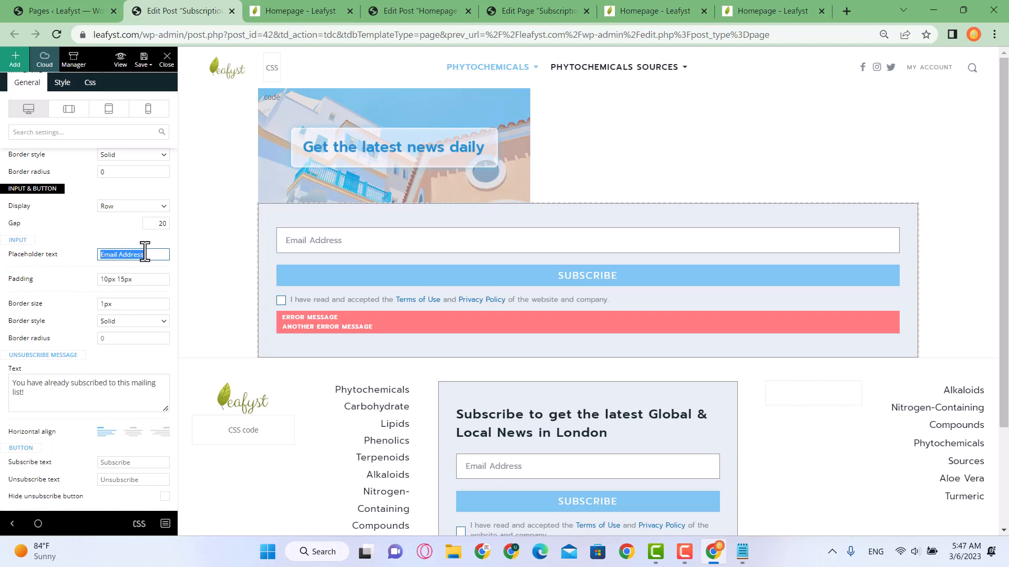
type("W")
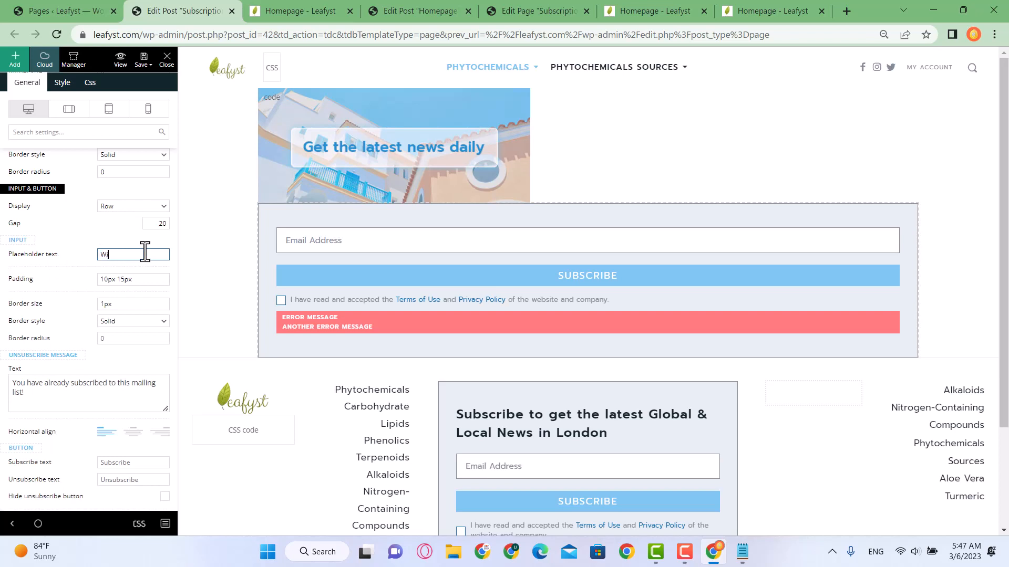
type("rite your email here")
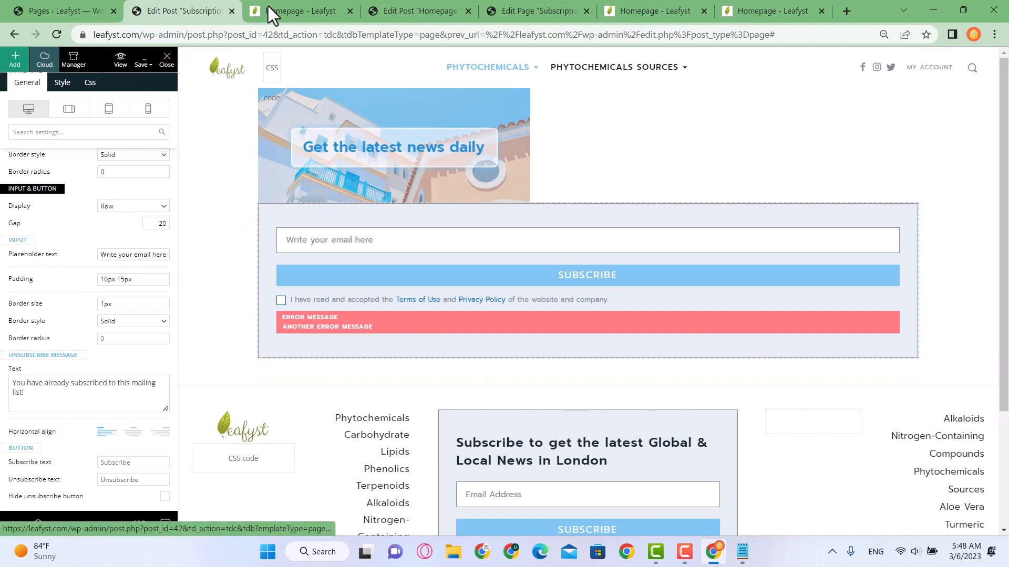
Set the homepage modal popup's Open delay trigger to 4 seconds, then view the live homepage
left_click(417, 11)
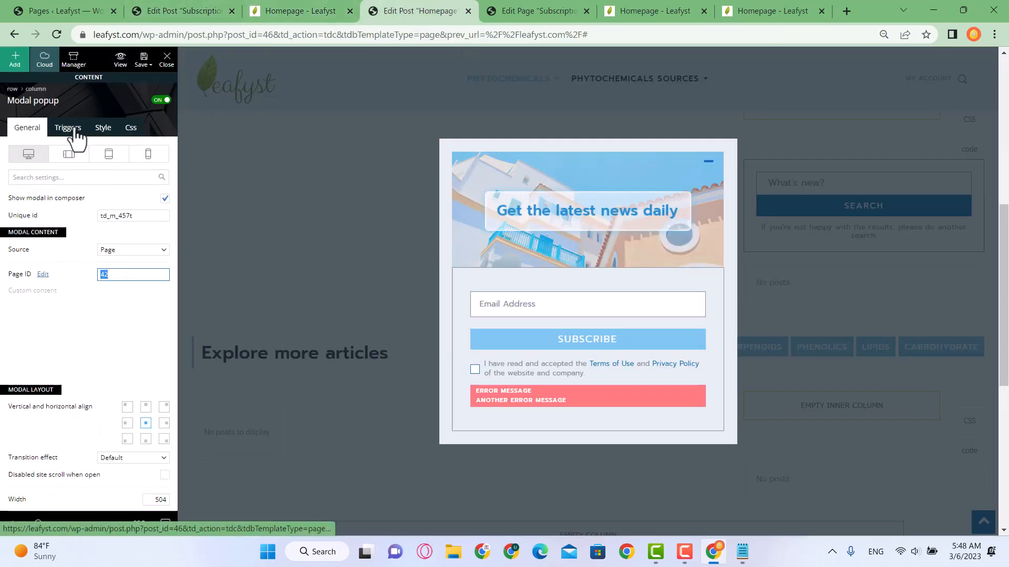
left_click(68, 128)
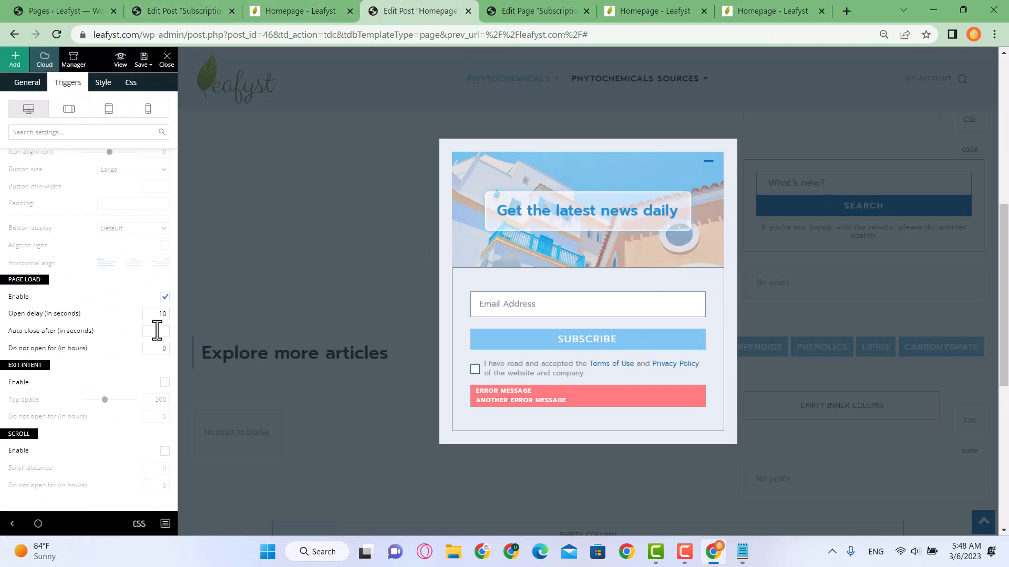
type("4")
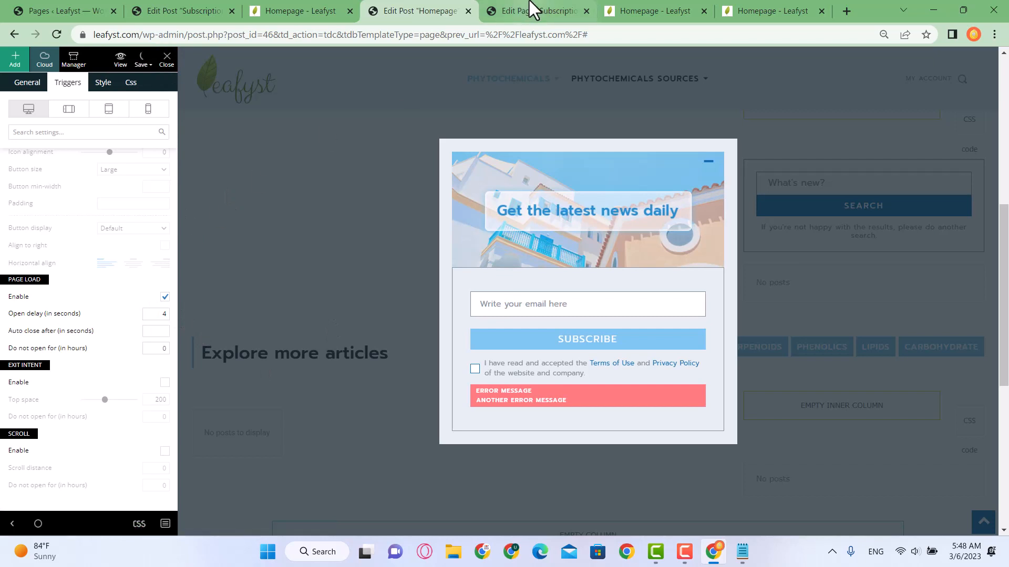
left_click(142, 59)
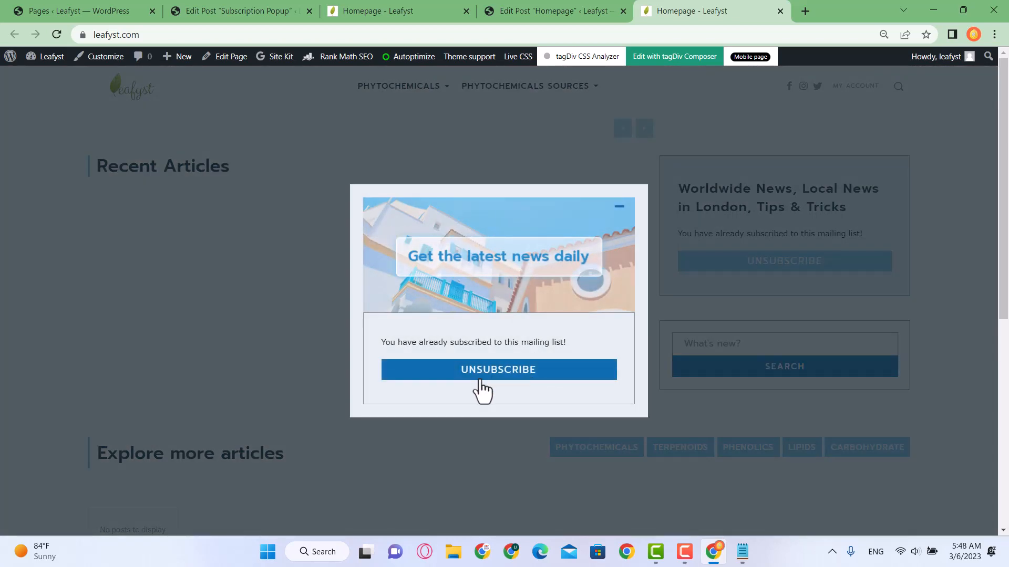
Unsubscribe the current email on the live homepage, reload, and try submitting the empty popup
left_click(497, 369)
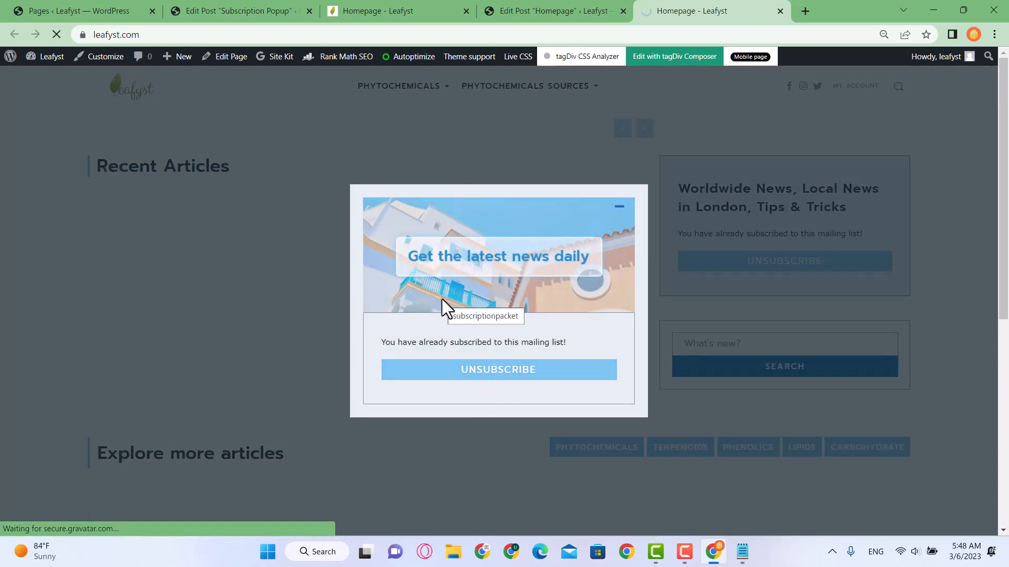
left_click(56, 34)
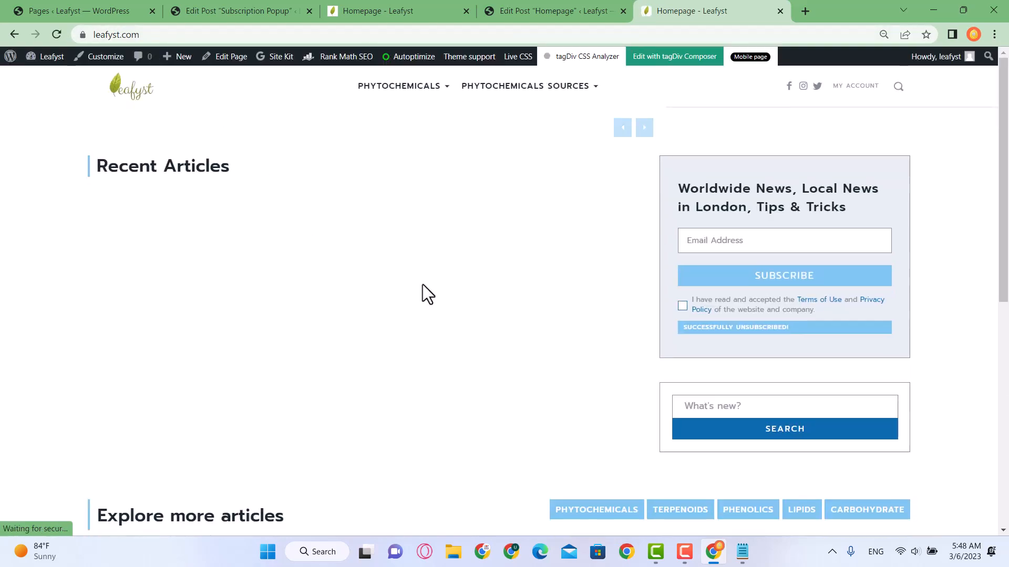
mouse_move(328, 284)
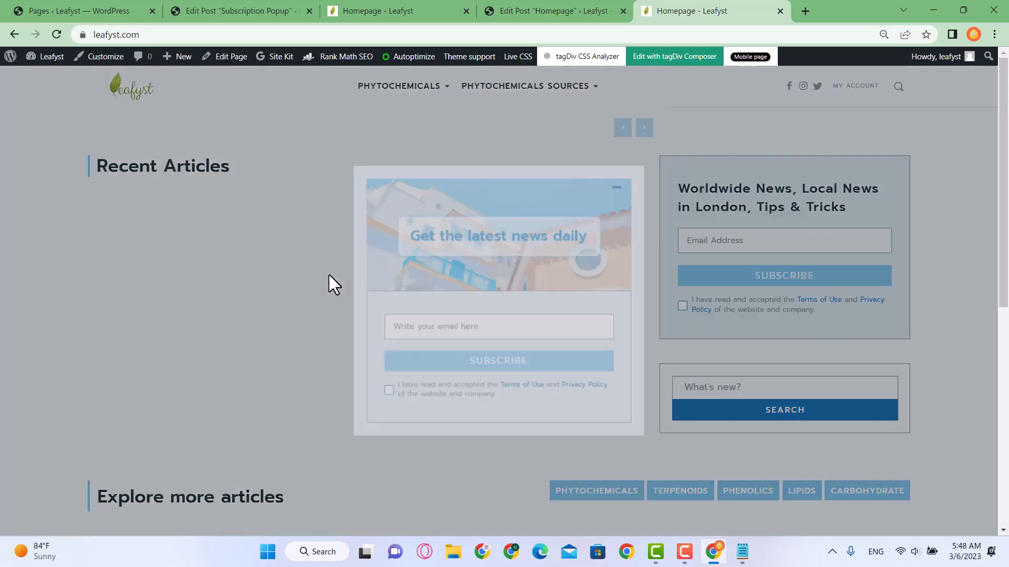
left_click(498, 327)
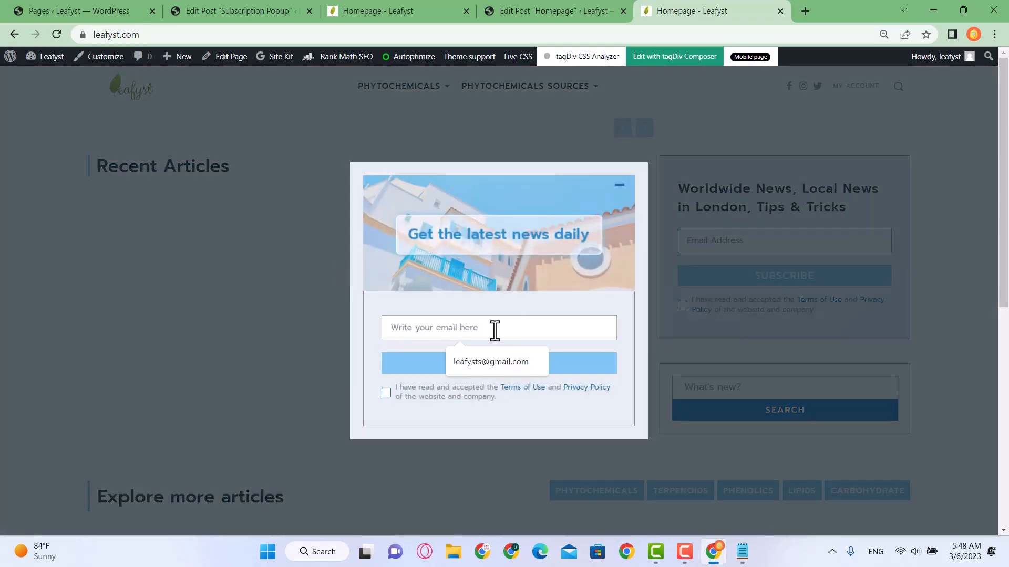
left_click(238, 11)
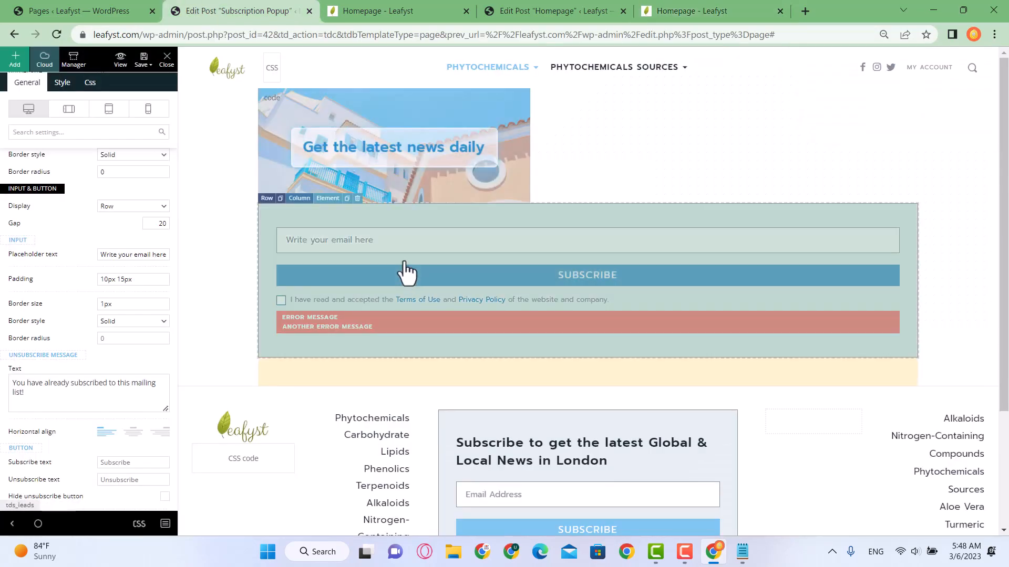
left_click(587, 275)
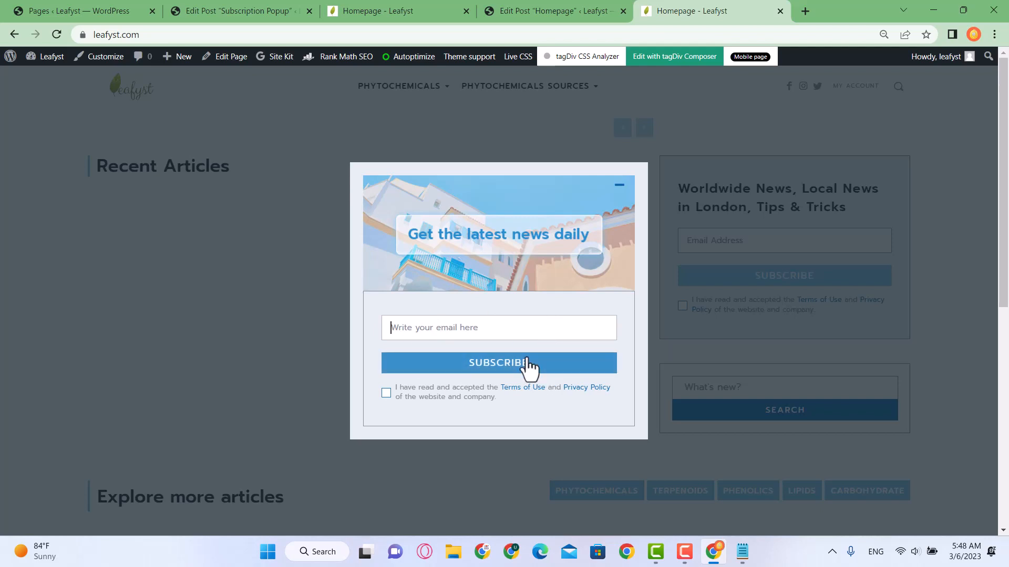
left_click(238, 11)
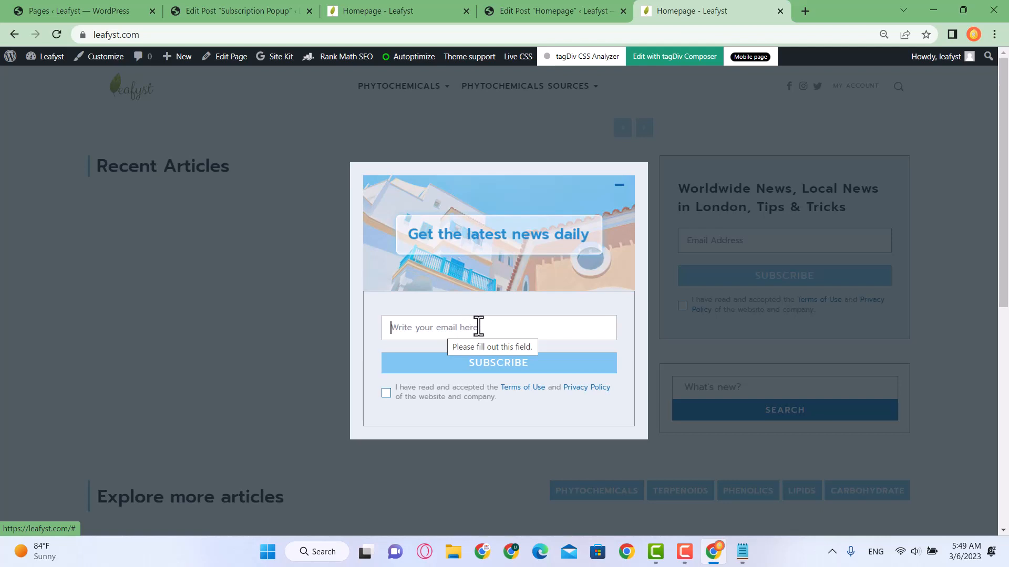
mouse_move(619, 195)
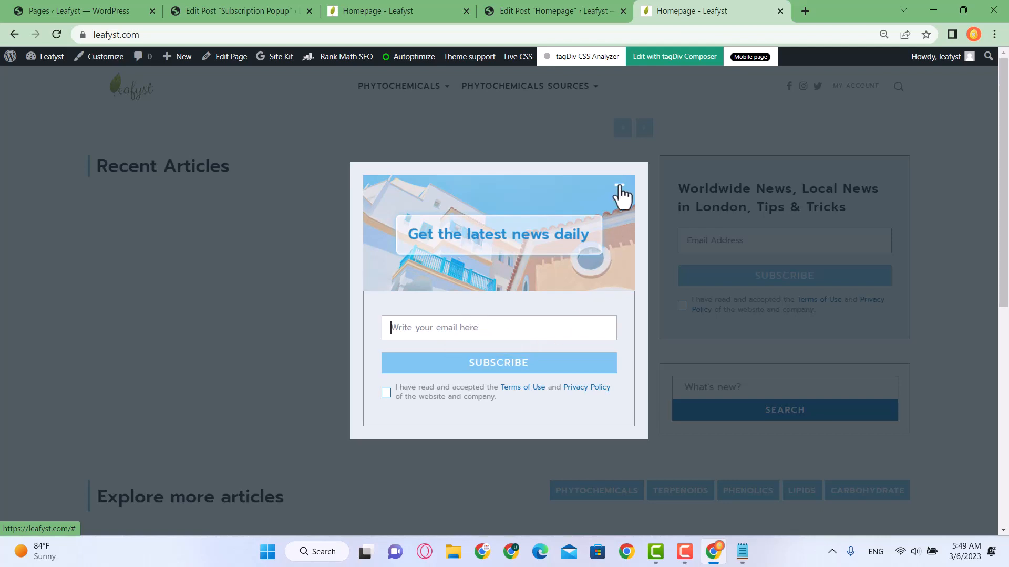
Fill the popup's email field with the saved 'leaf…' address to subscribe again
left_click(498, 362)
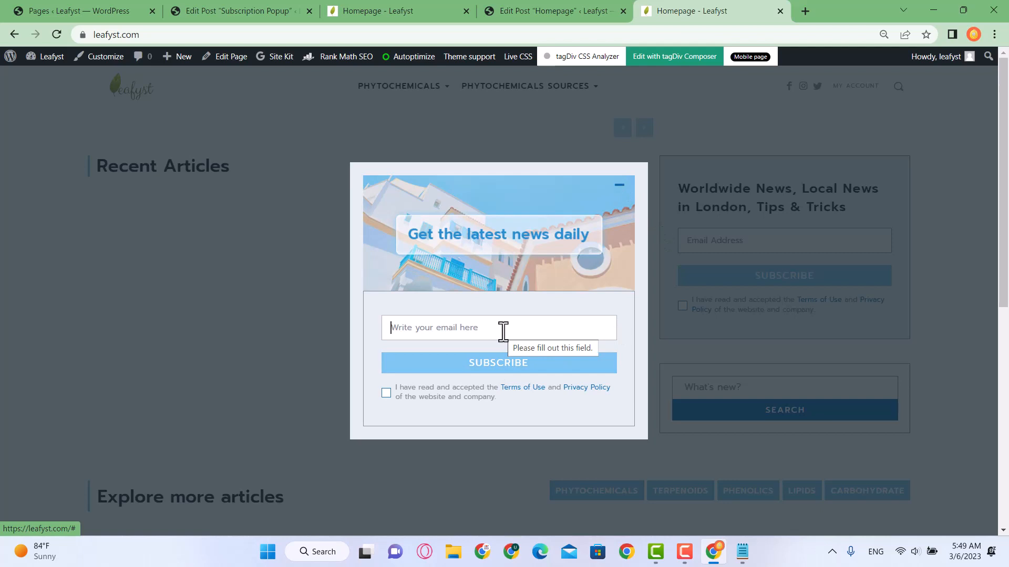
type("leaf")
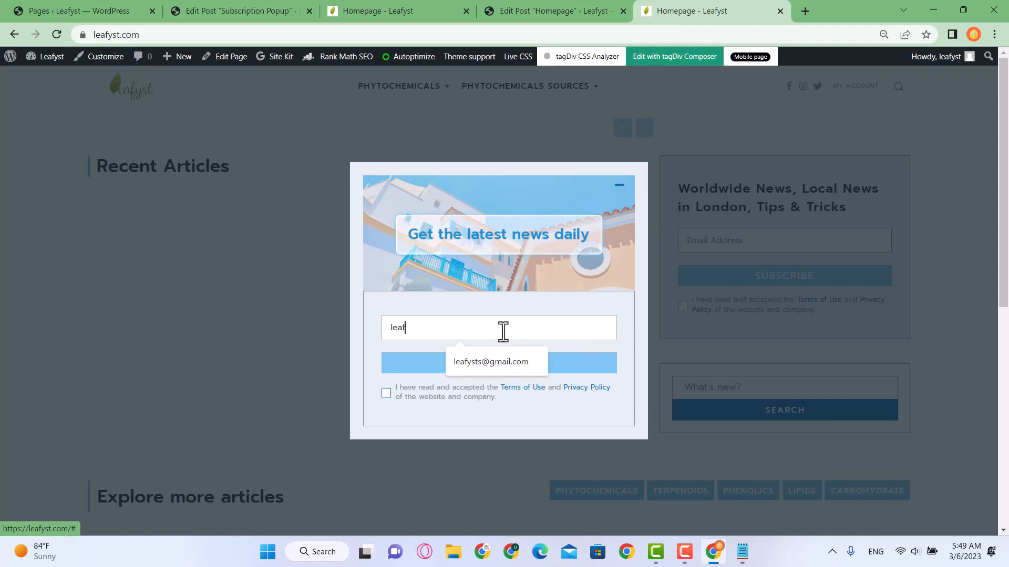
left_click(496, 362)
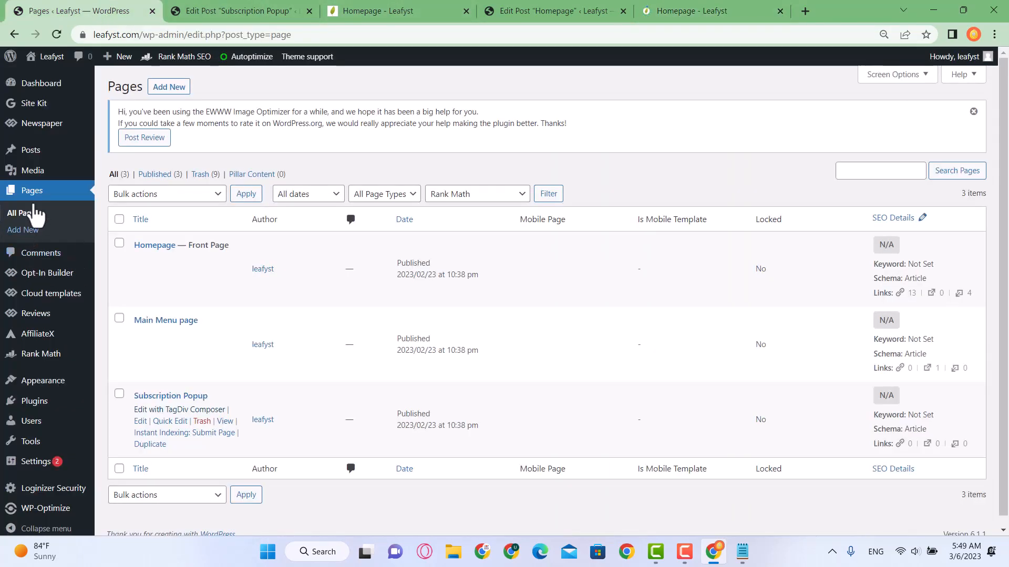
Check Opt-In Builder's Leads – Emails list for the new subscriber, then return to the homepage
left_click(47, 273)
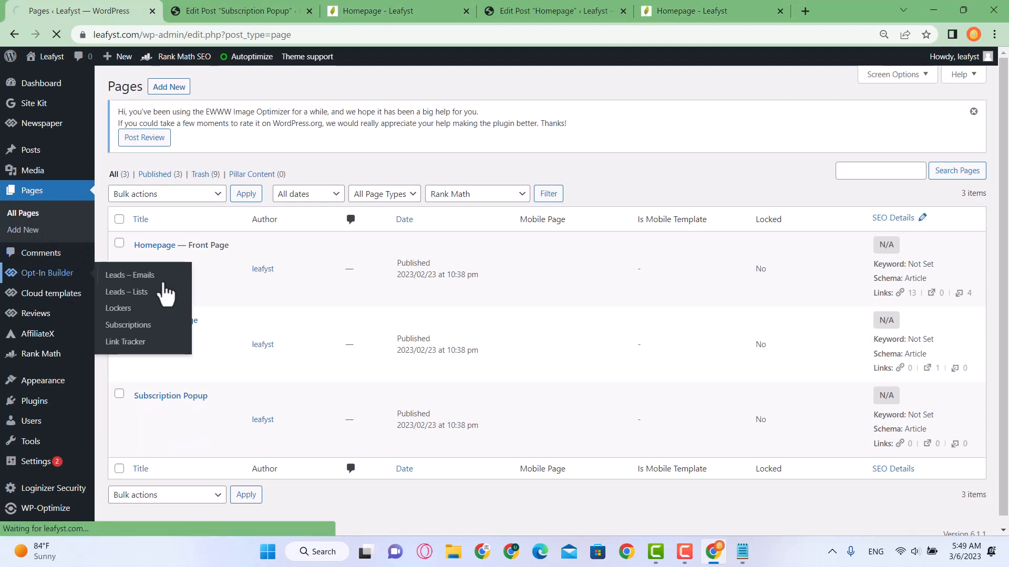
left_click(129, 275)
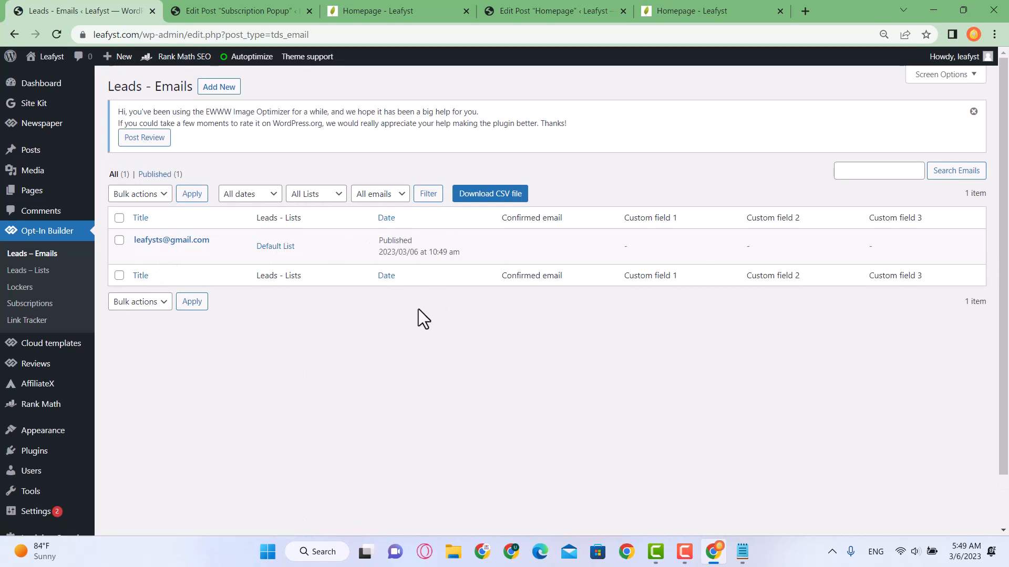
left_click(235, 11)
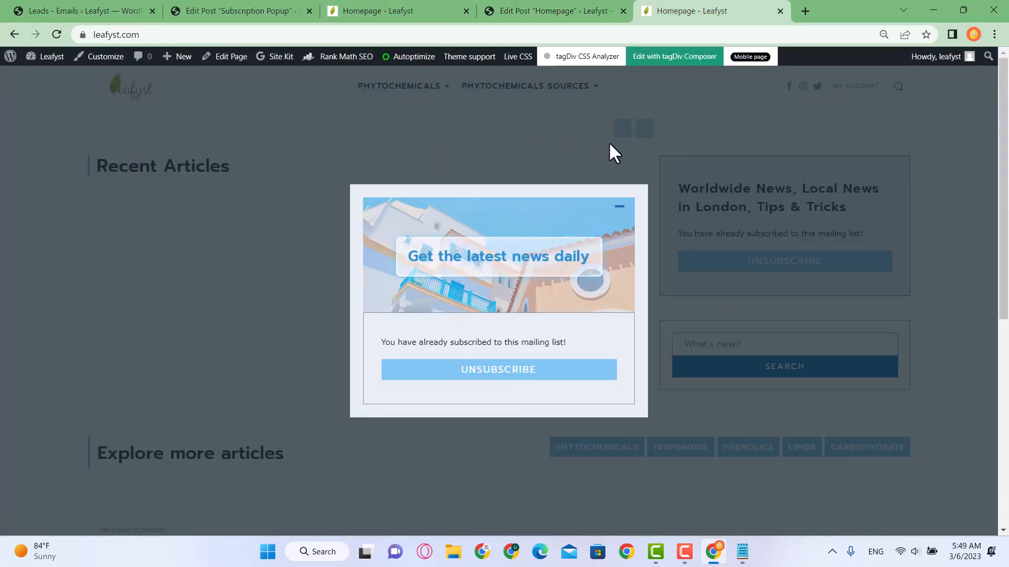
mouse_move(599, 180)
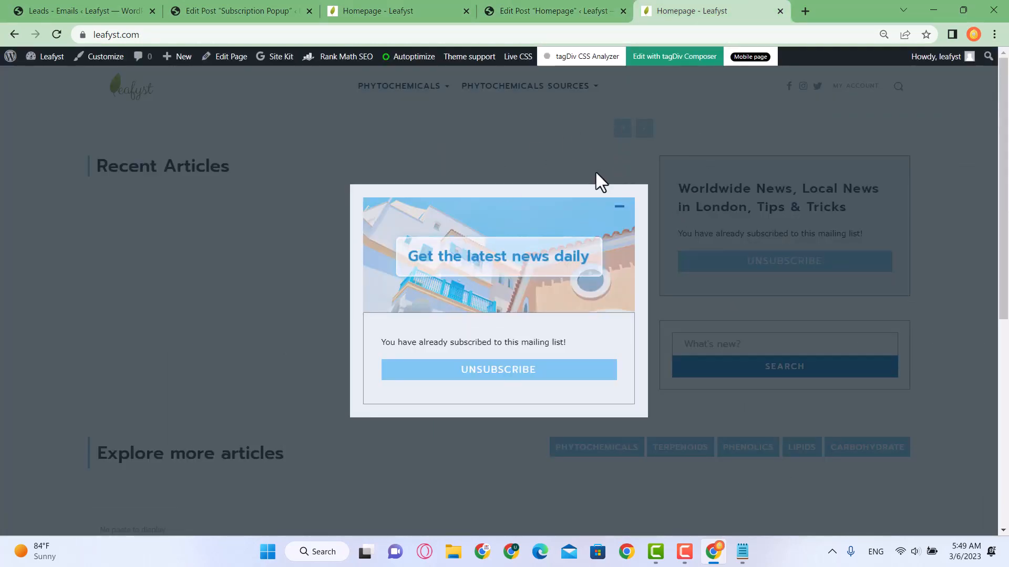